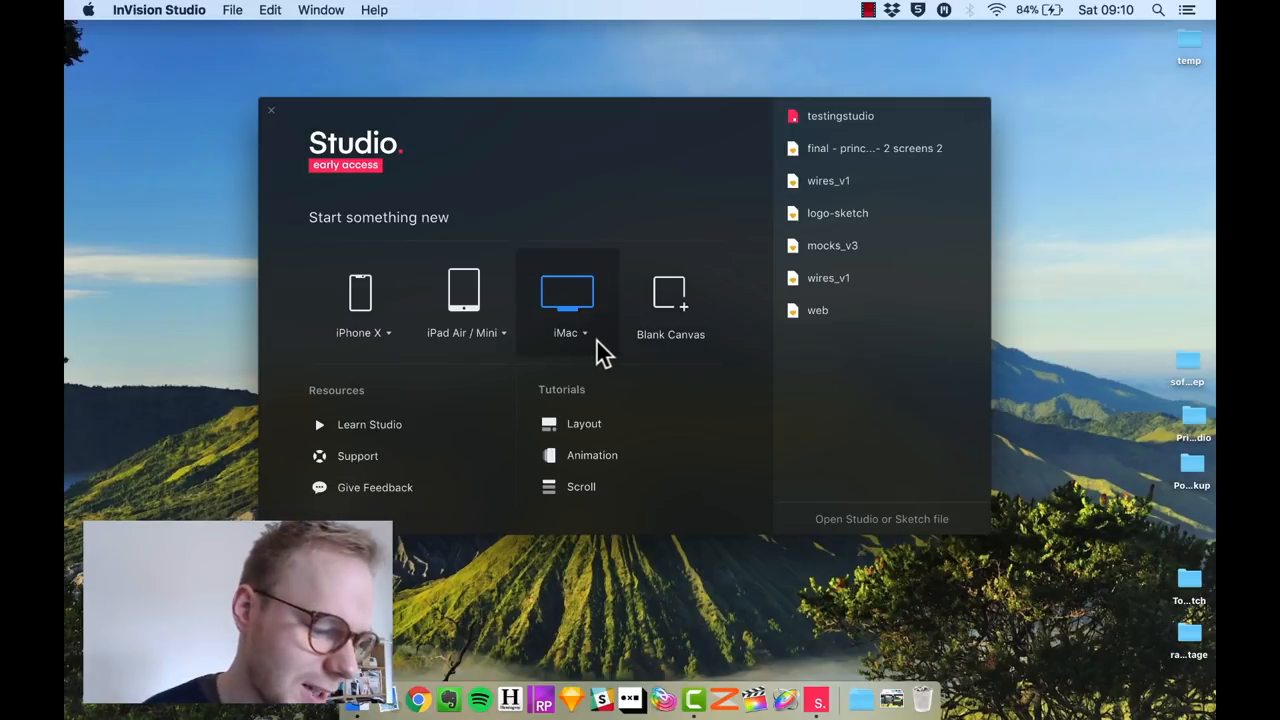
pyautogui.moveTo(750, 408)
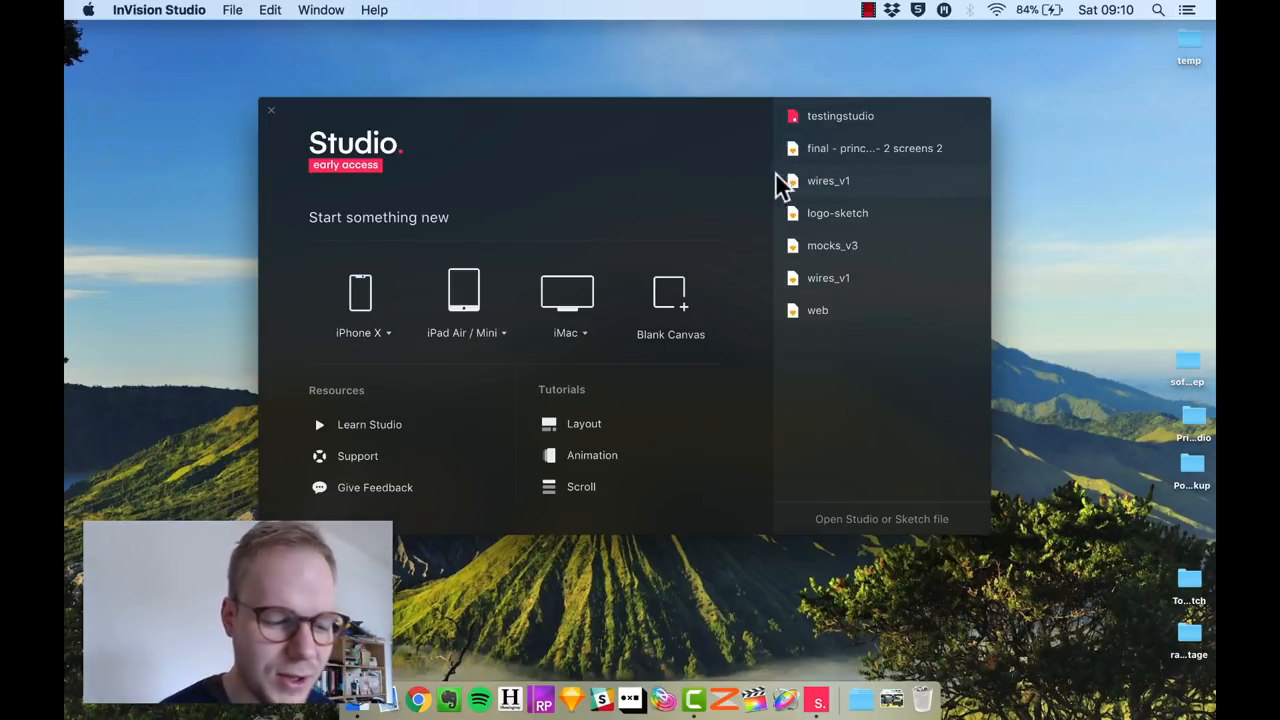
pyautogui.moveTo(720, 170)
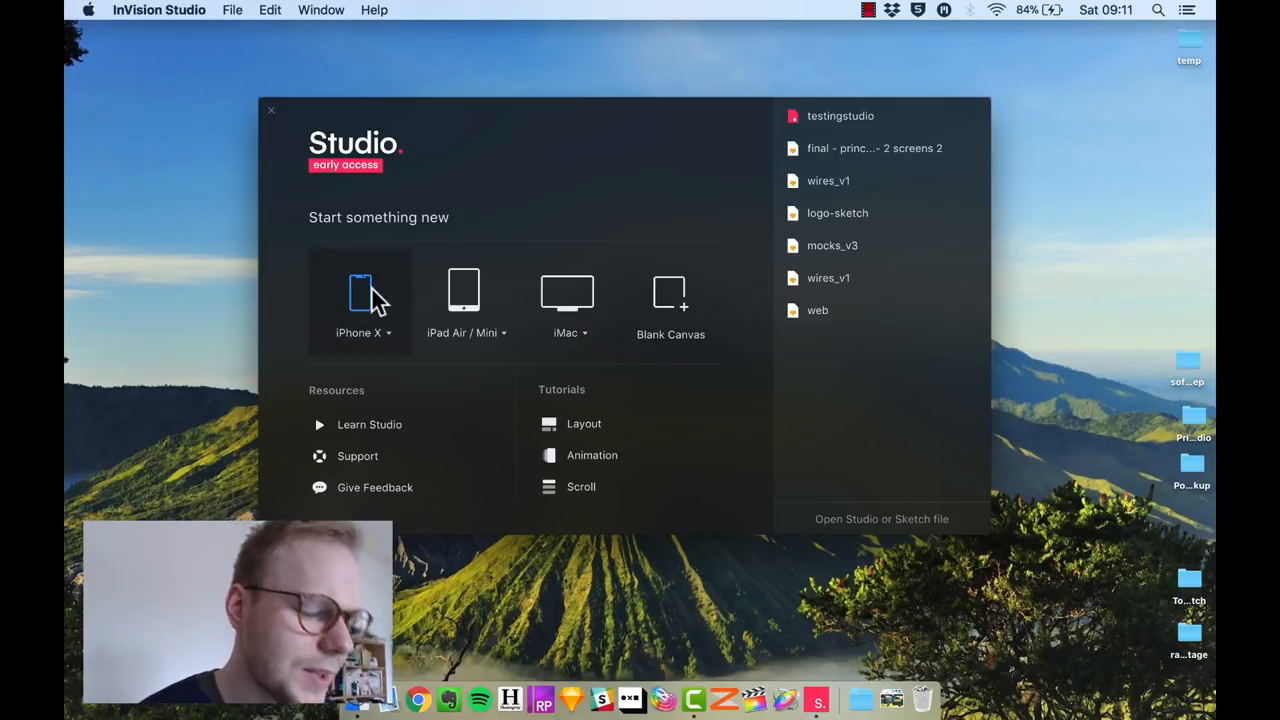
pyautogui.moveTo(385, 340)
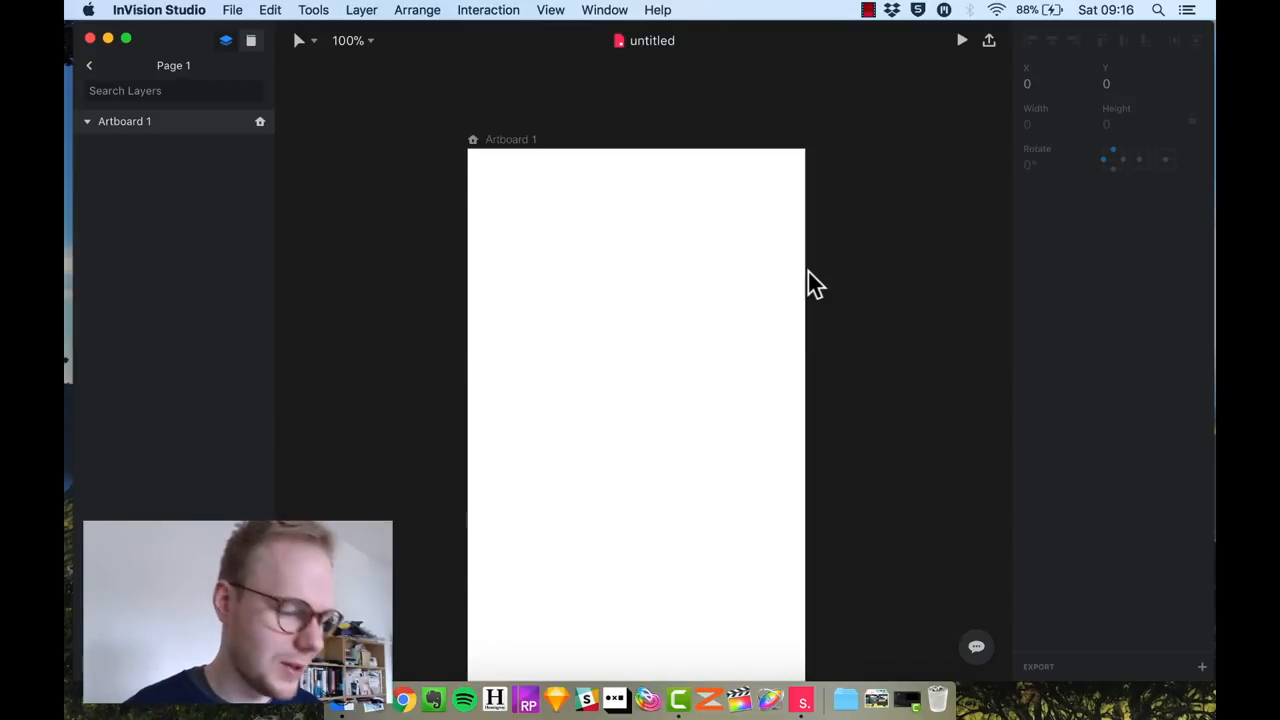
pyautogui.moveTo(878, 227)
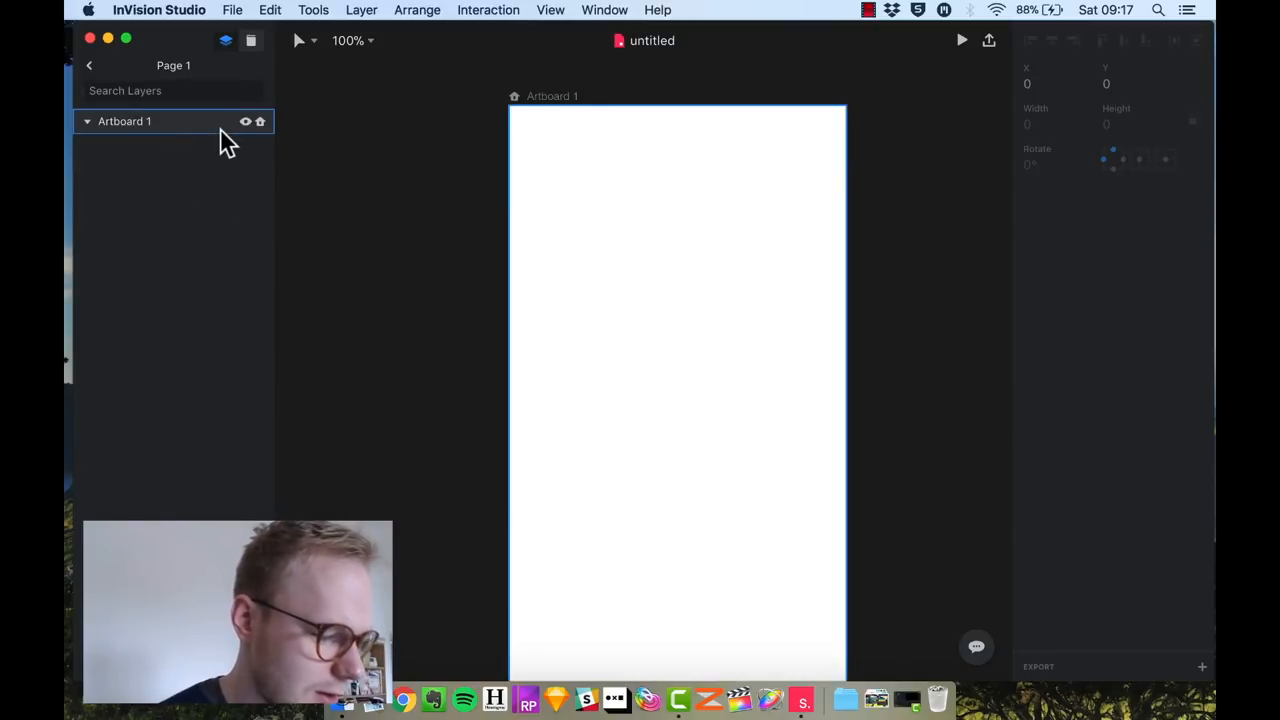
pyautogui.moveTo(275, 140)
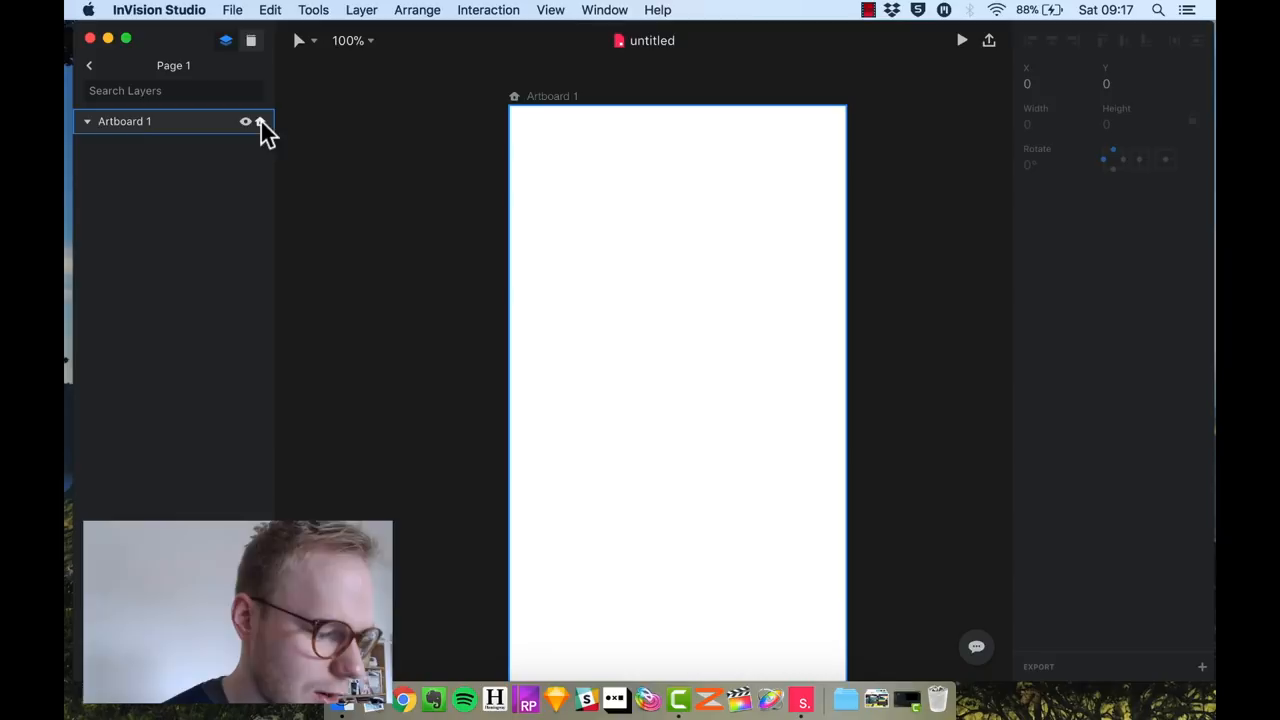
# - Rename the iPhone X artboard from 'Artboard 1' to 'Testing' in the Layers panel
pyautogui.click(125, 121)
pyautogui.write('Testing')
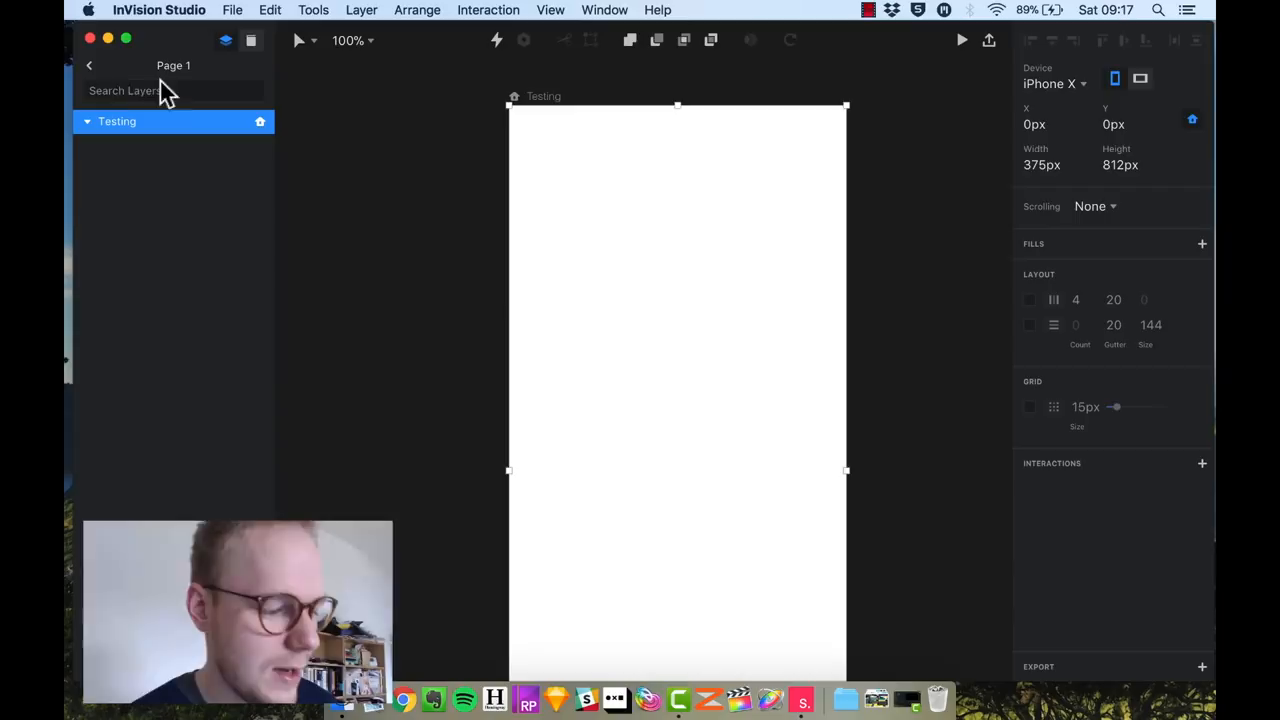
# - Add four new pages, then go back into Page 1's layers with the Testing artboard
pyautogui.click(89, 65)
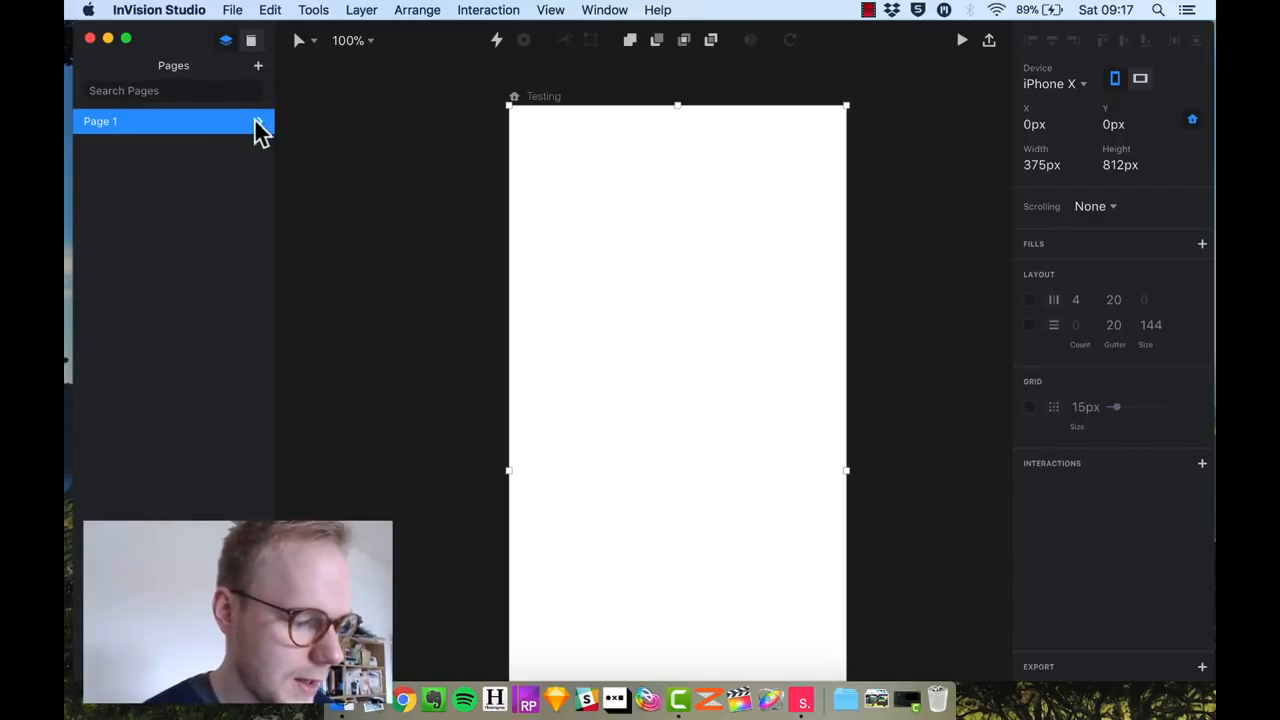
pyautogui.click(258, 66)
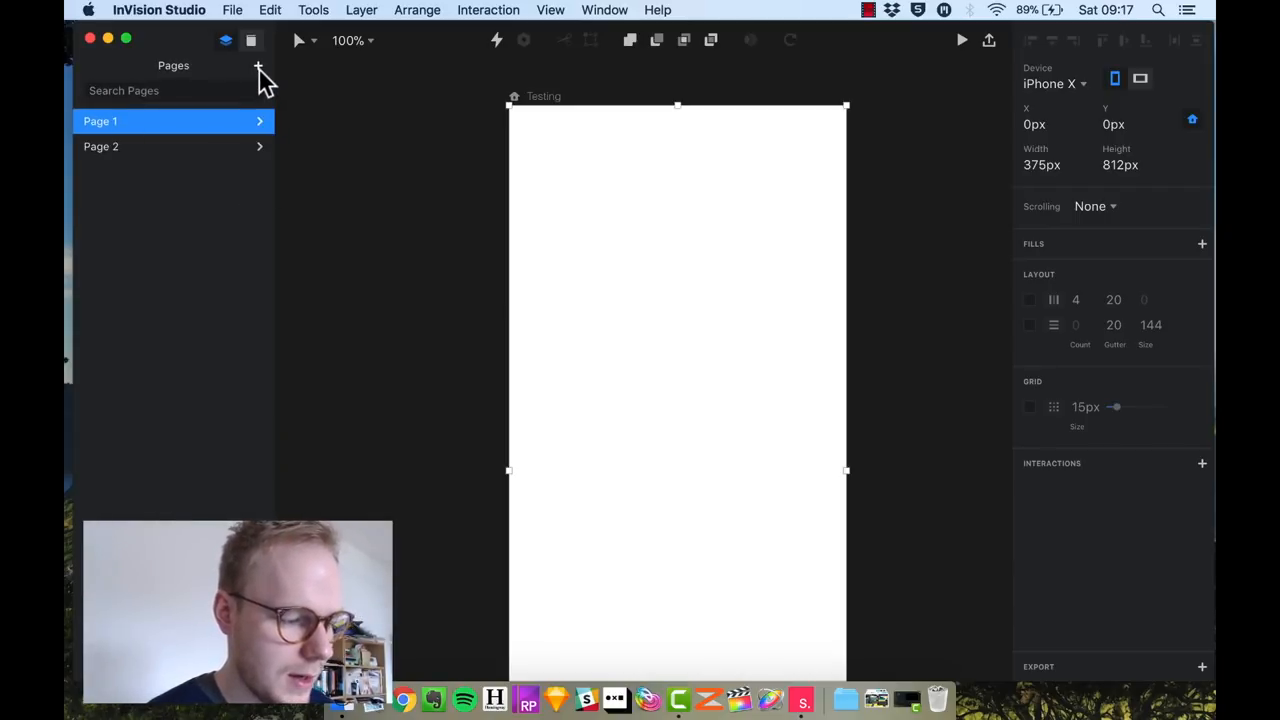
pyautogui.click(258, 67)
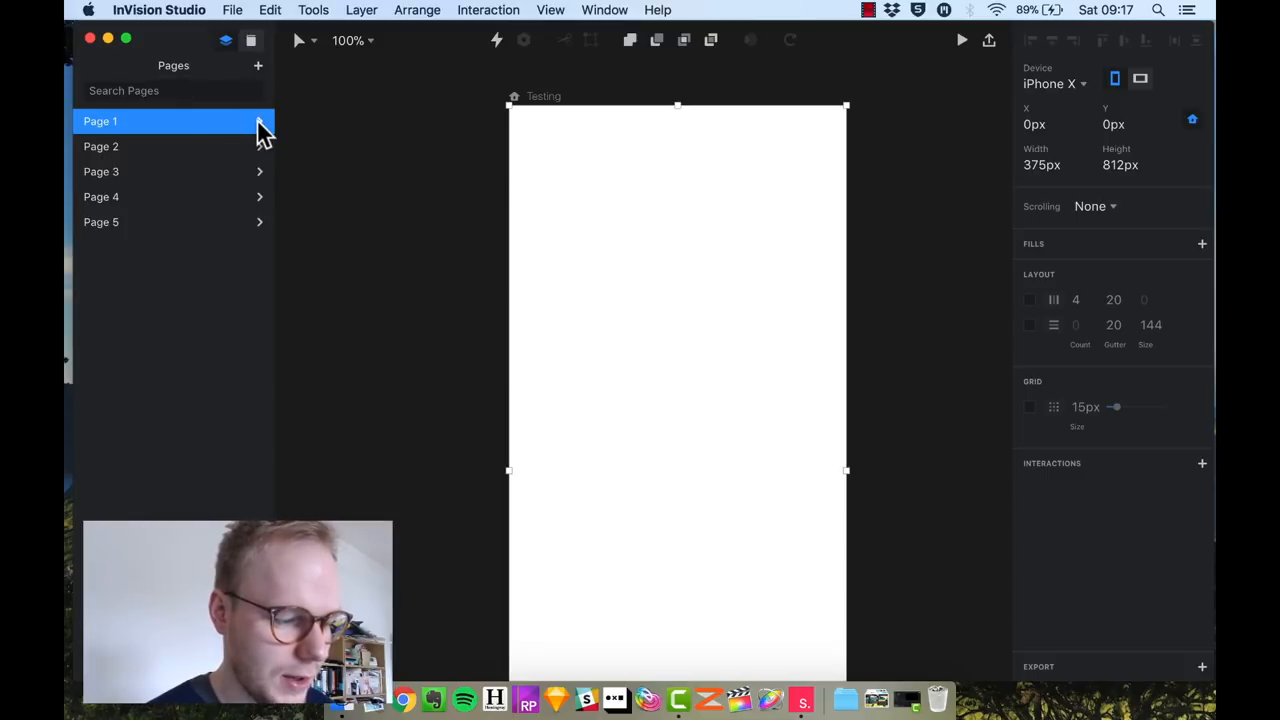
pyautogui.click(259, 121)
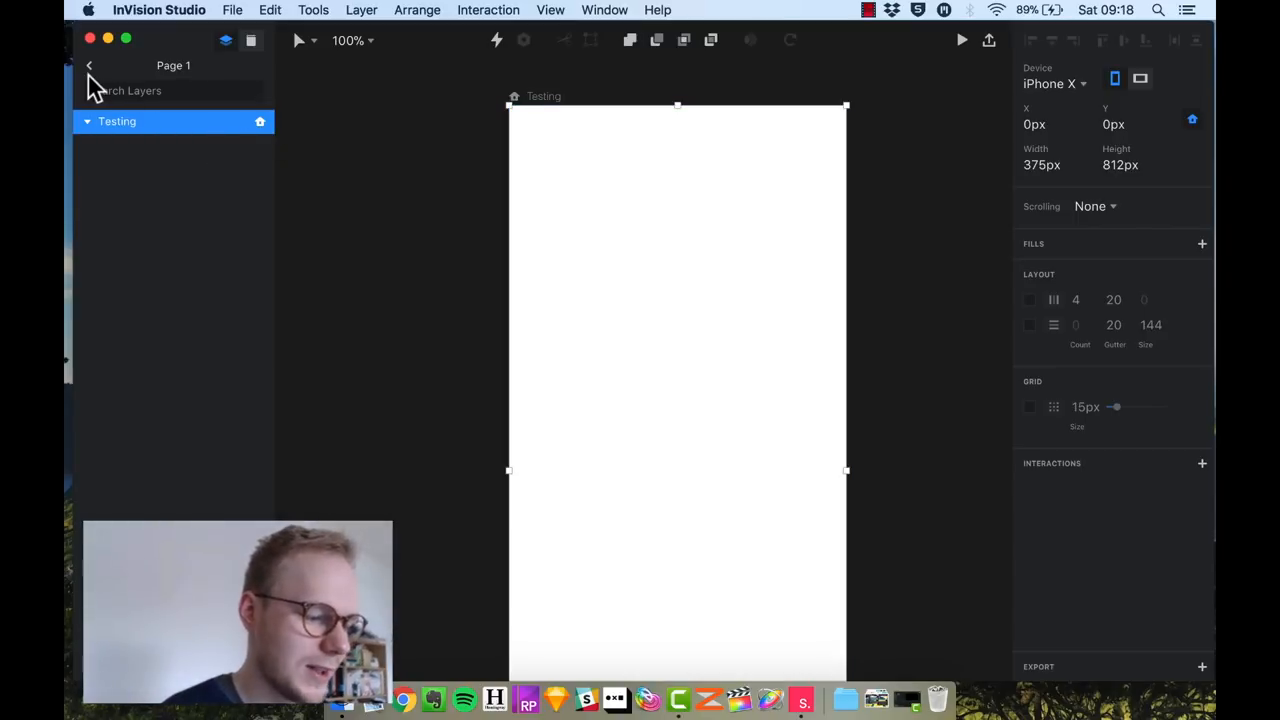
pyautogui.click(89, 65)
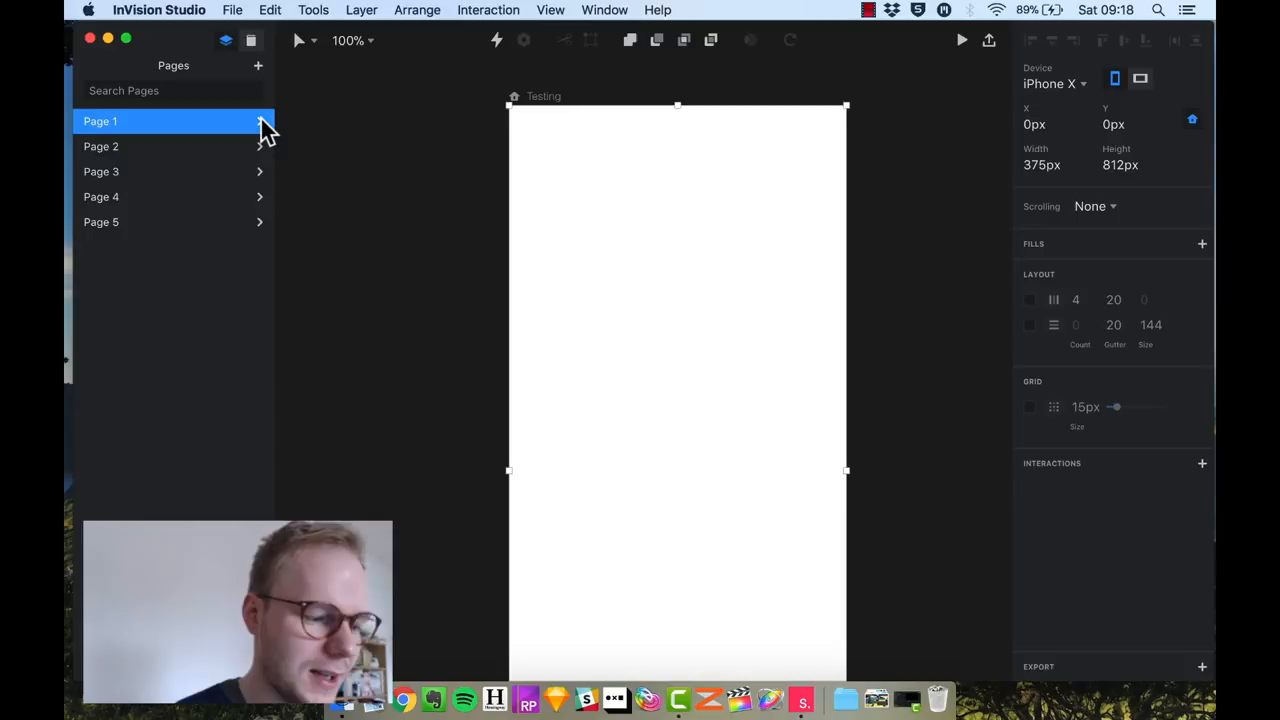
pyautogui.click(260, 121)
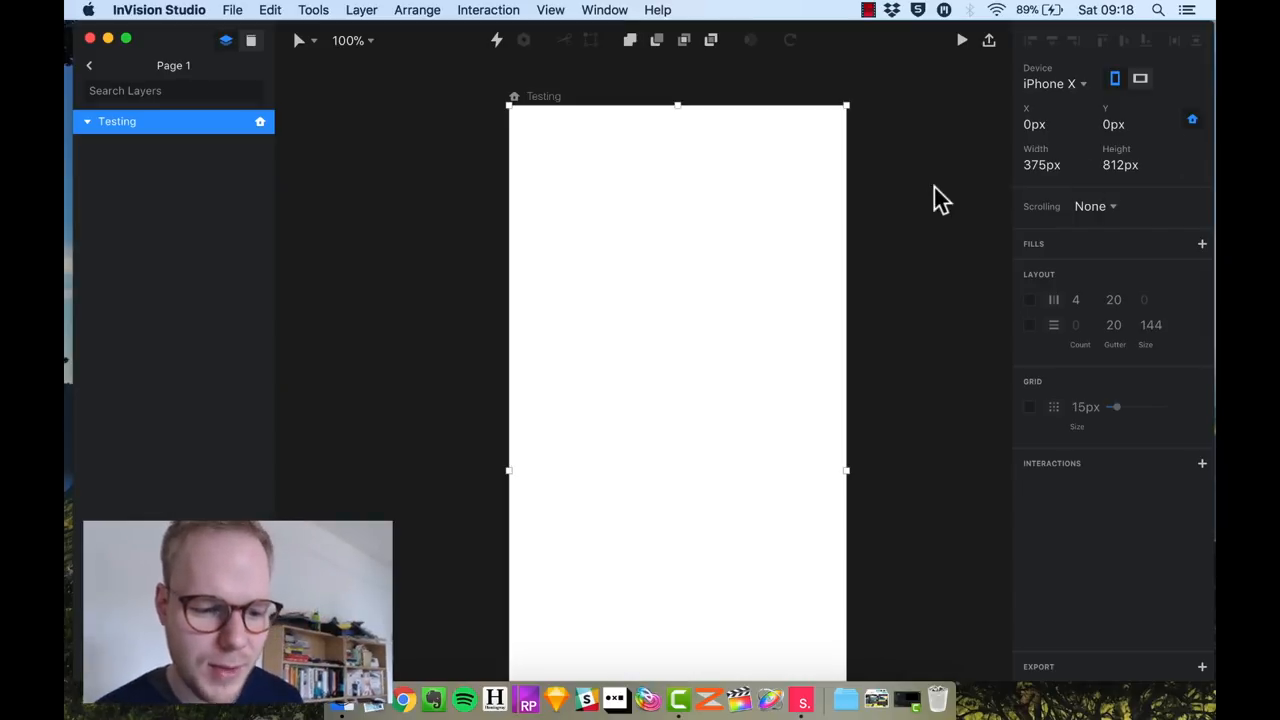
# - Set the Testing artboard's scrolling to Vertical, toggling the grid on and off twice
pyautogui.click(1092, 206)
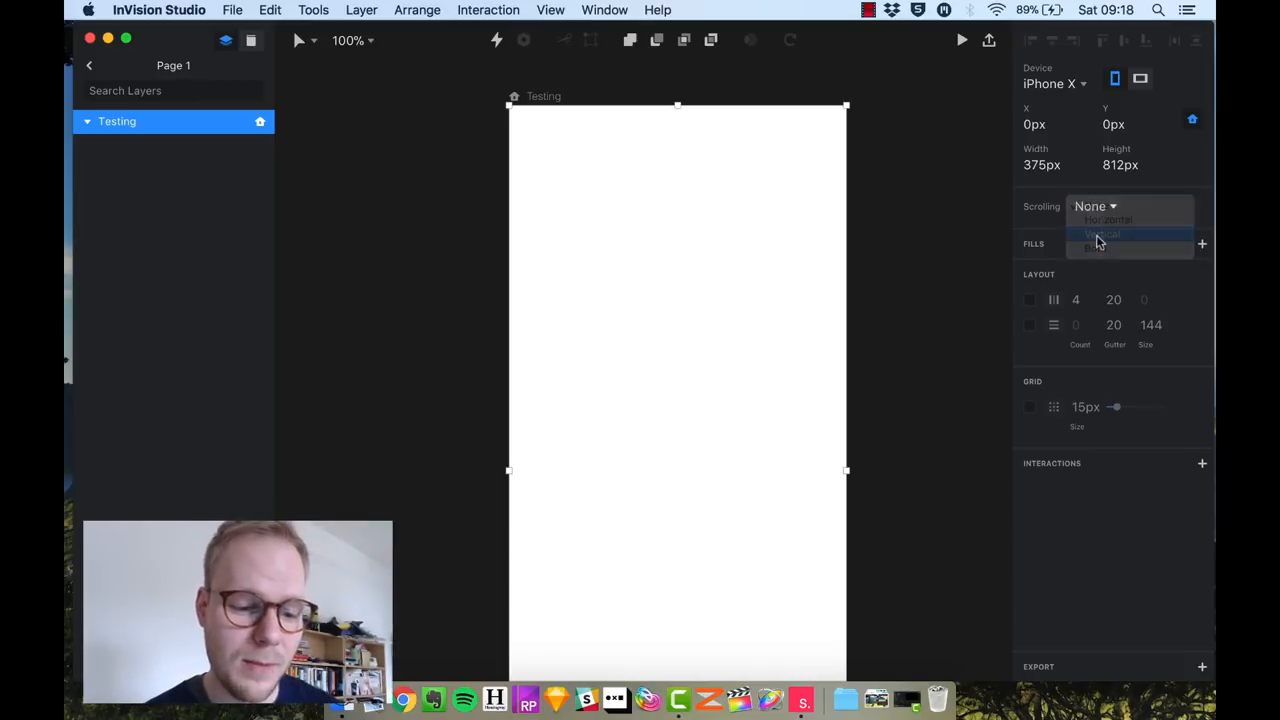
pyautogui.click(1100, 233)
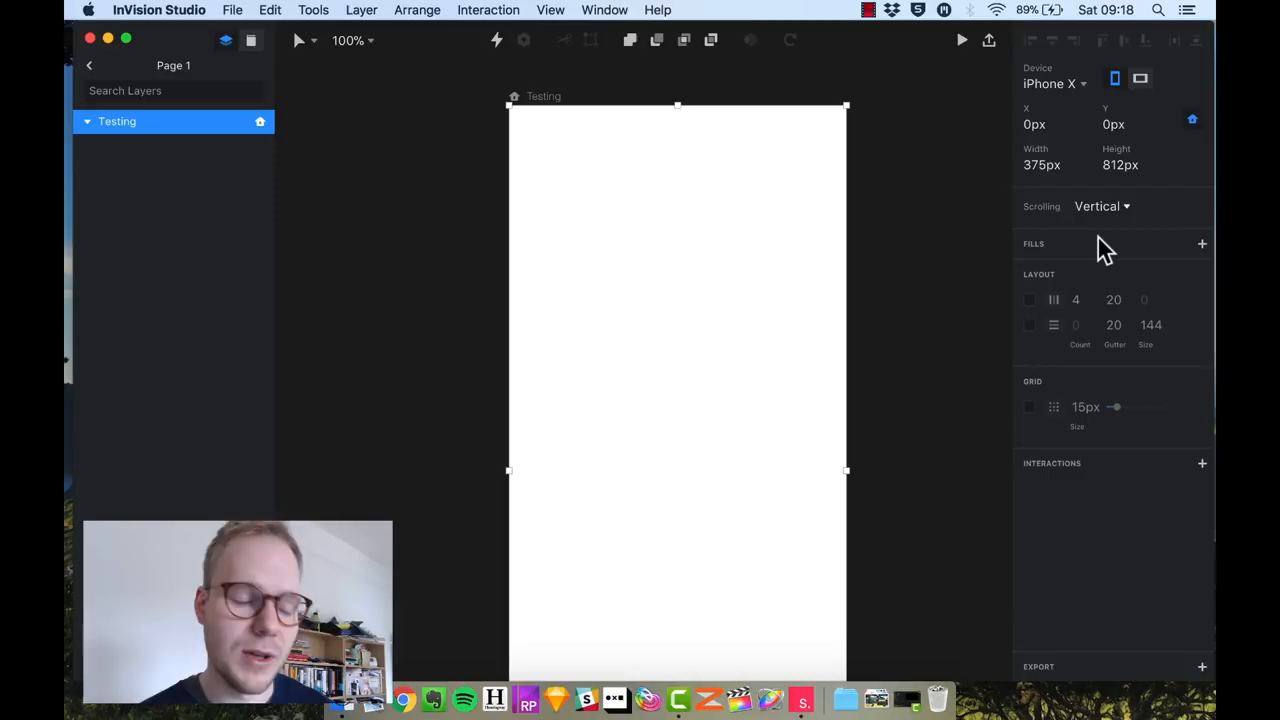
pyautogui.moveTo(833, 203)
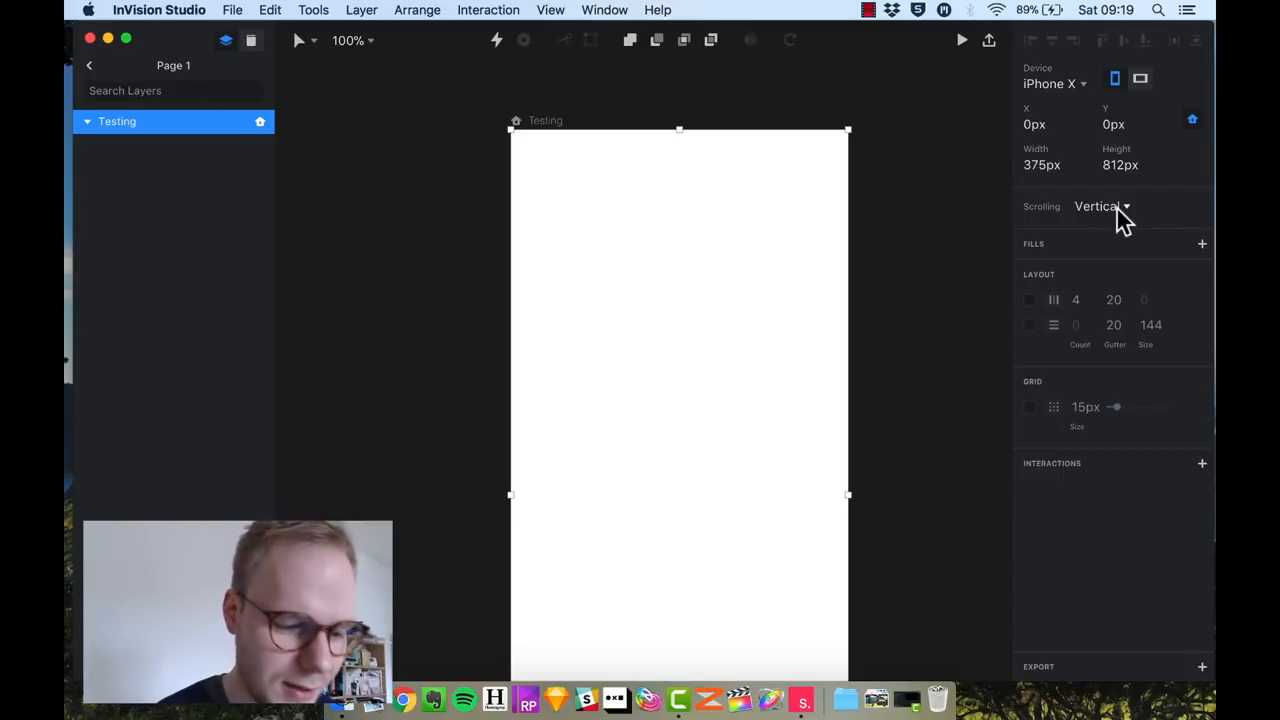
pyautogui.moveTo(1045, 250)
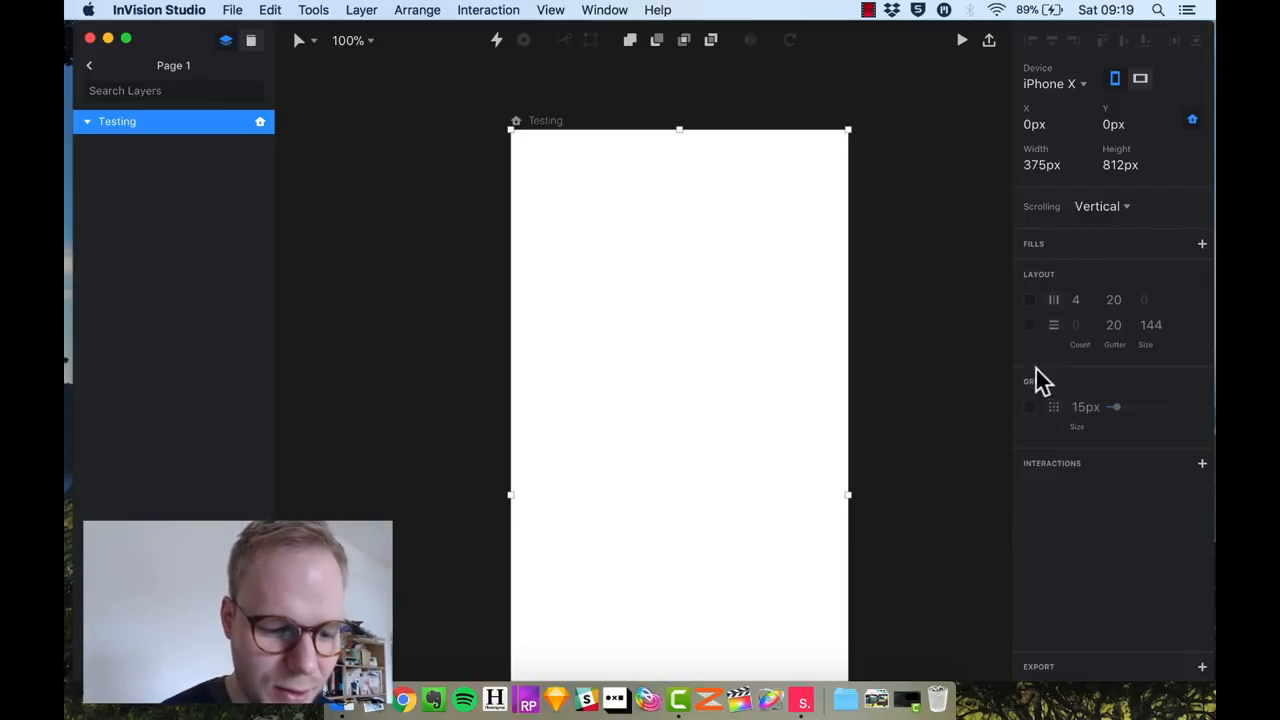
pyautogui.click(1031, 407)
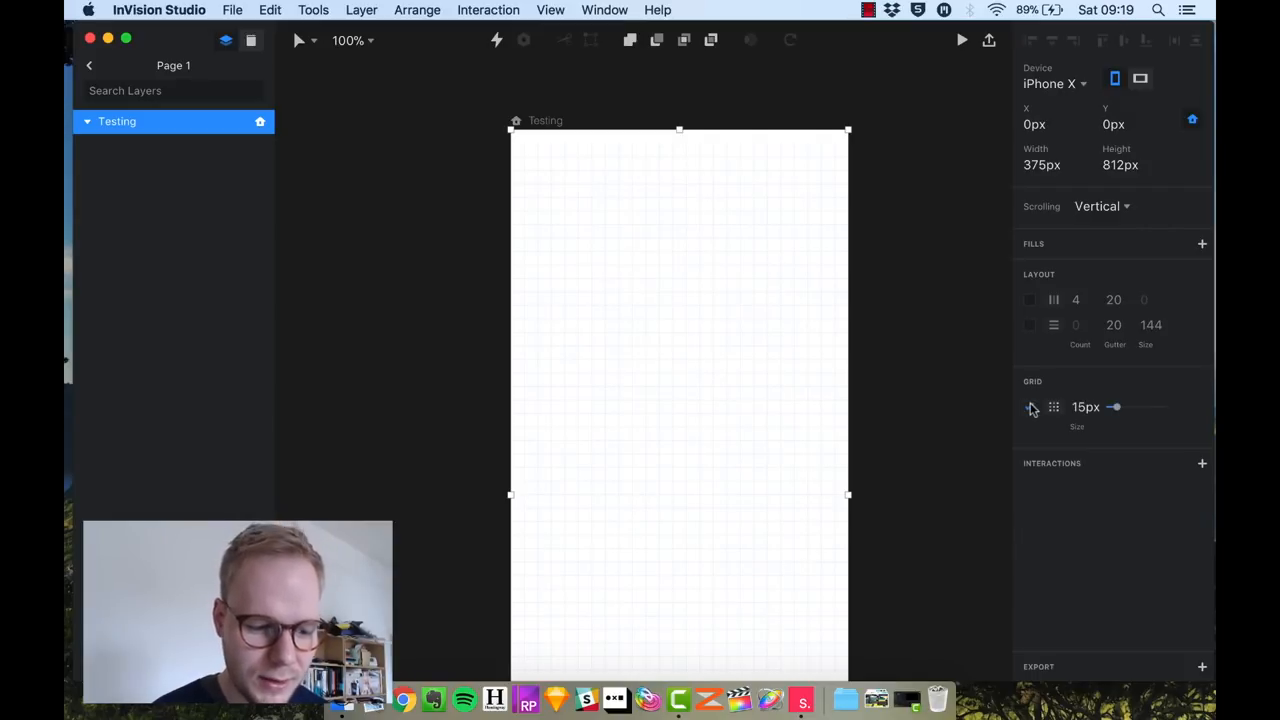
pyautogui.click(1032, 407)
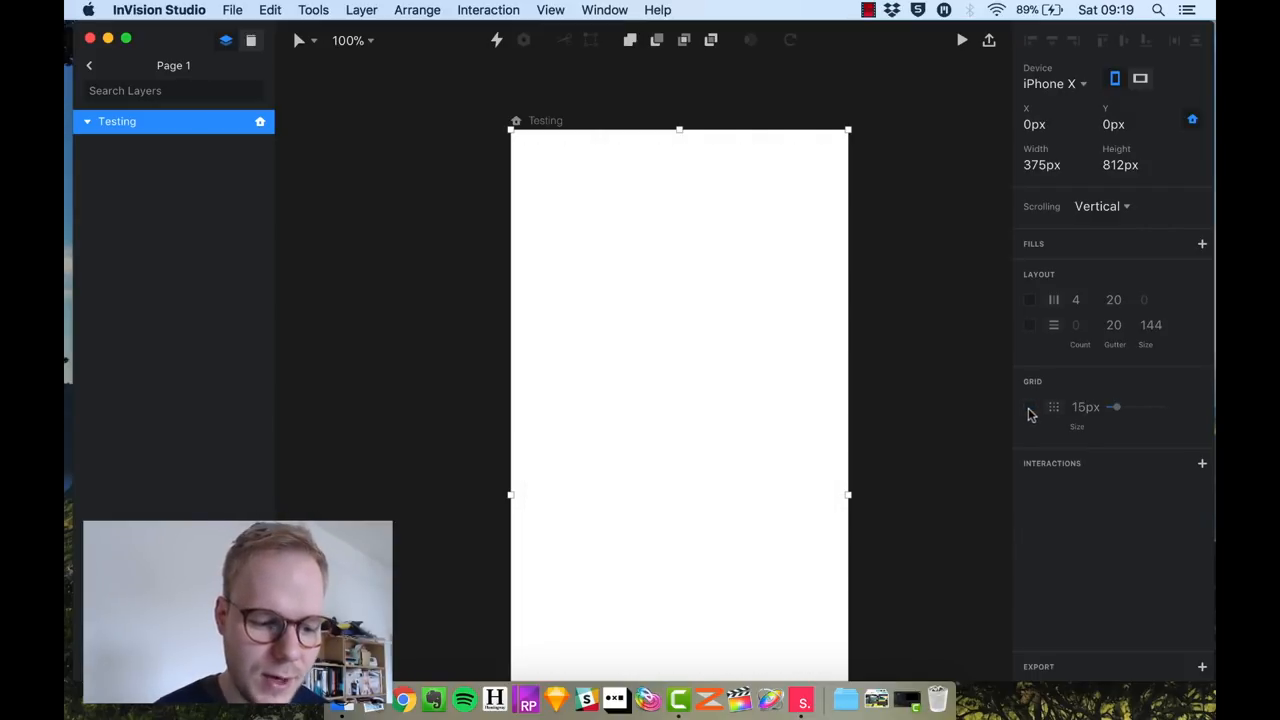
pyautogui.click(1031, 410)
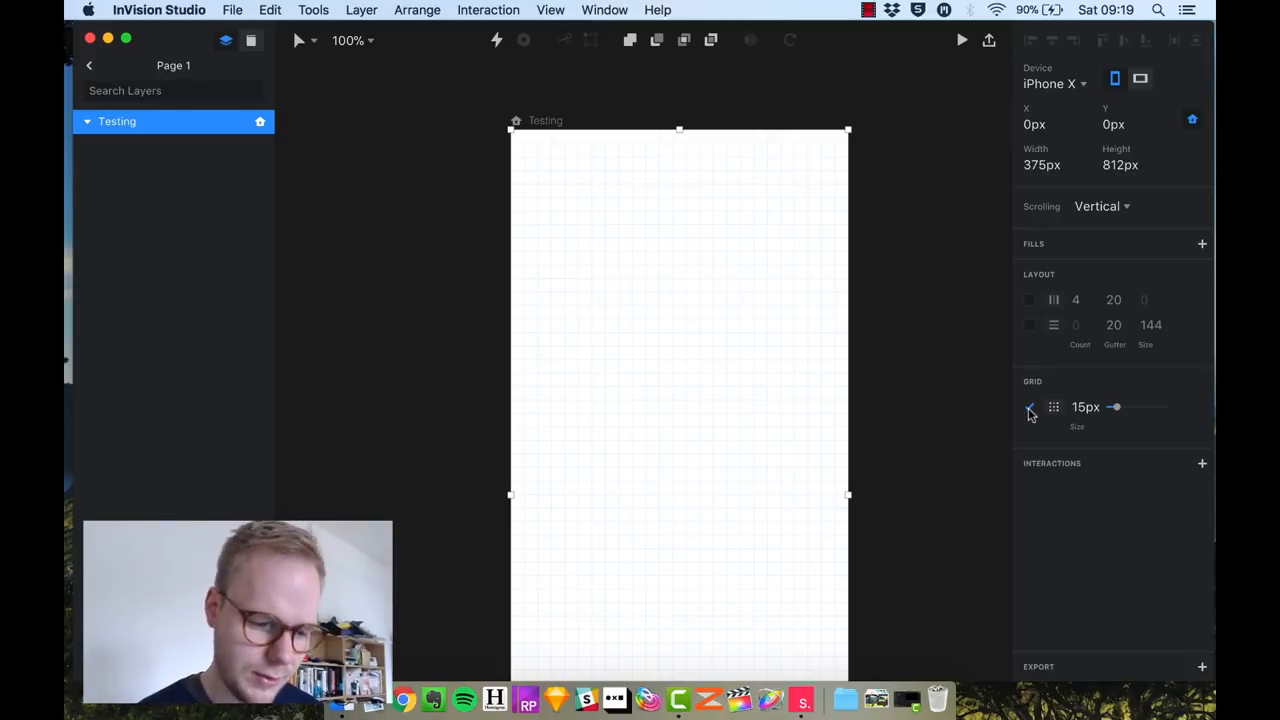
pyautogui.click(1030, 407)
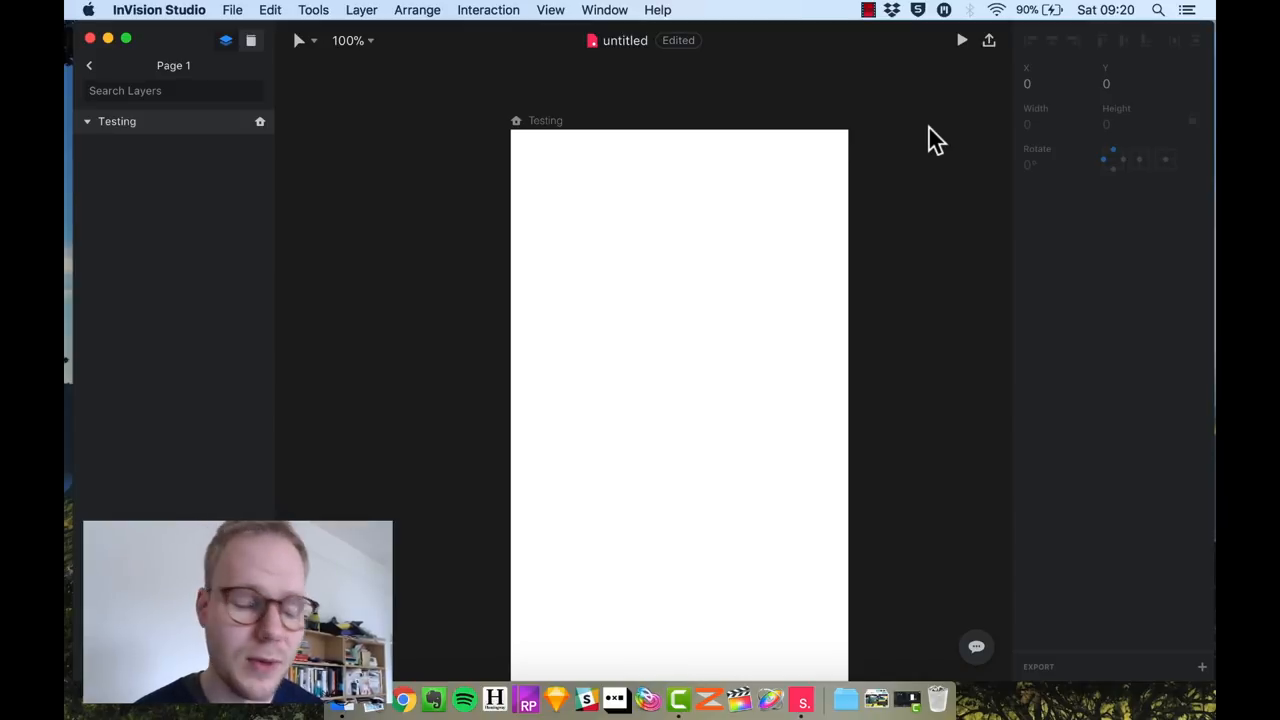
pyautogui.moveTo(937, 153)
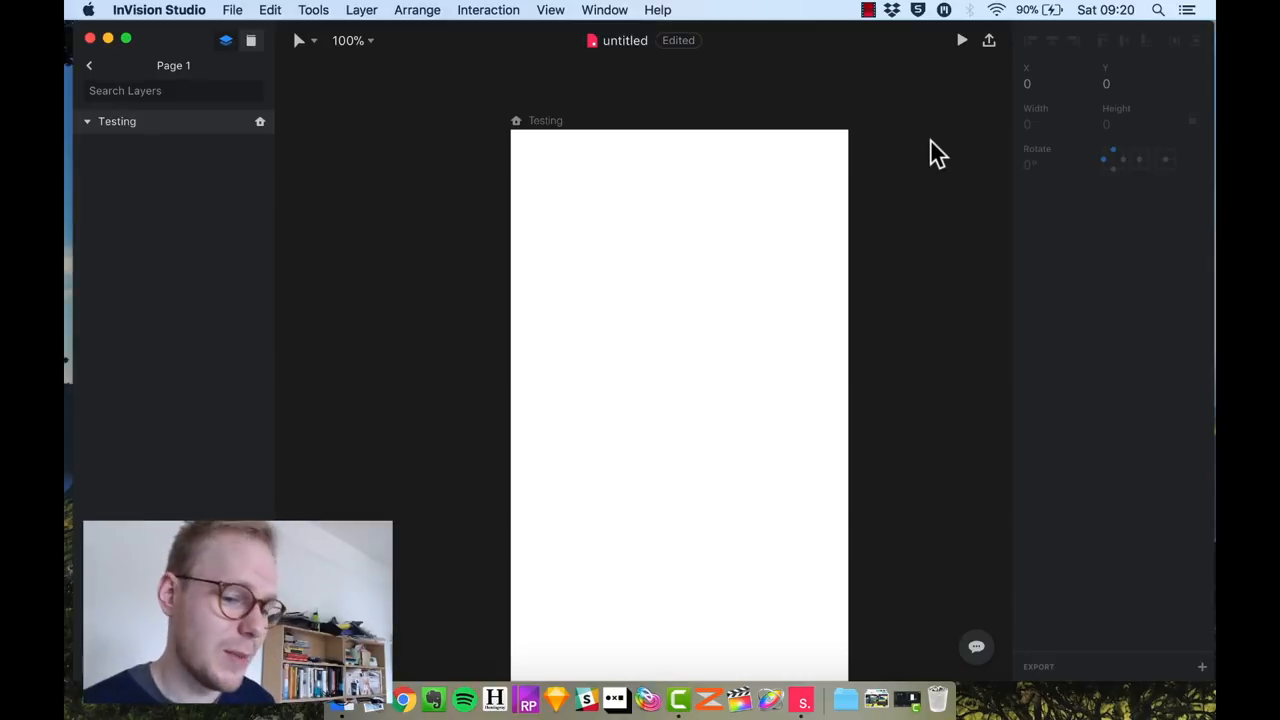
pyautogui.moveTo(978, 210)
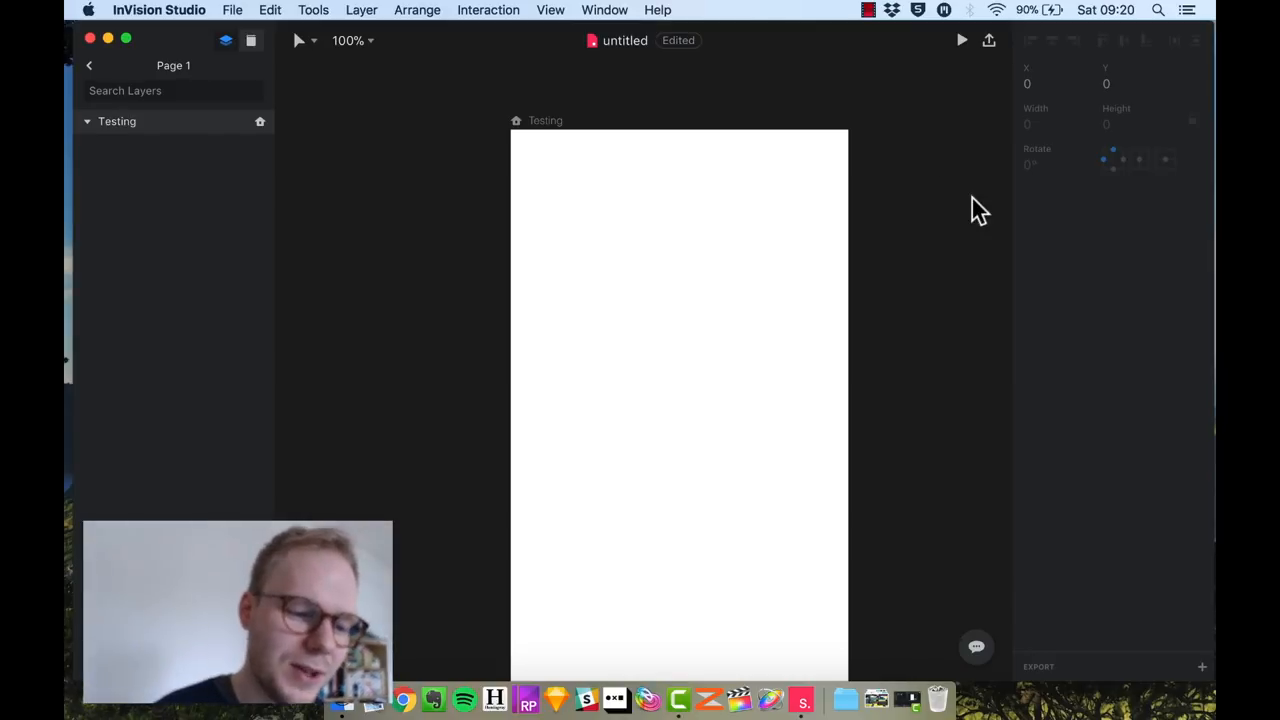
pyautogui.moveTo(68, 226)
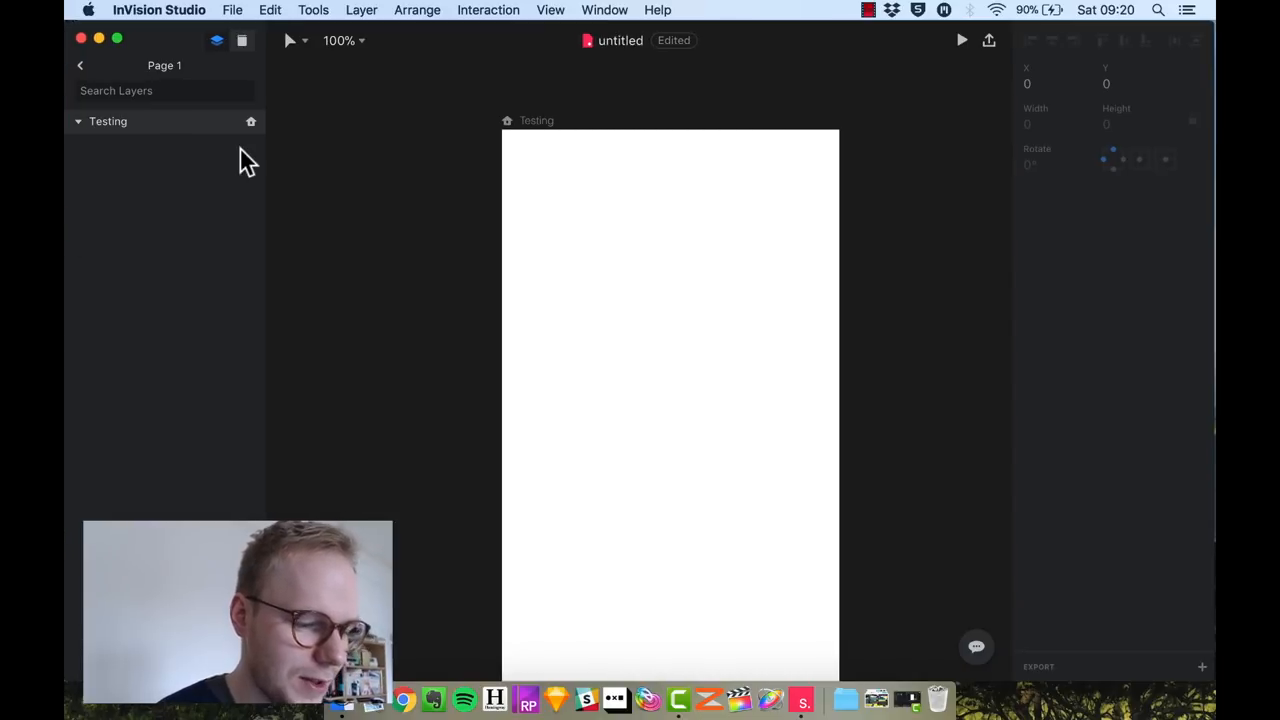
pyautogui.moveTo(285, 35)
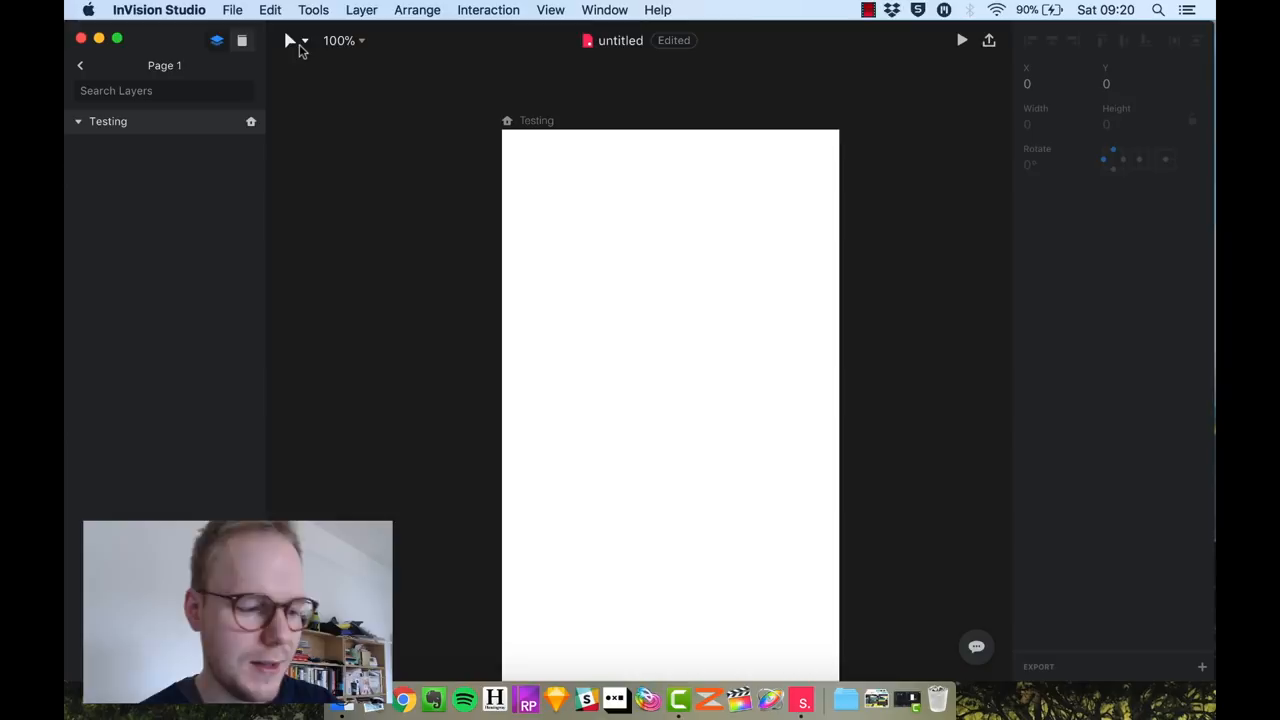
# - Open the drawing tools dropdown next to the selection tool in the toolbar
pyautogui.click(305, 41)
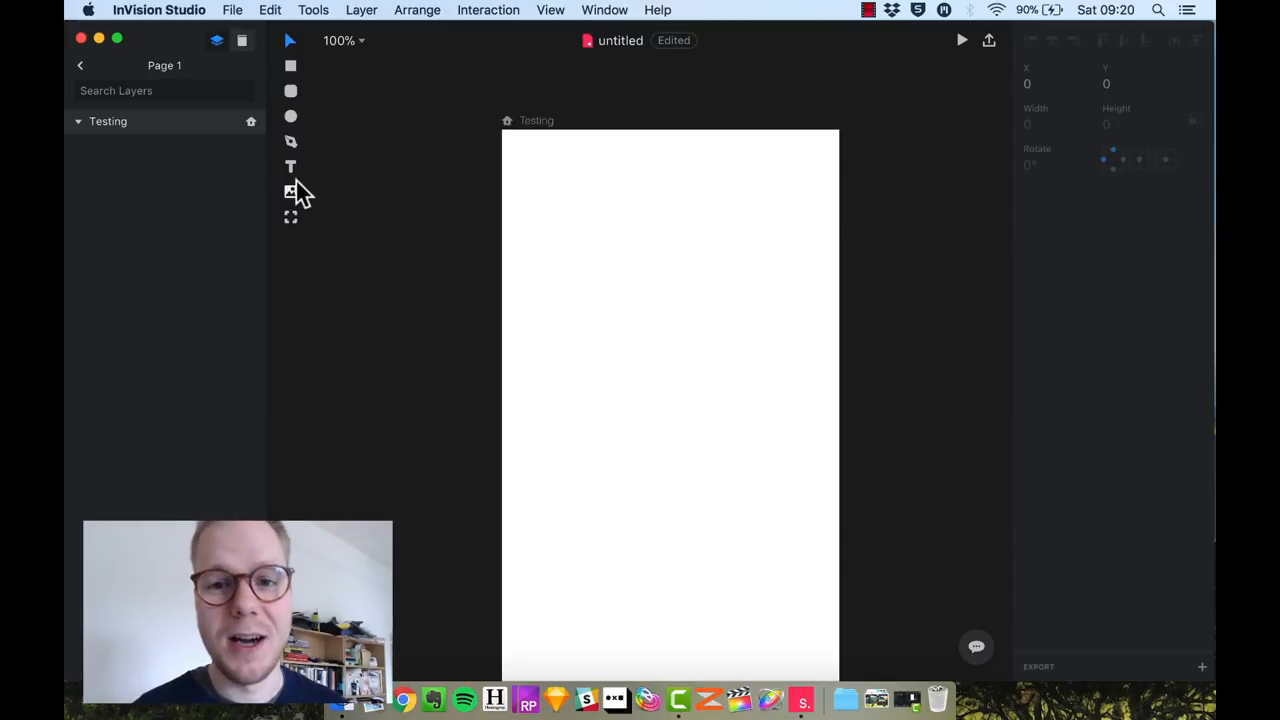
pyautogui.moveTo(290, 191)
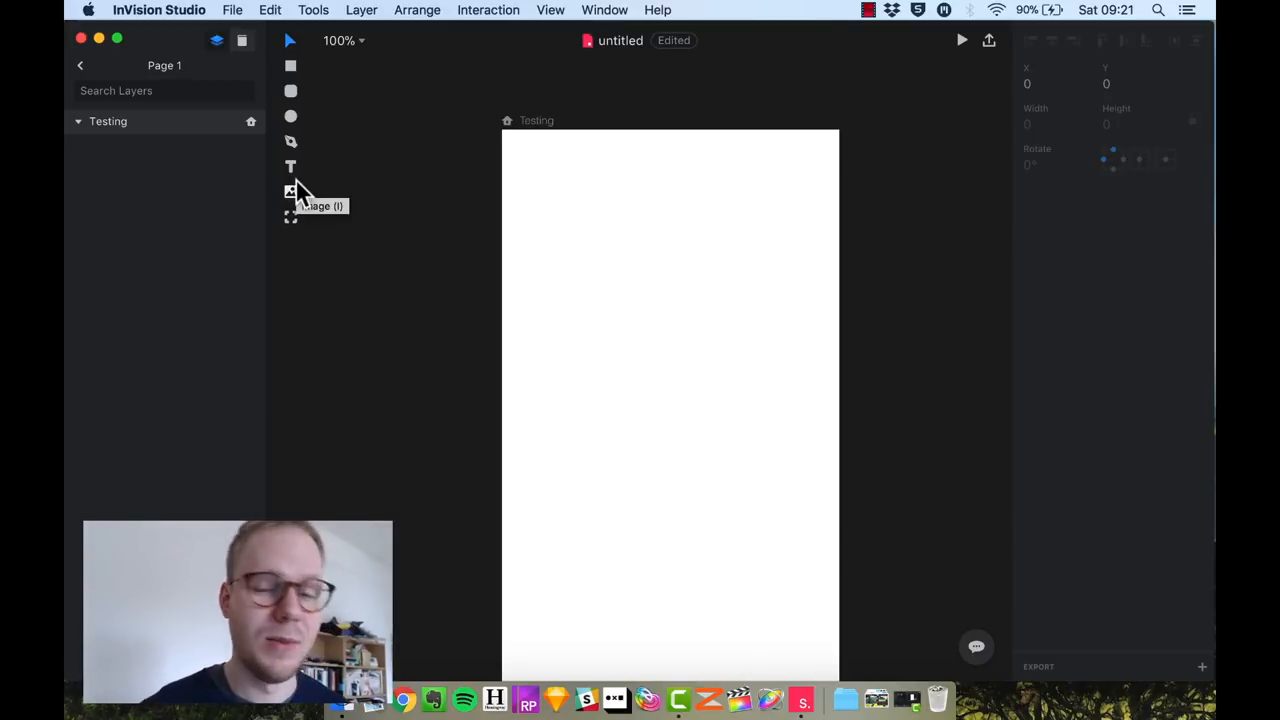
pyautogui.moveTo(290, 217)
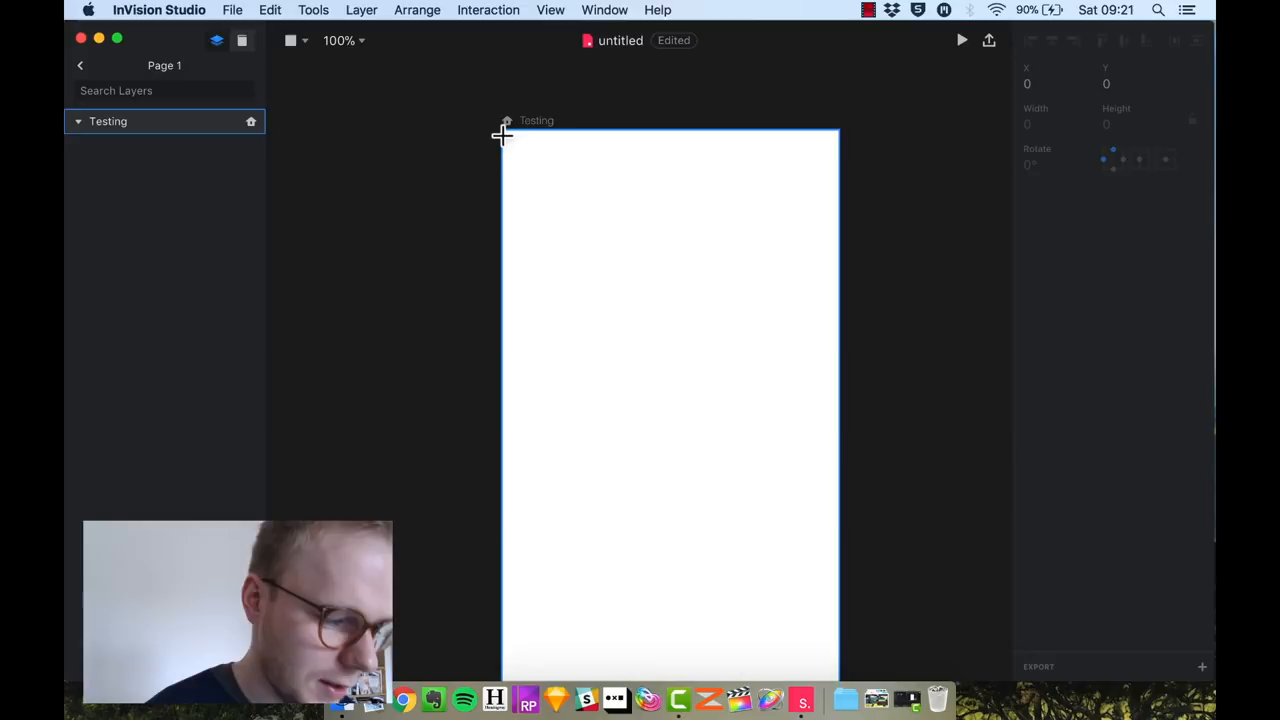
# - Draw a 375×66 rectangle across the top of the Testing artboard and fill it purple
pyautogui.moveTo(502, 133); pyautogui.dragTo(838, 188)
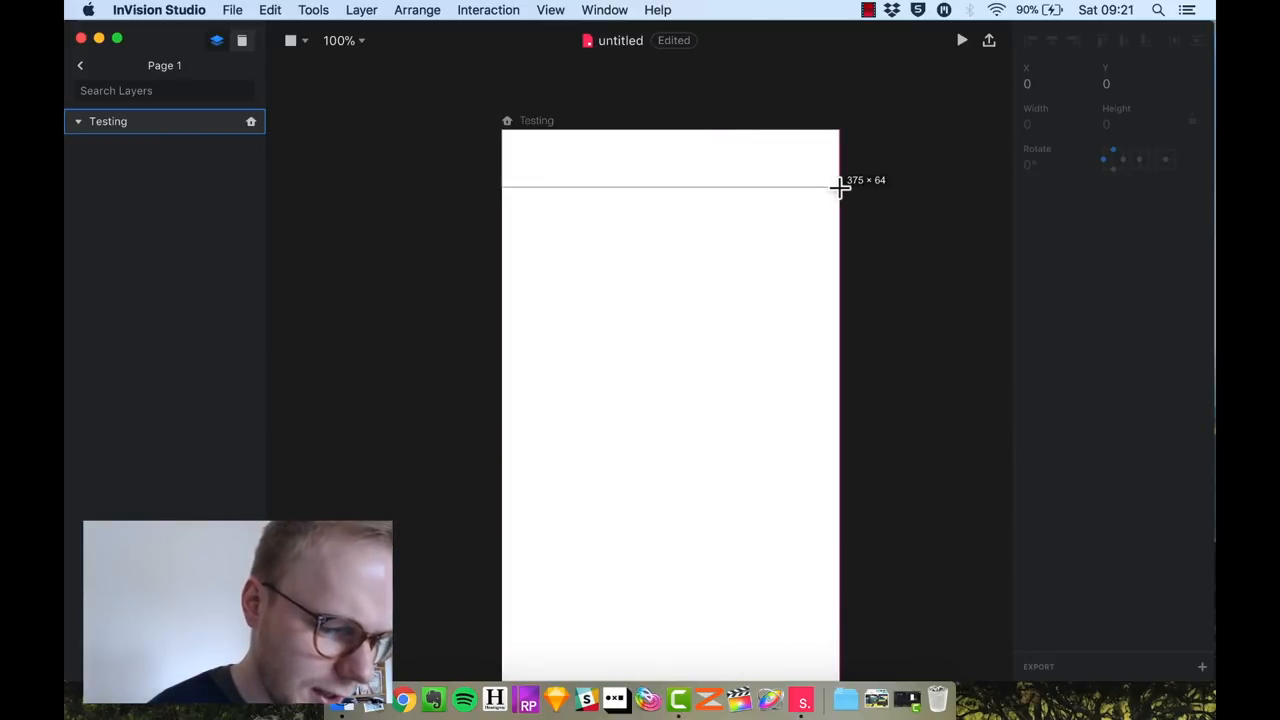
pyautogui.moveTo(502, 131); pyautogui.dragTo(838, 189)
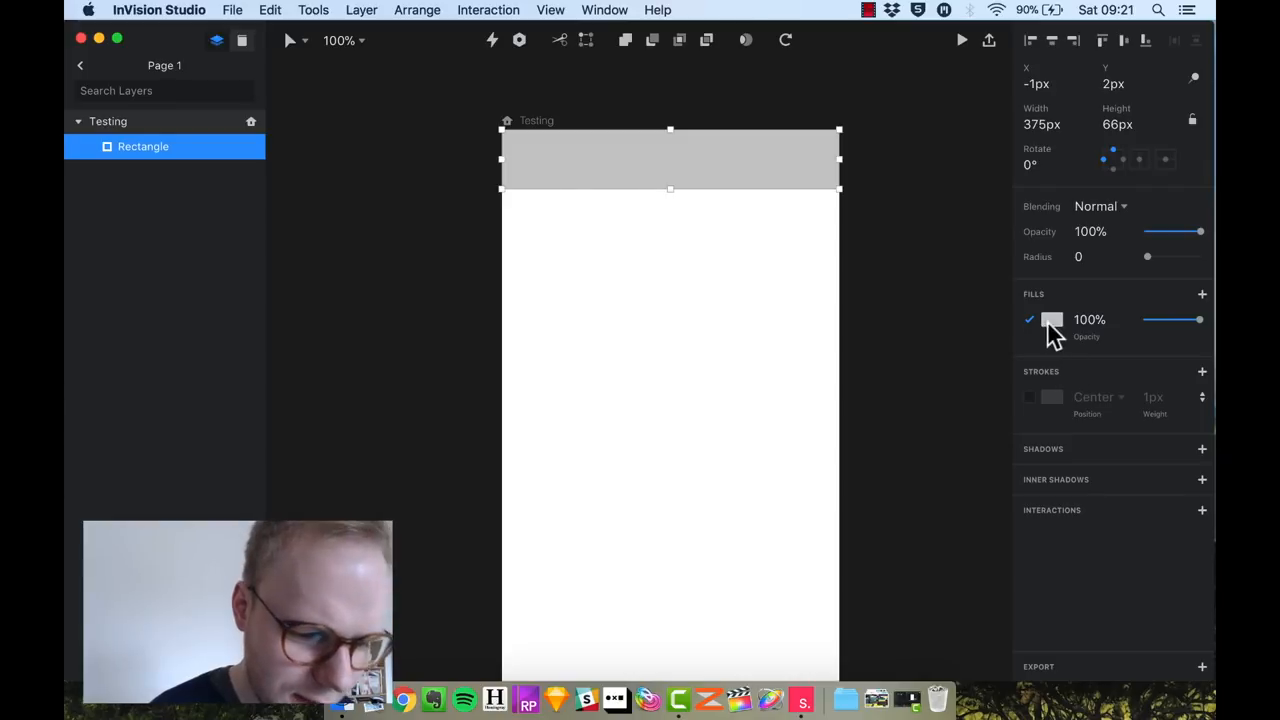
pyautogui.click(1052, 319)
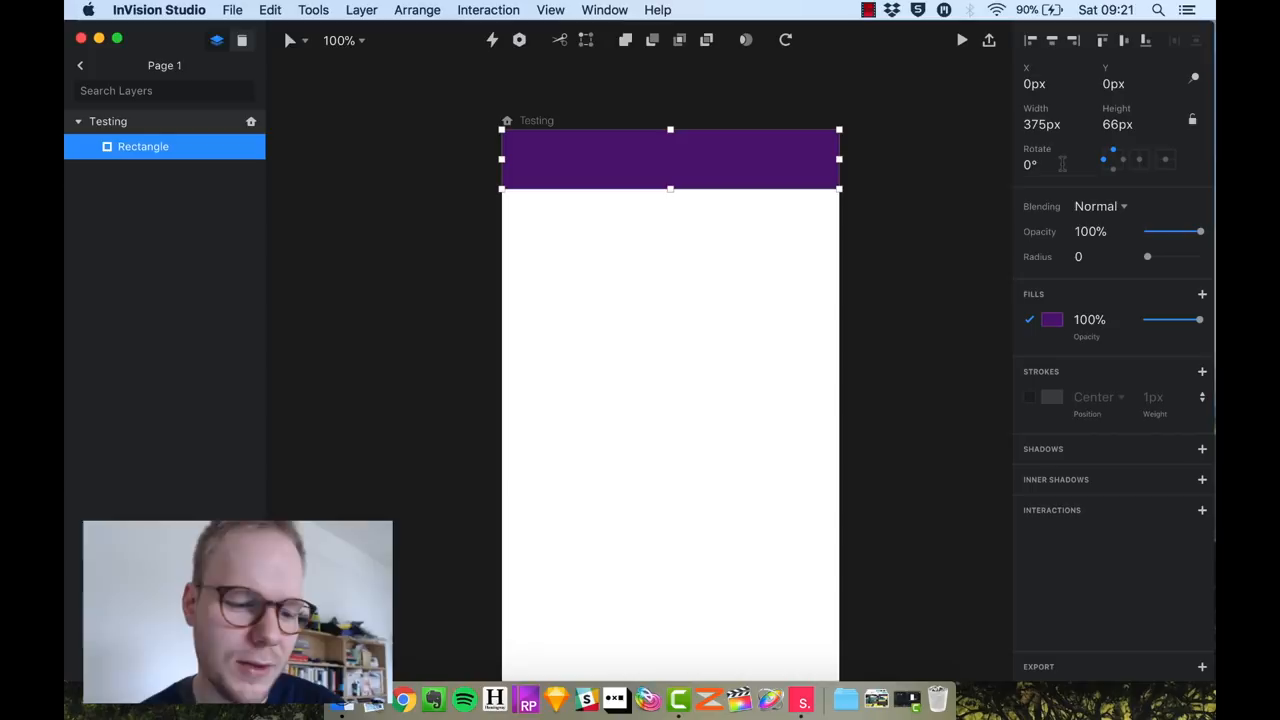
pyautogui.moveTo(1058, 388)
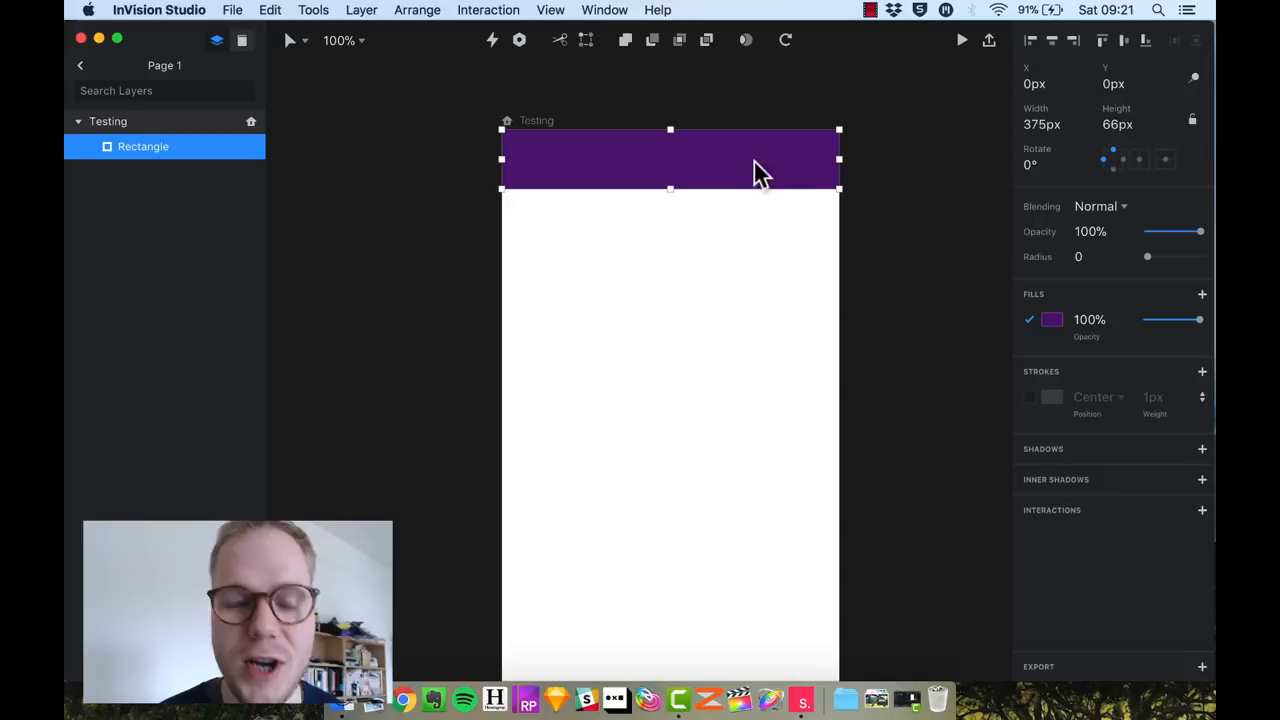
pyautogui.moveTo(1125, 190)
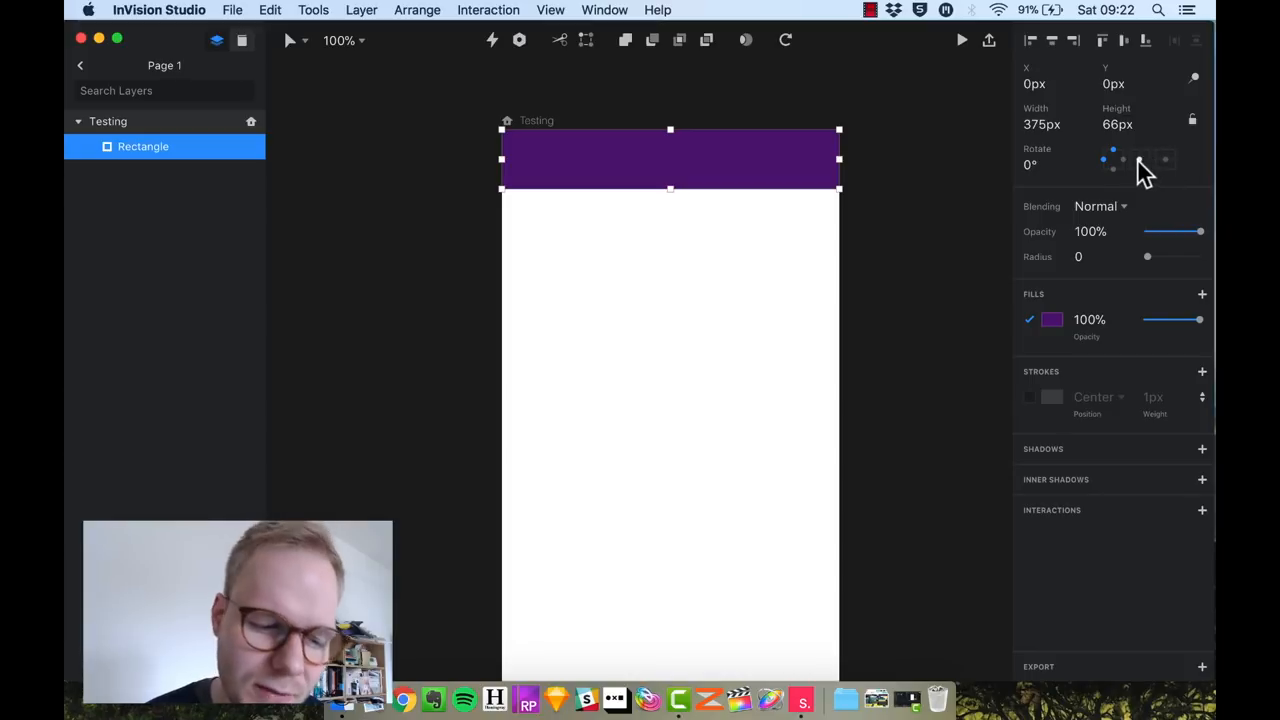
pyautogui.moveTo(1147, 160)
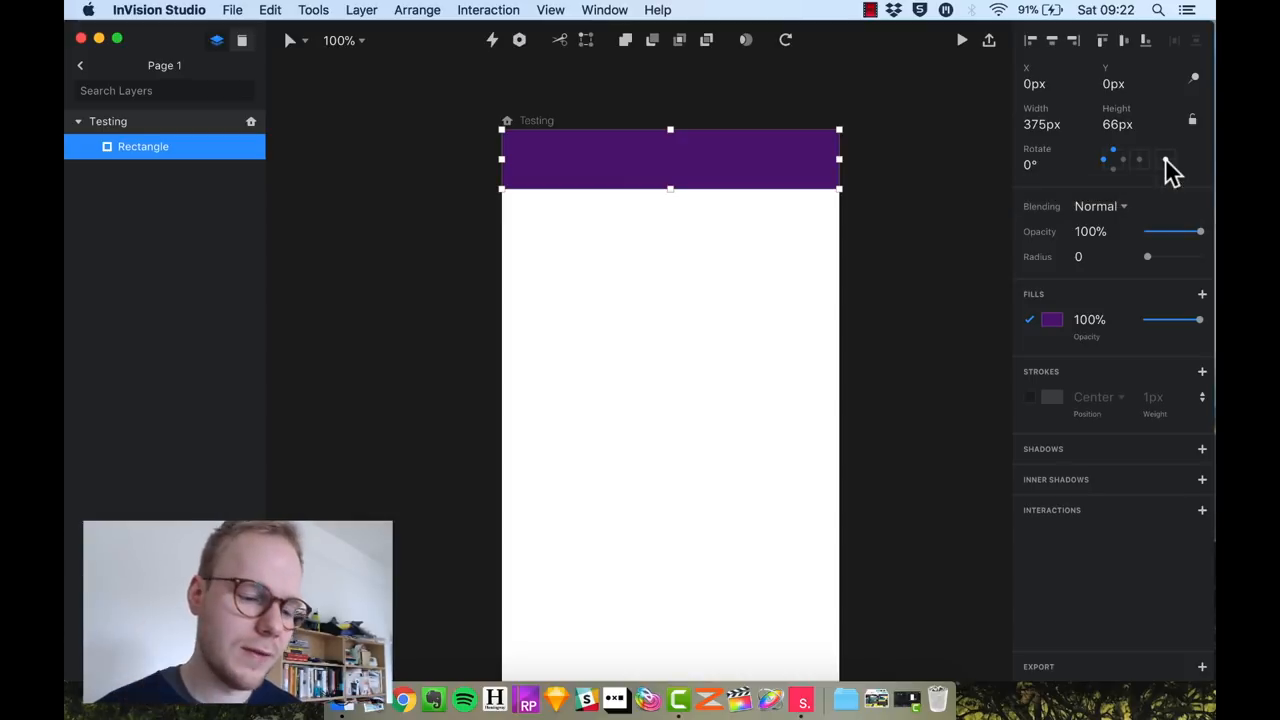
pyautogui.moveTo(1170, 175)
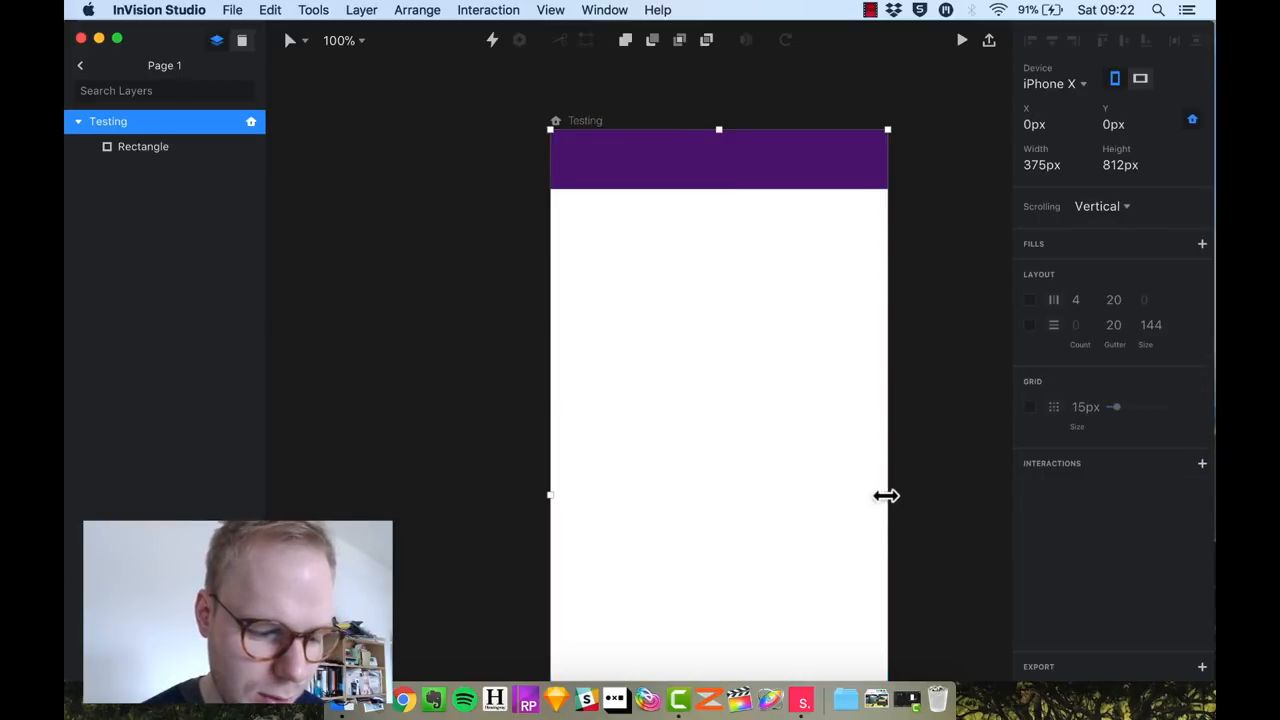
pyautogui.moveTo(887, 494); pyautogui.dragTo(983, 490)
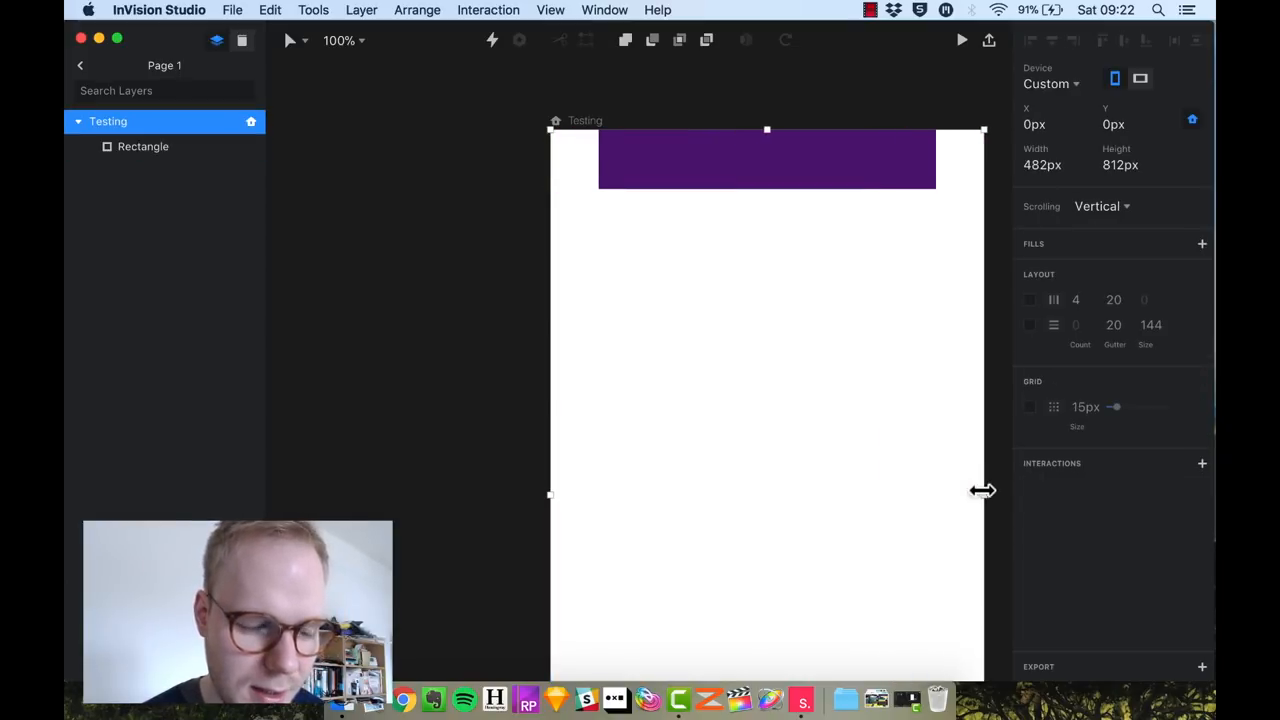
pyautogui.moveTo(983, 491); pyautogui.dragTo(935, 495)
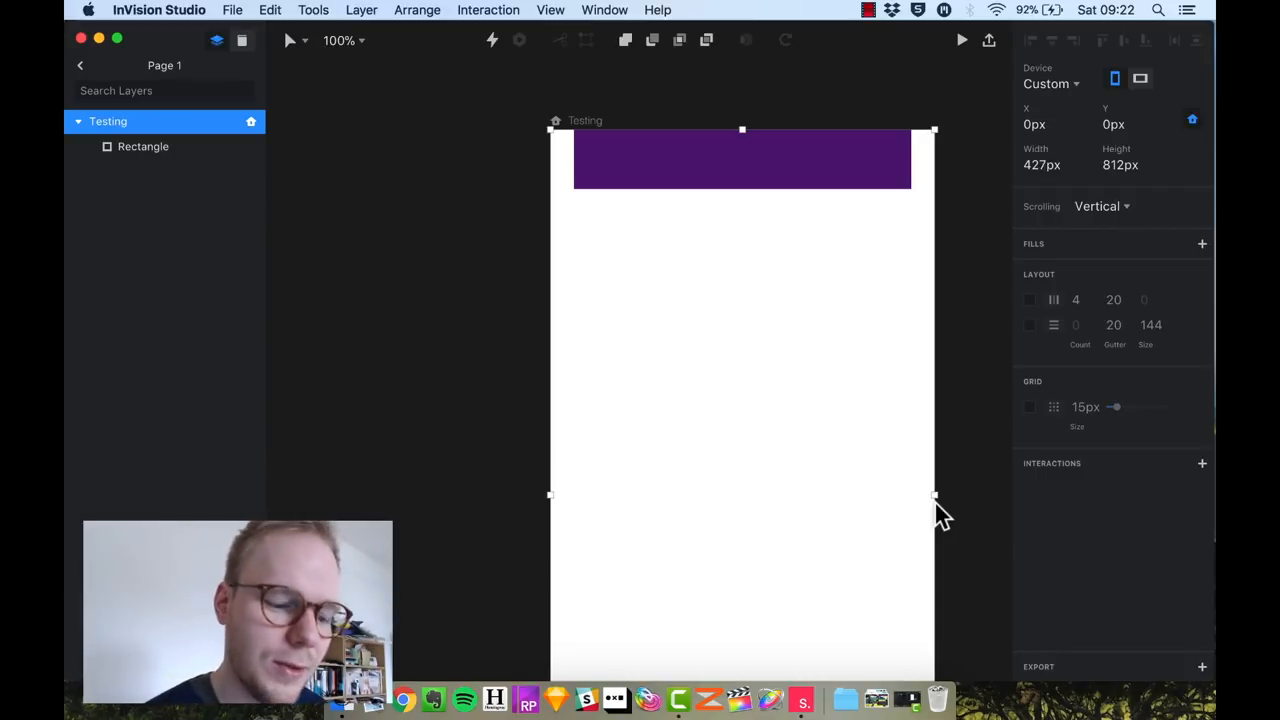
pyautogui.moveTo(935, 495); pyautogui.dragTo(853, 495)
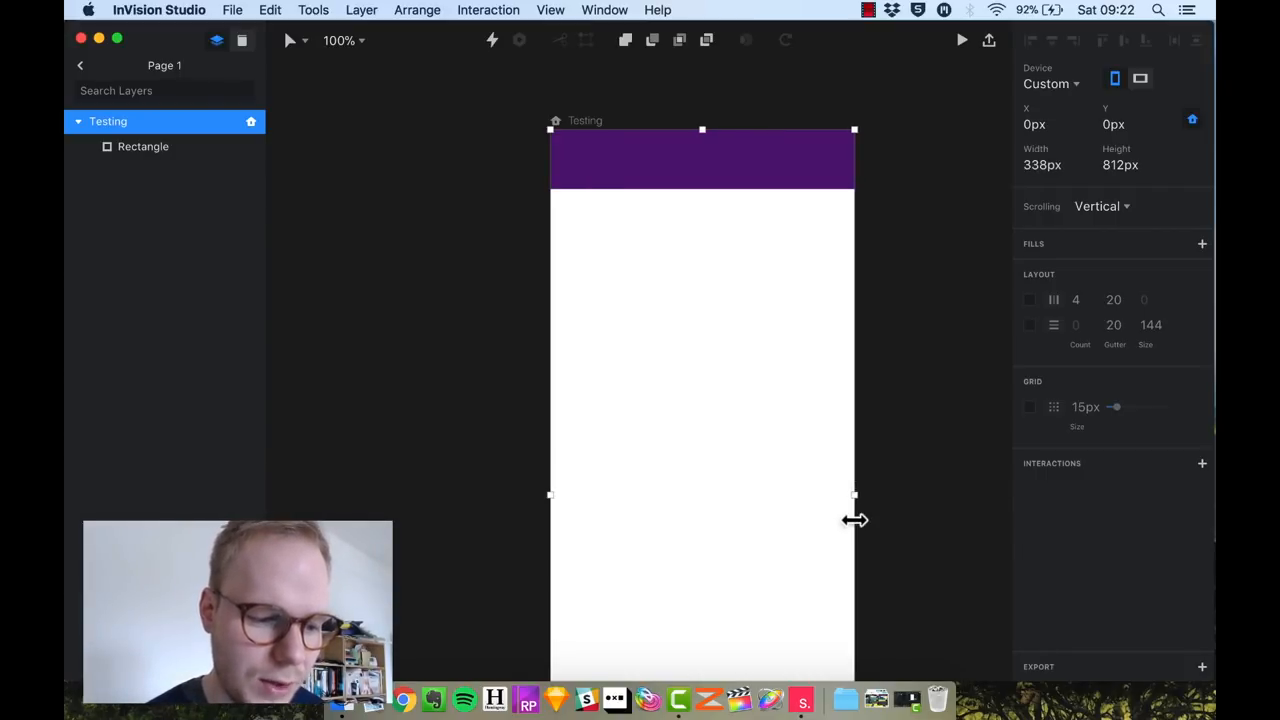
pyautogui.moveTo(853, 494); pyautogui.dragTo(903, 494)
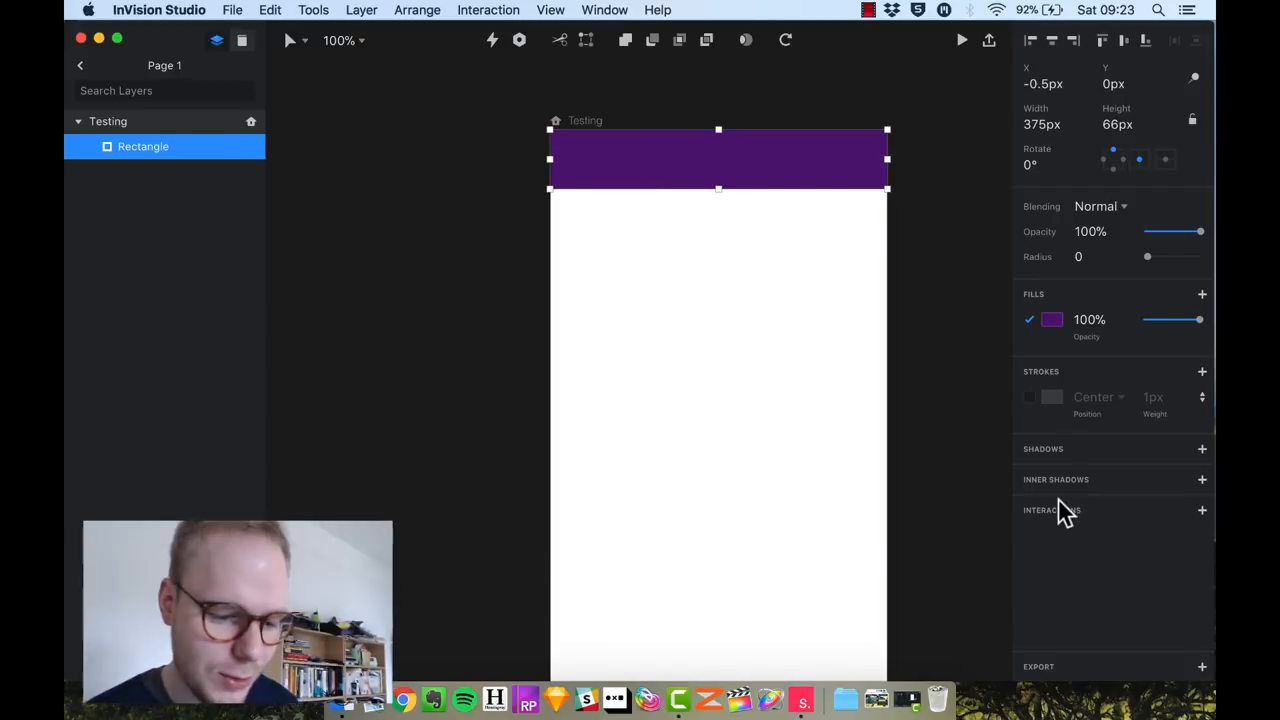
# - Add an interaction to the purple header rectangle with Tap as its trigger
pyautogui.click(1202, 510)
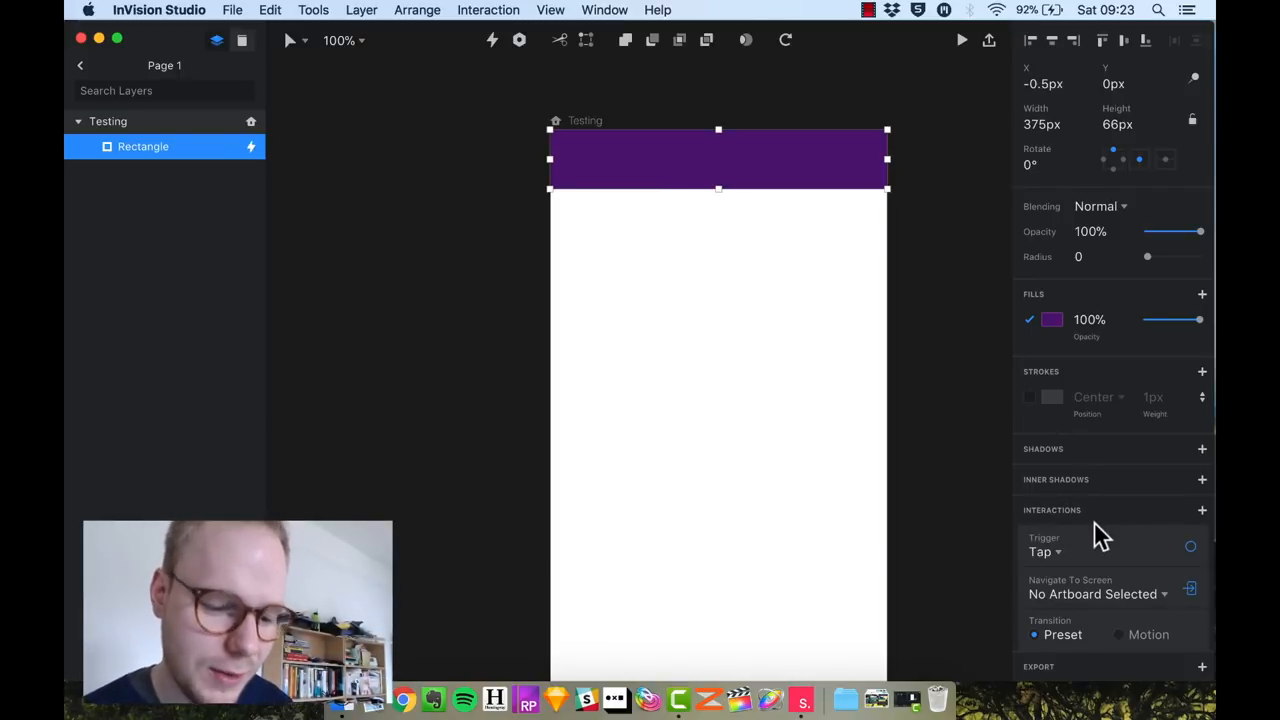
pyautogui.scroll(-3)
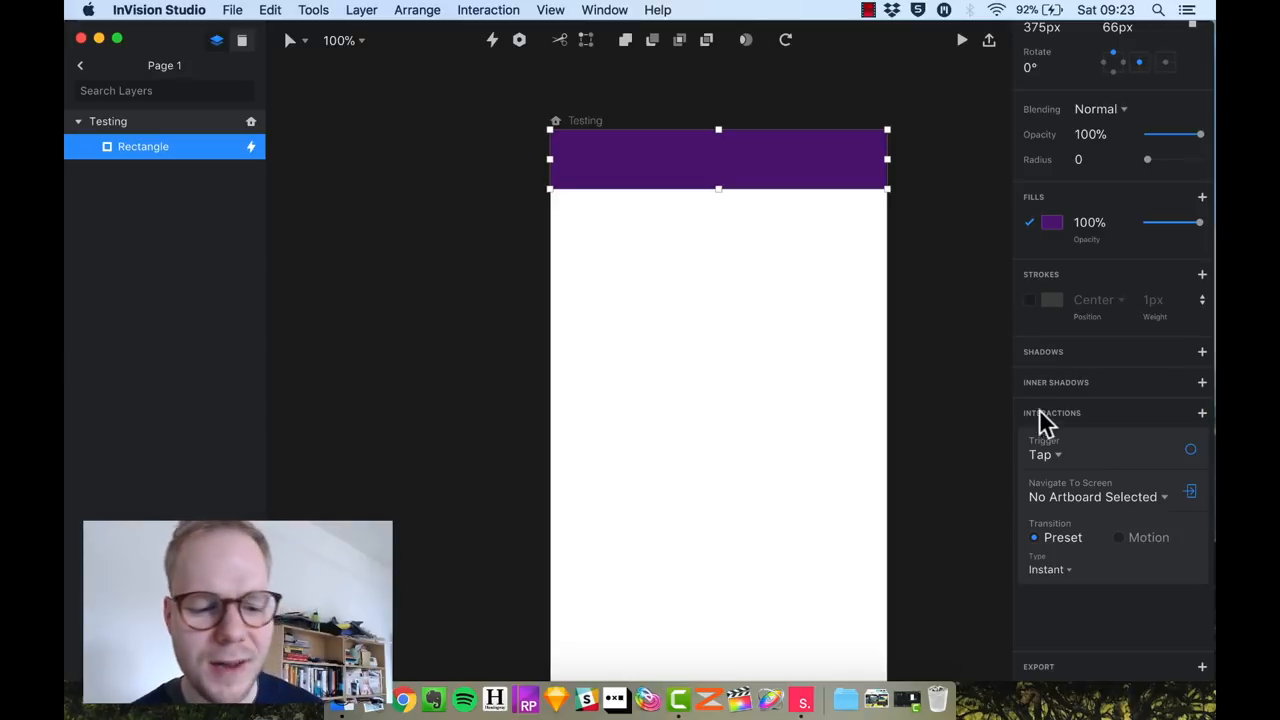
pyautogui.moveTo(1072, 458)
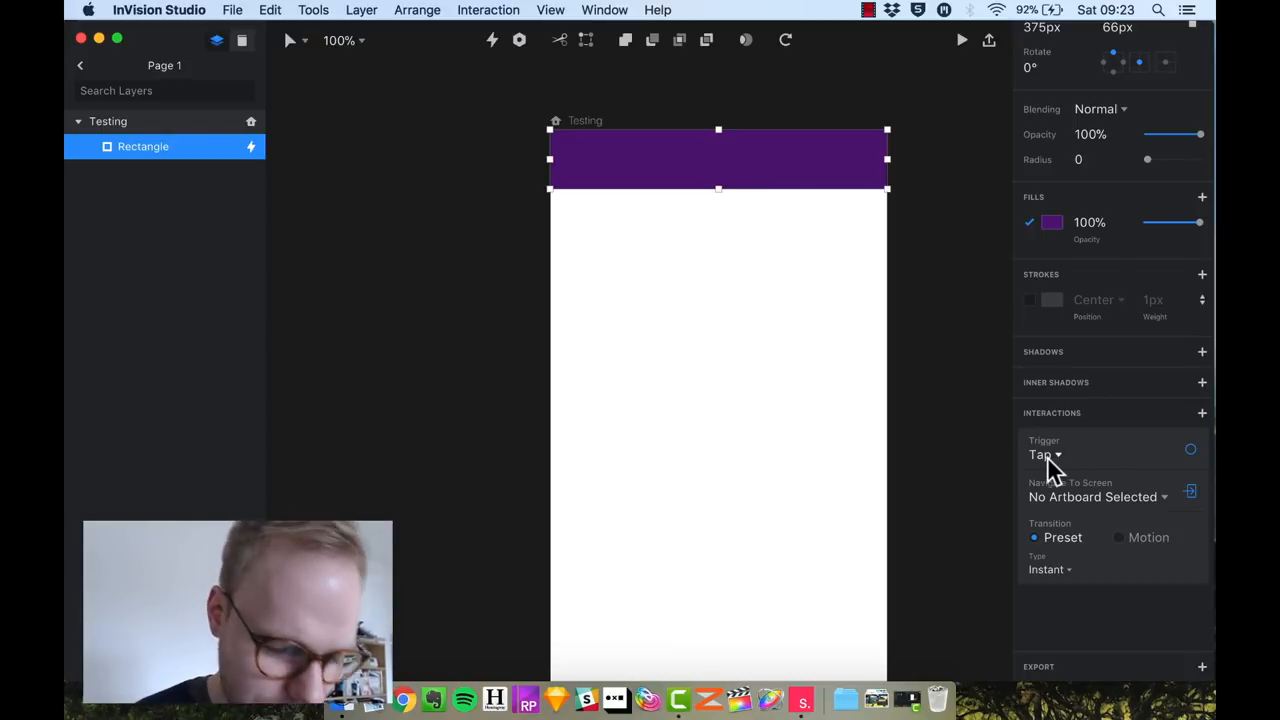
pyautogui.click(1045, 455)
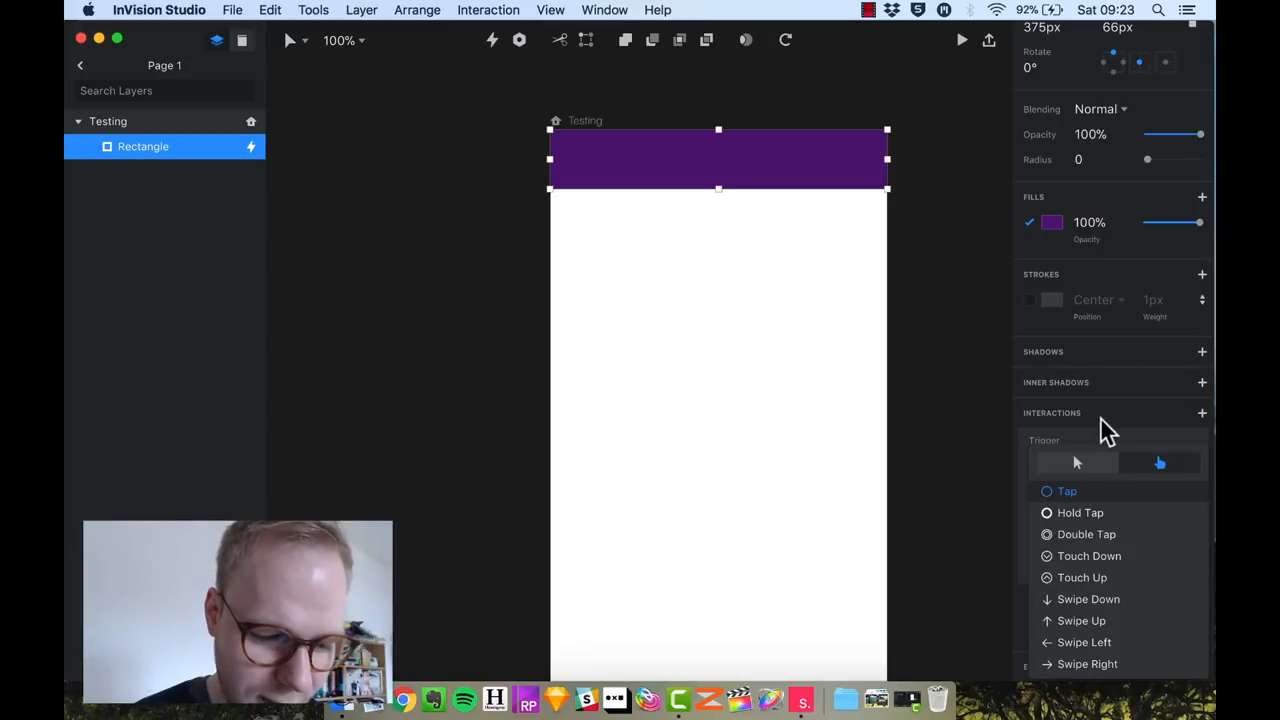
pyautogui.click(1067, 490)
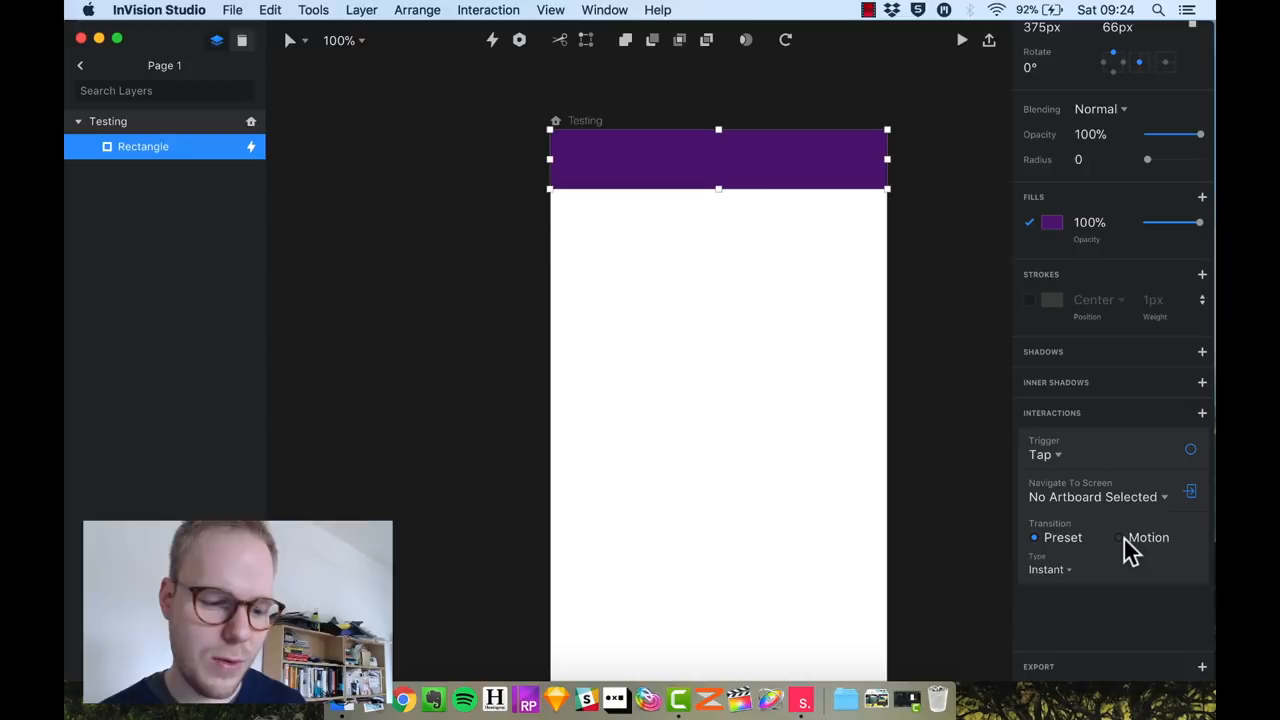
pyautogui.moveTo(1120, 560)
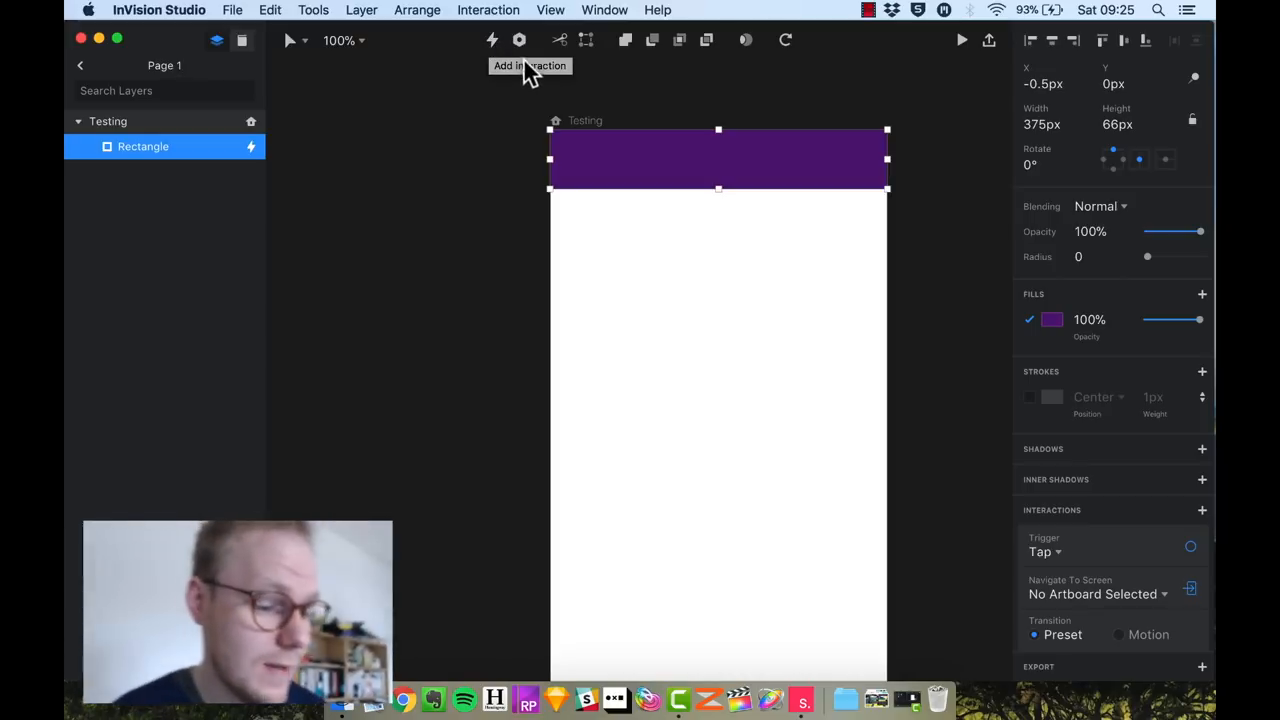
pyautogui.moveTo(520, 40)
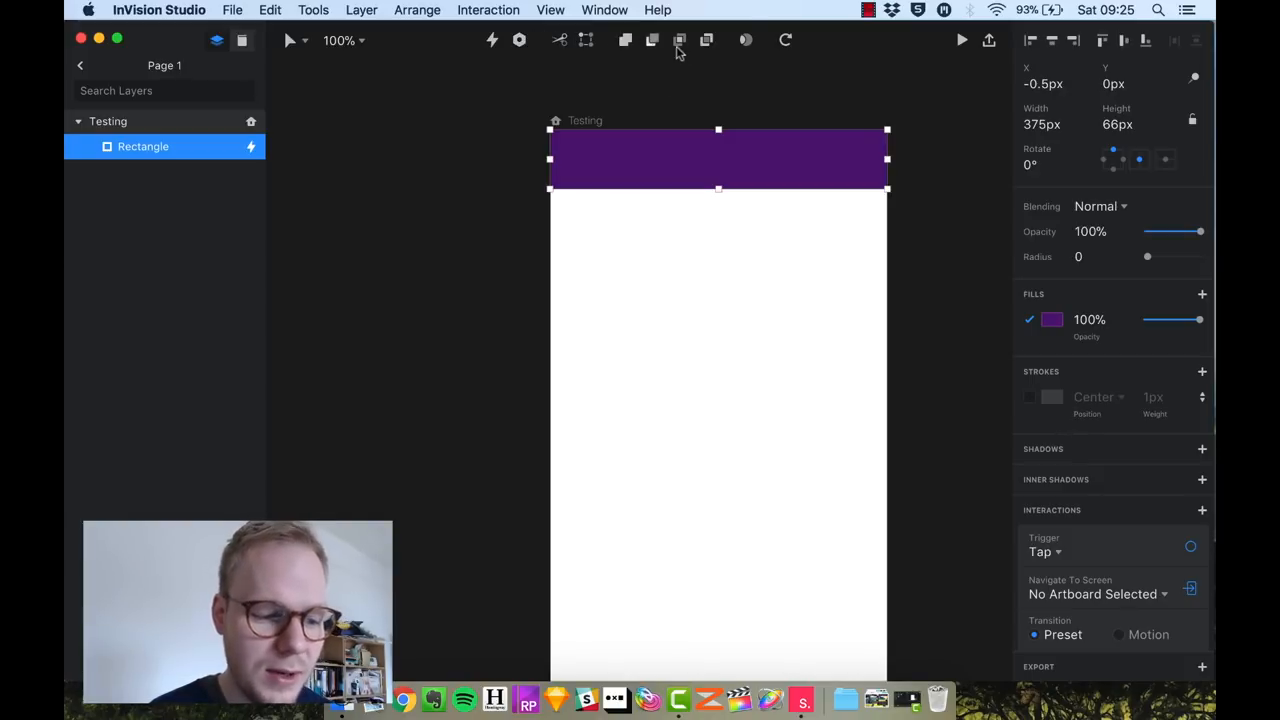
pyautogui.moveTo(680, 40)
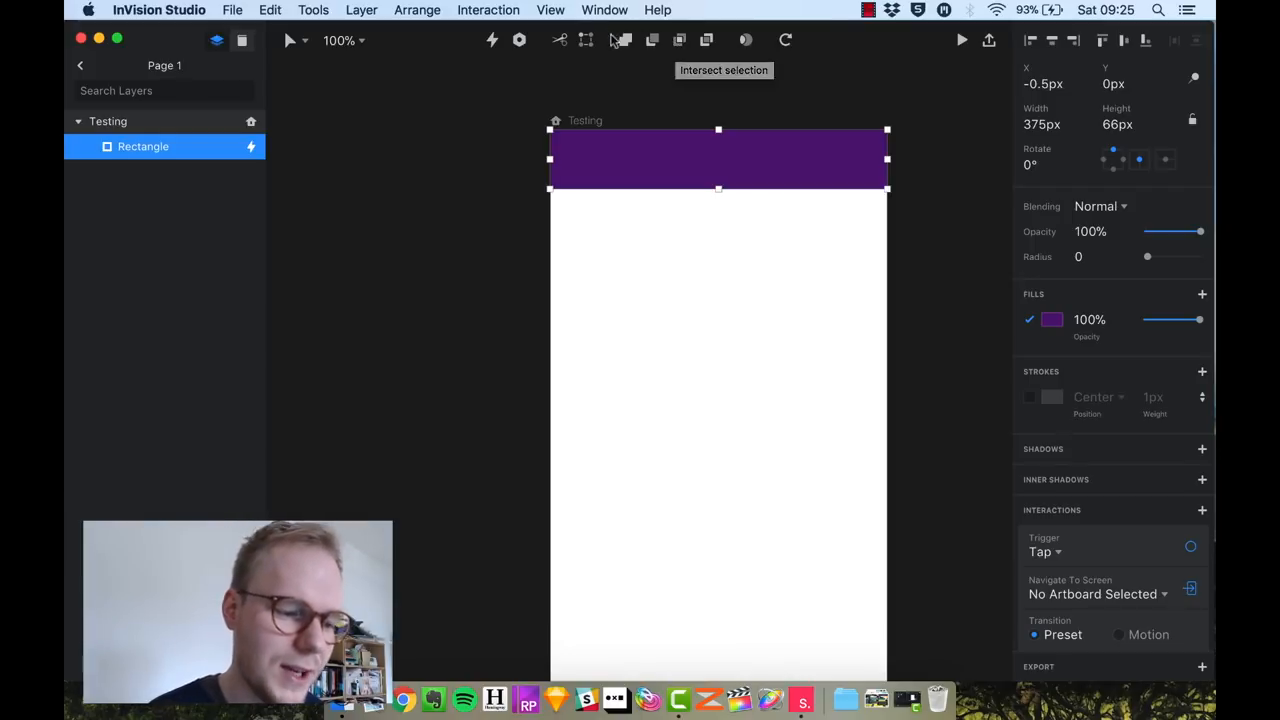
pyautogui.moveTo(586, 40)
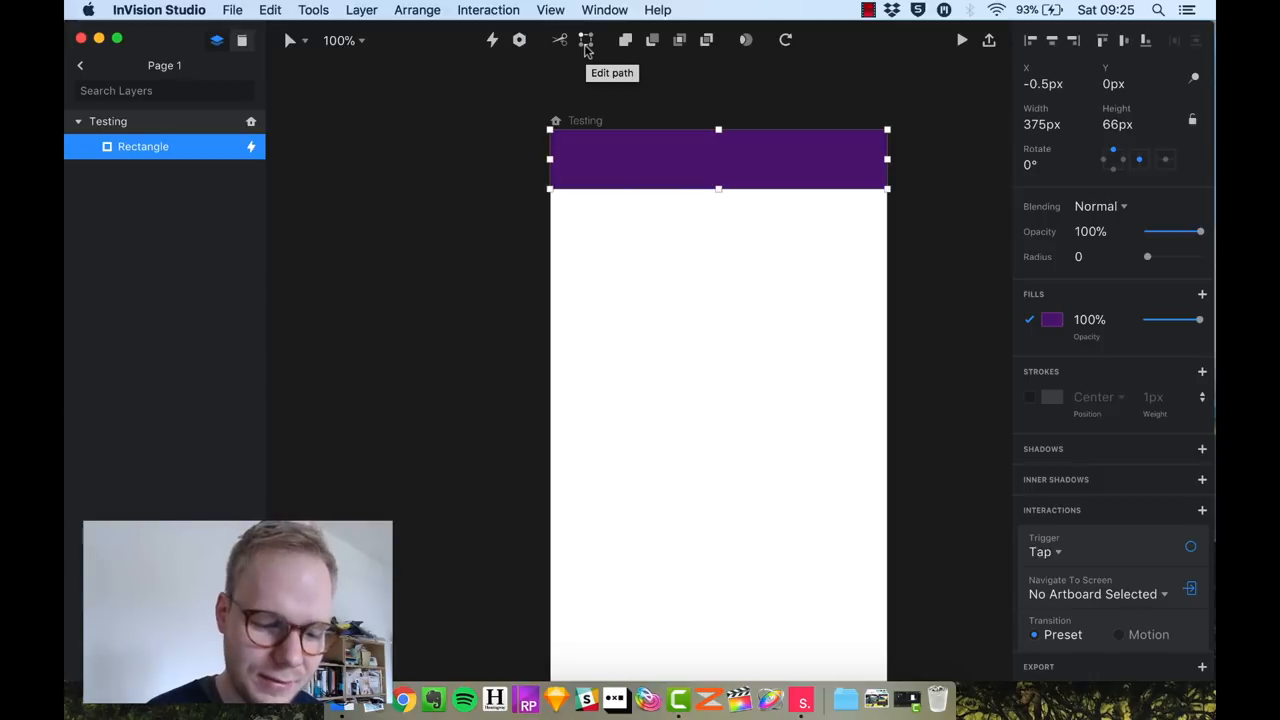
pyautogui.moveTo(730, 110)
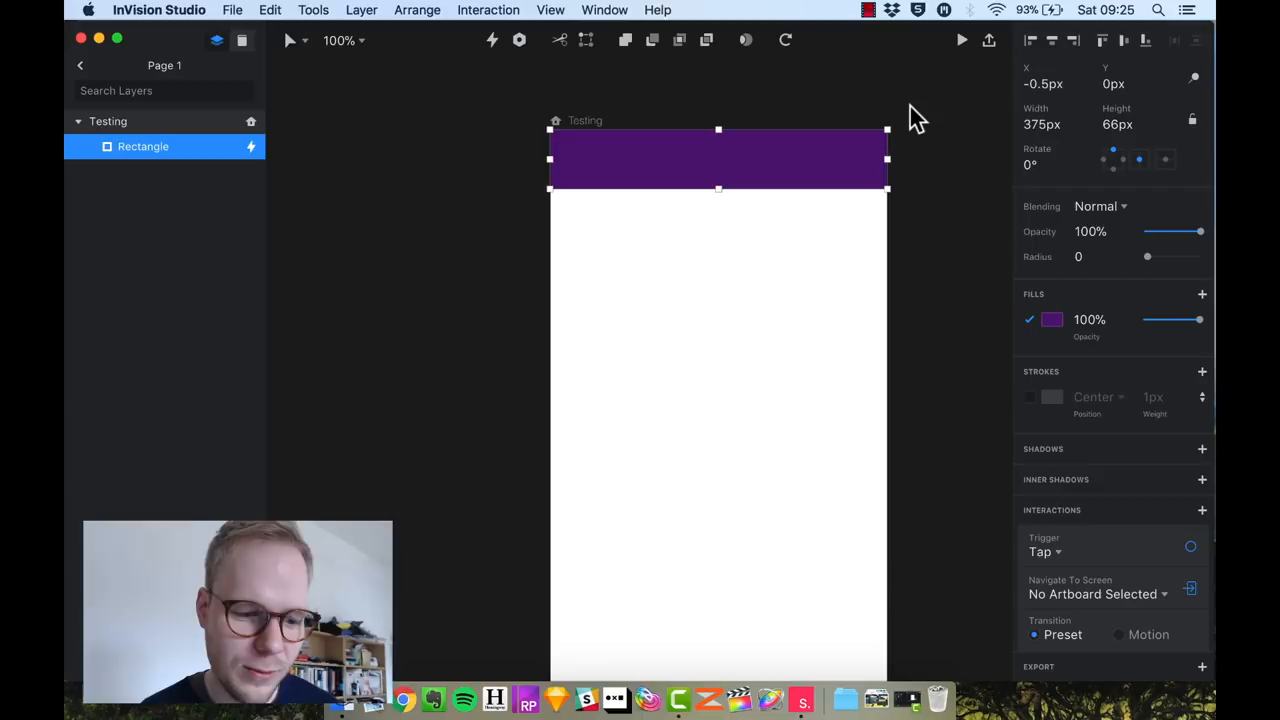
pyautogui.moveTo(789, 105)
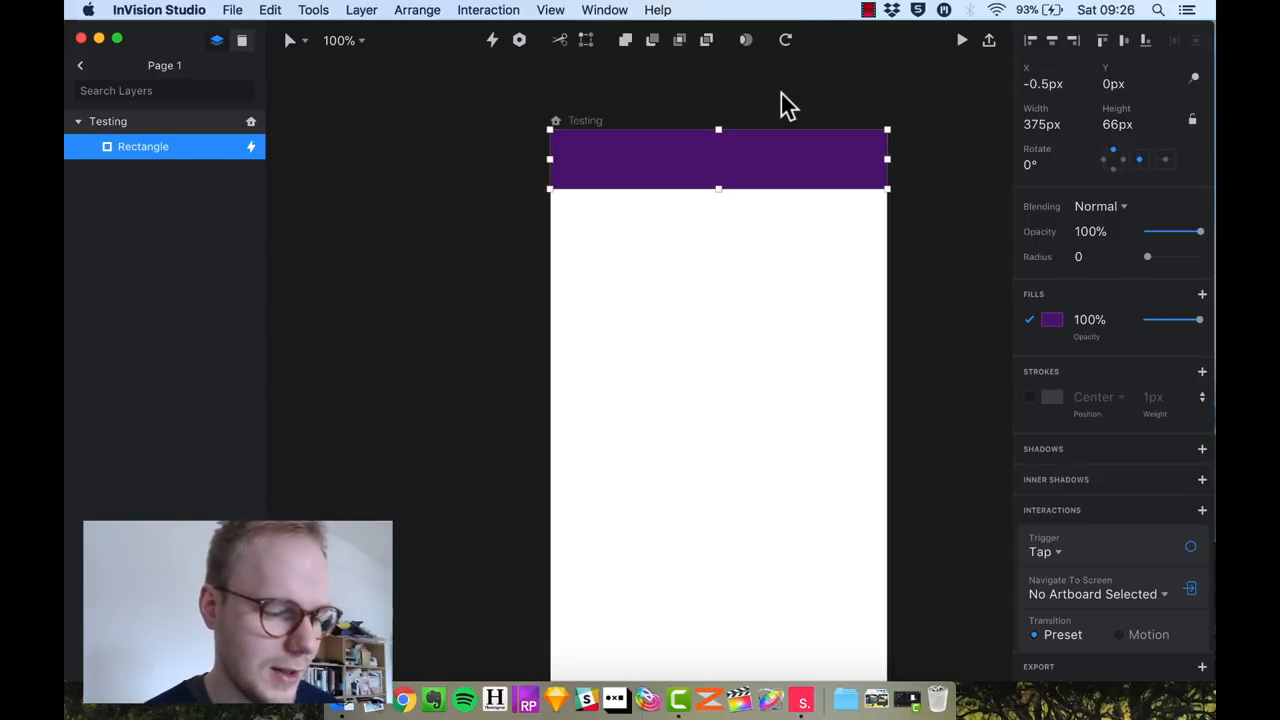
pyautogui.moveTo(845, 120)
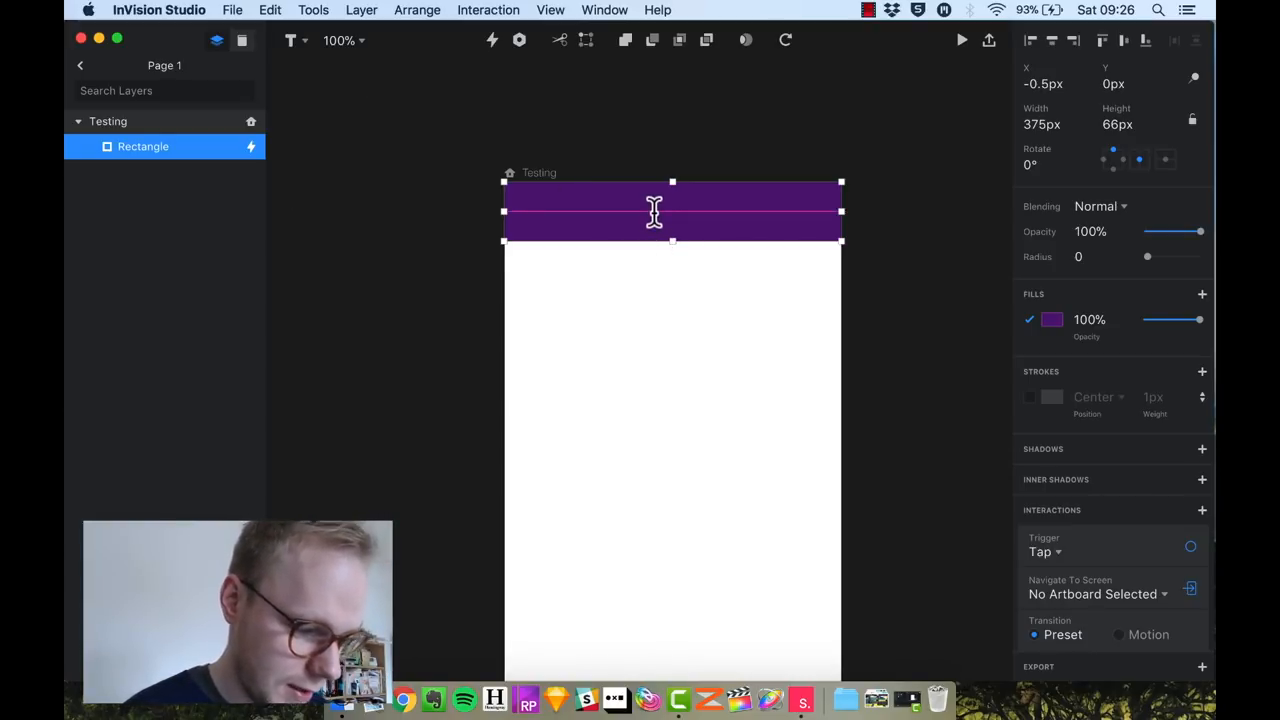
# - Add the 'Hello friend' text, then select it together with the Rectangle layer
pyautogui.write('Hello')
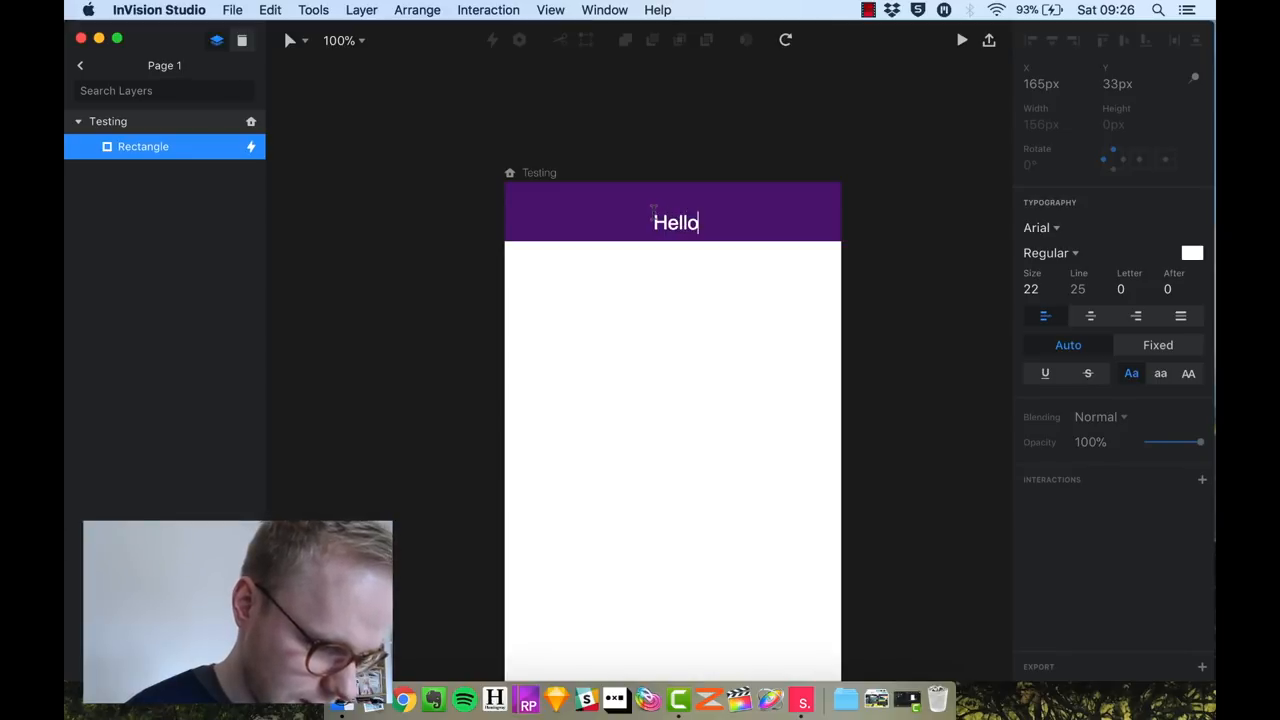
pyautogui.write('friend')
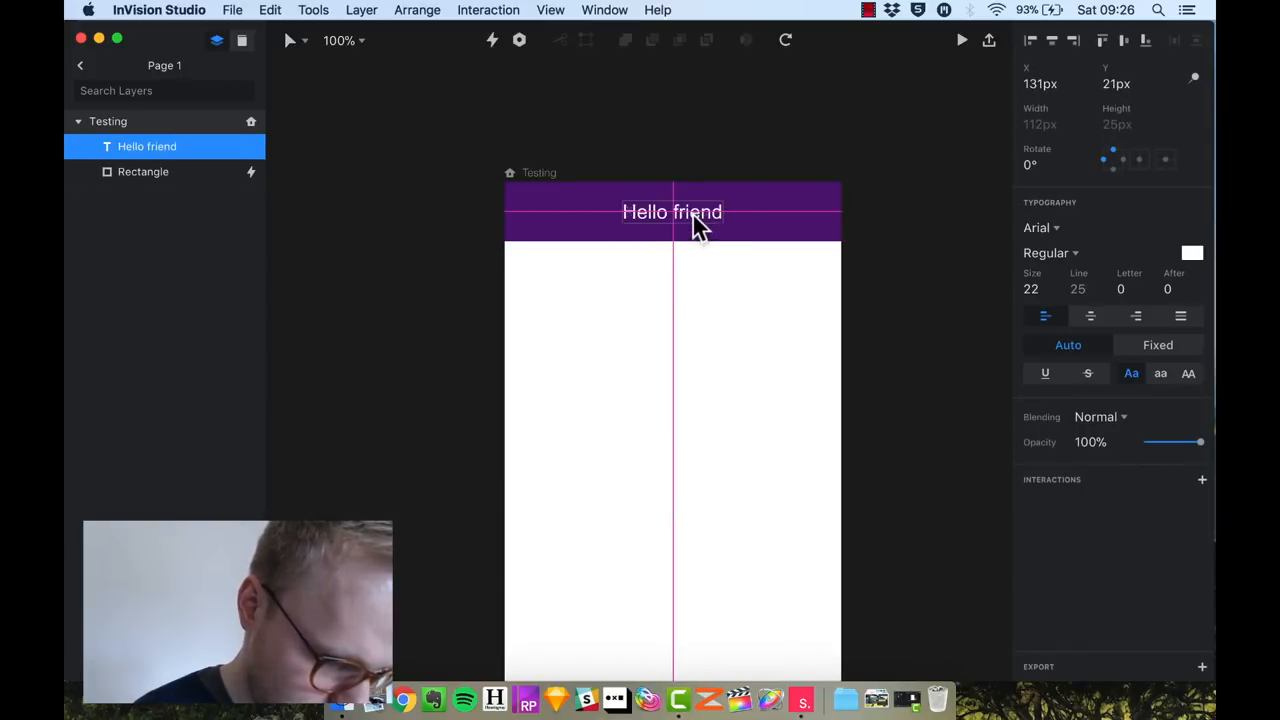
pyautogui.doubleClick(672, 211)
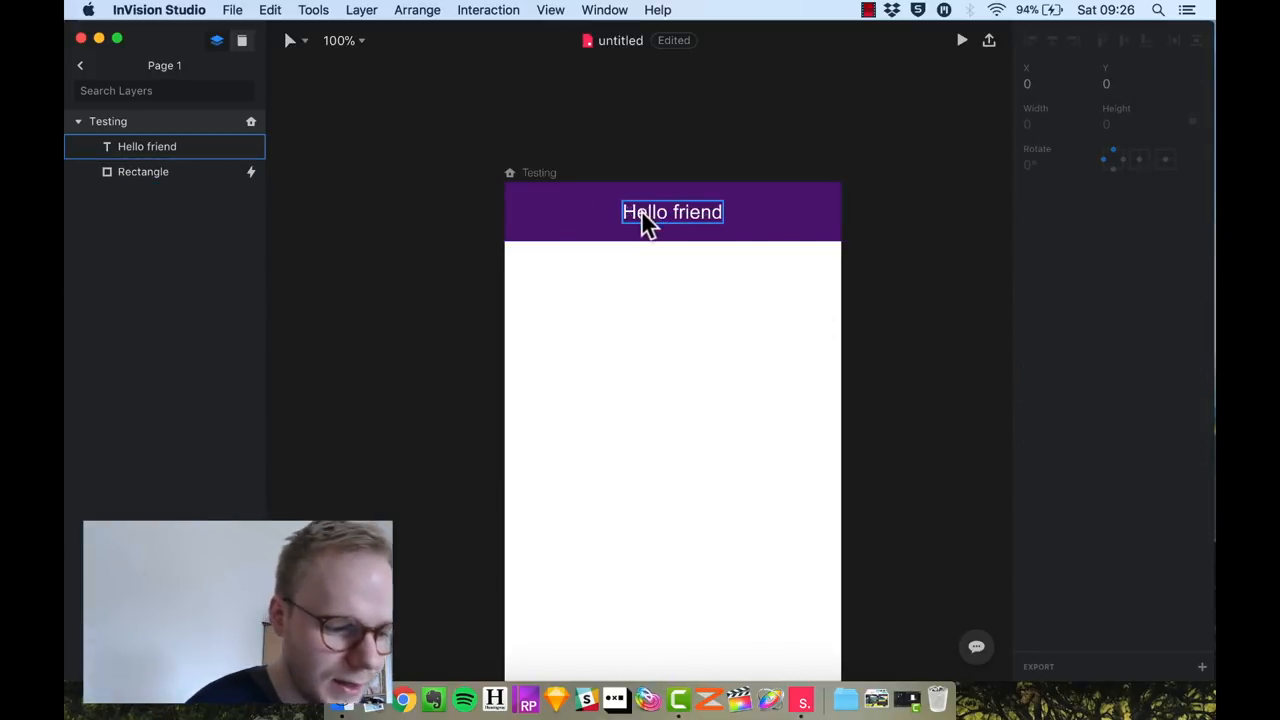
pyautogui.click(142, 171)
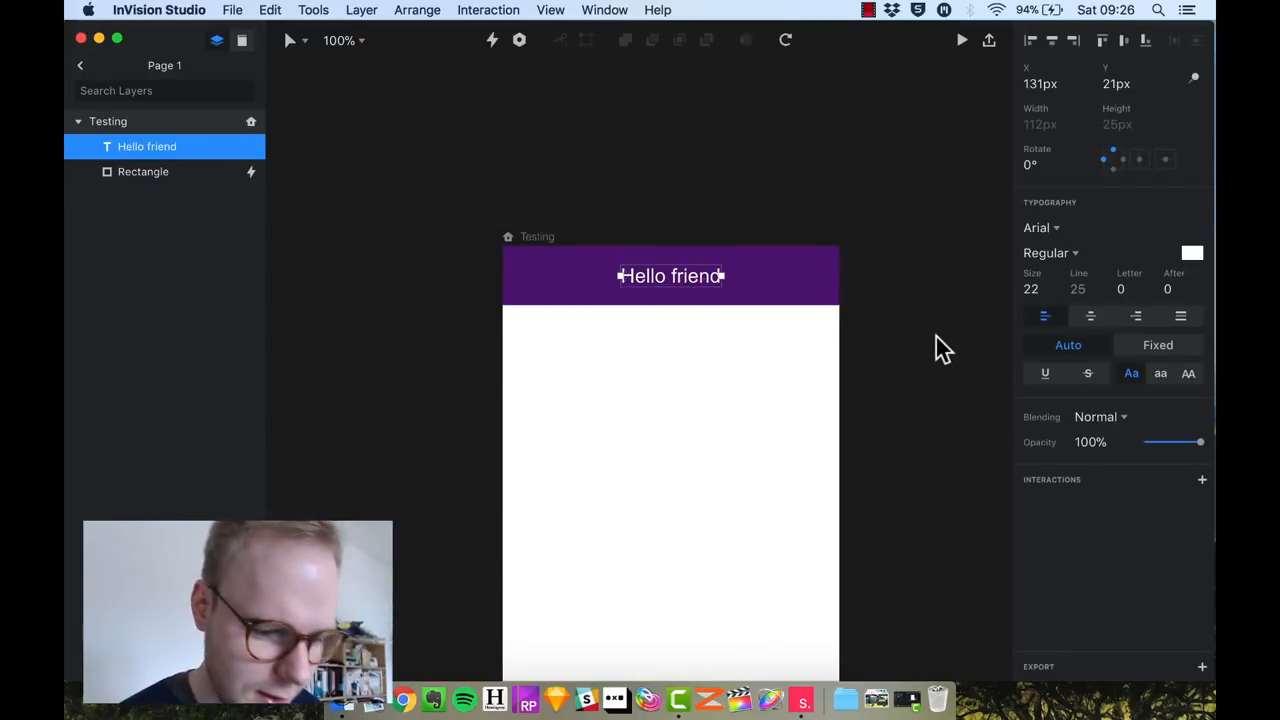
pyautogui.moveTo(955, 255)
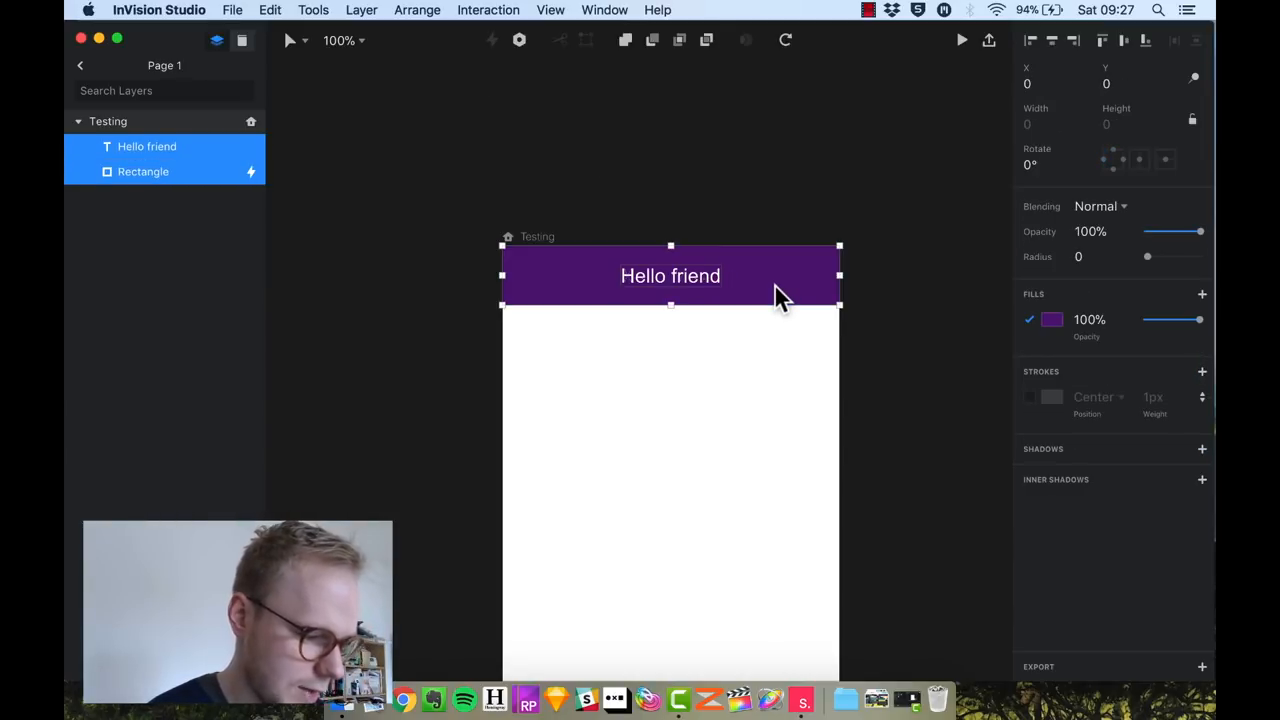
pyautogui.moveTo(740, 295)
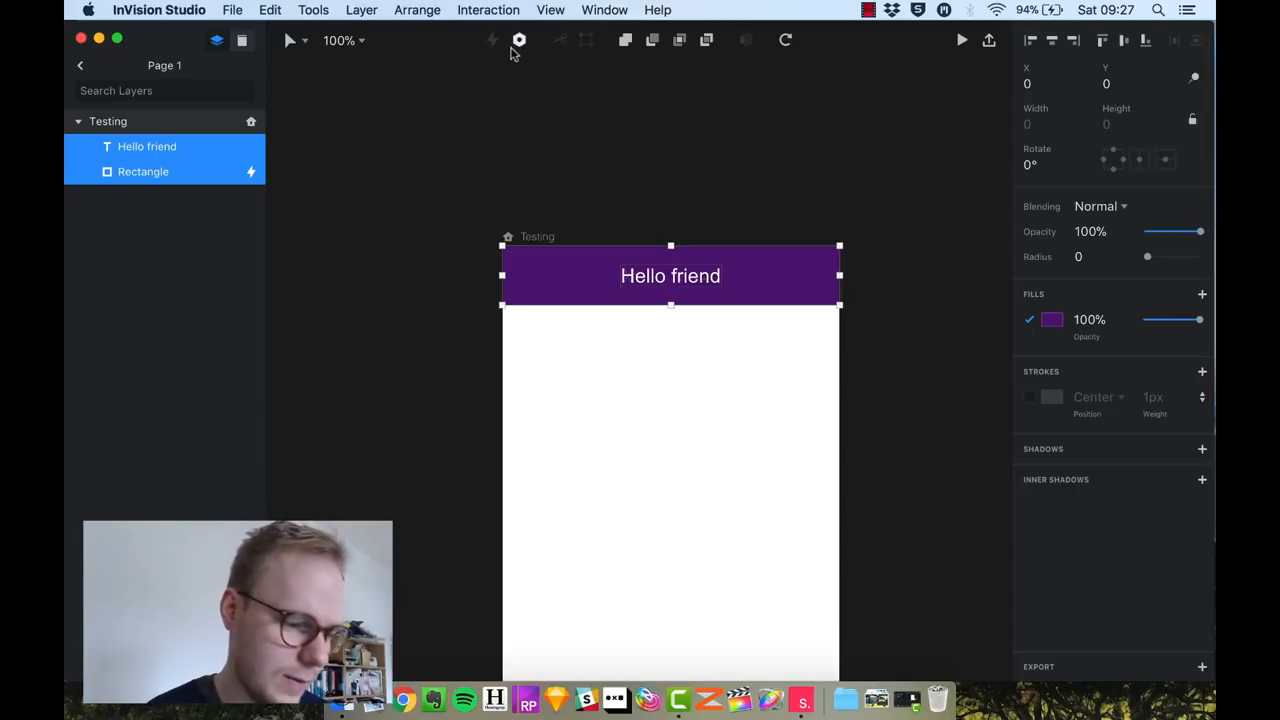
# - Create a component named 'Header component' from the selection and open its master
pyautogui.click(519, 40)
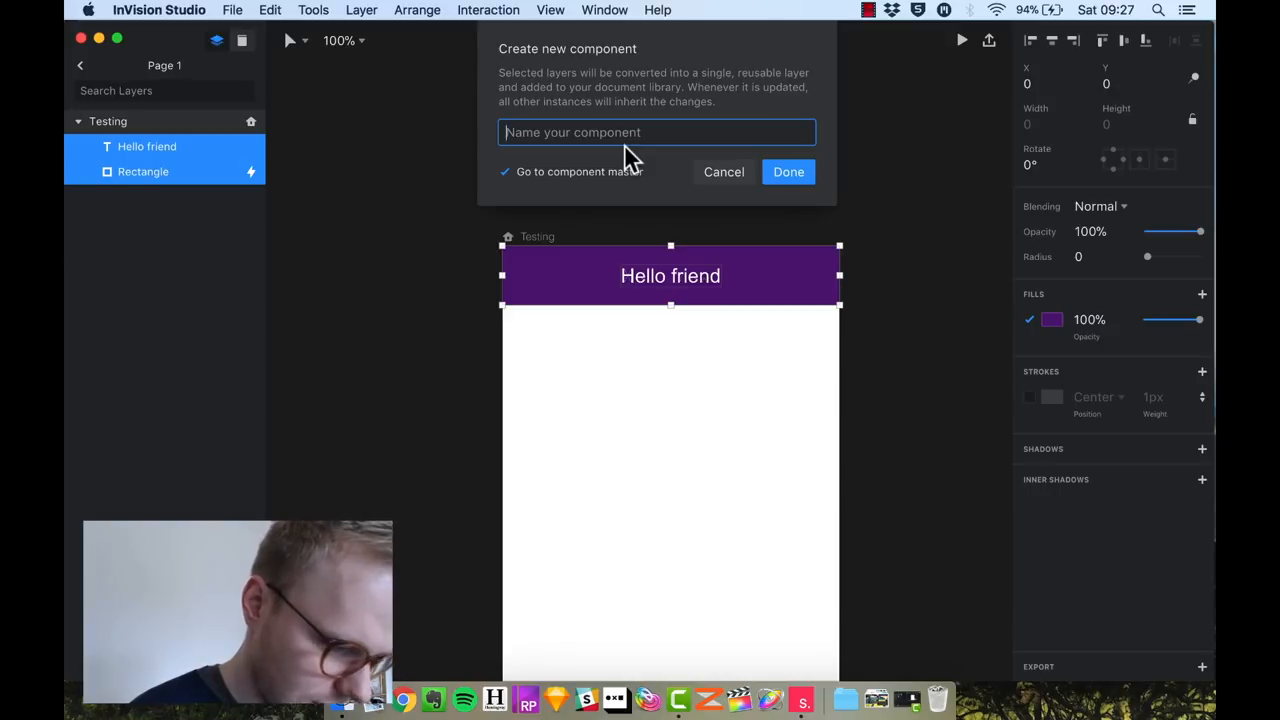
pyautogui.write('Header com')
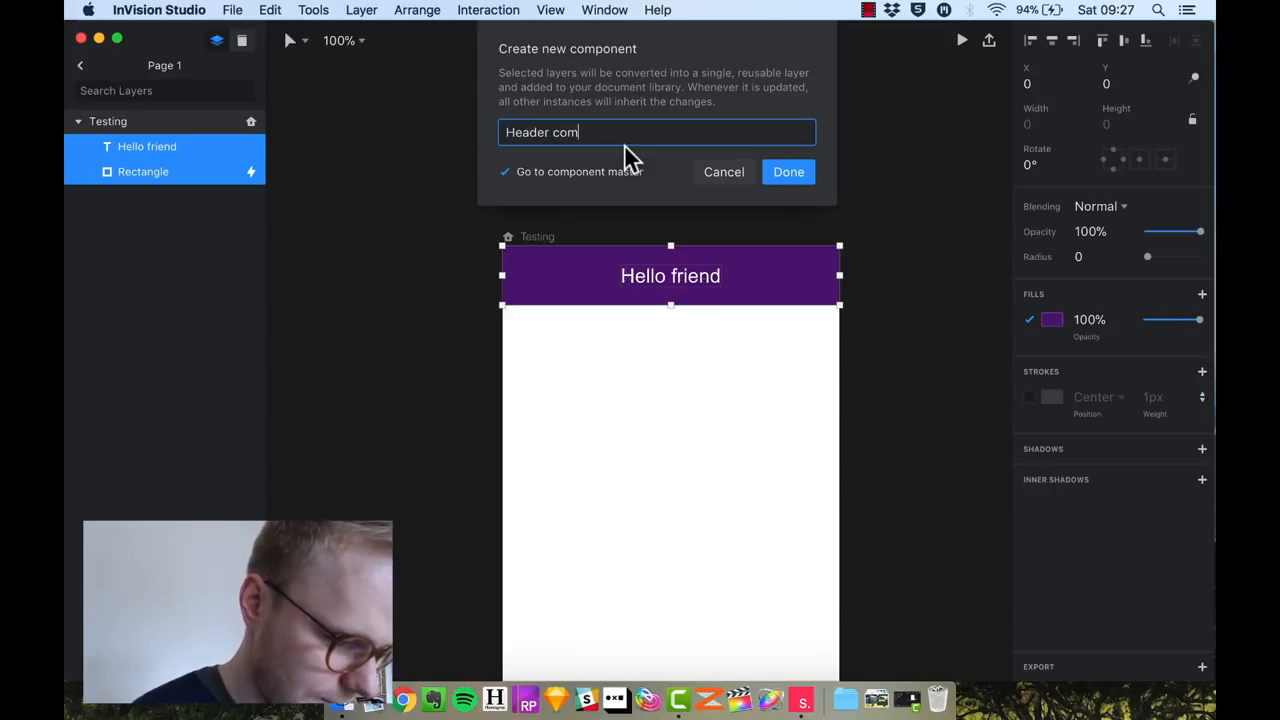
pyautogui.write('ponent')
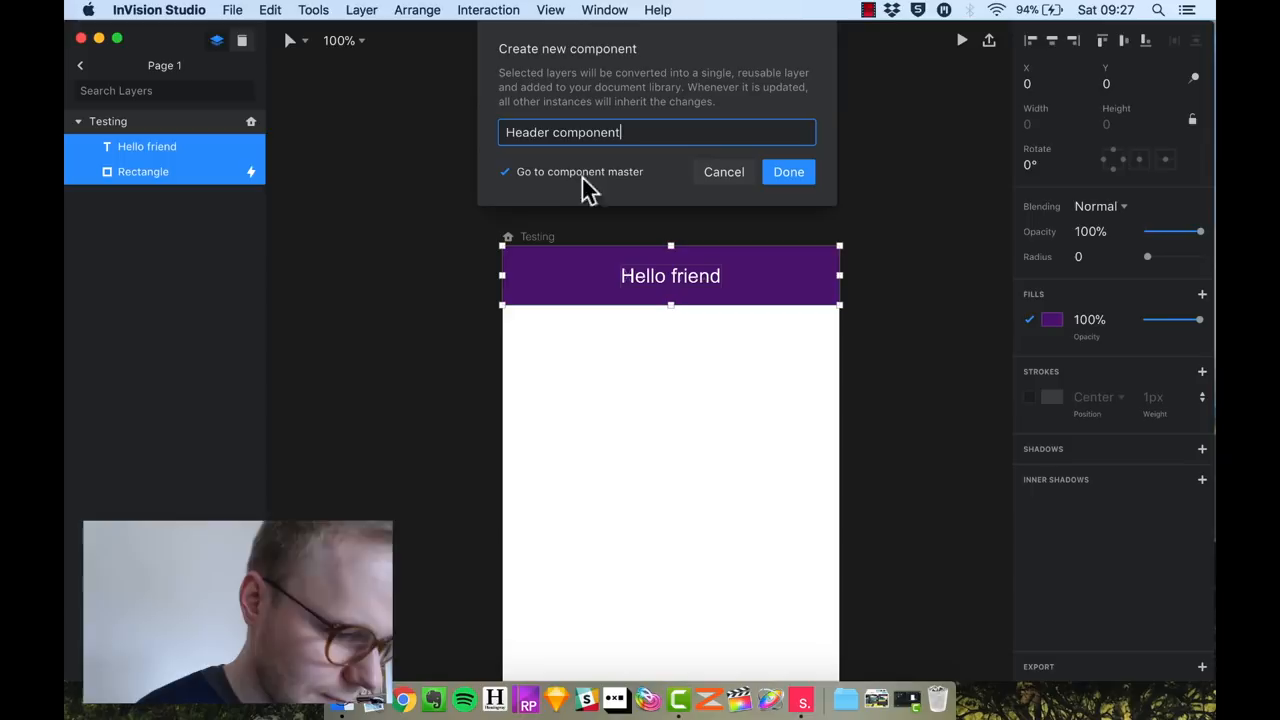
pyautogui.moveTo(565, 180)
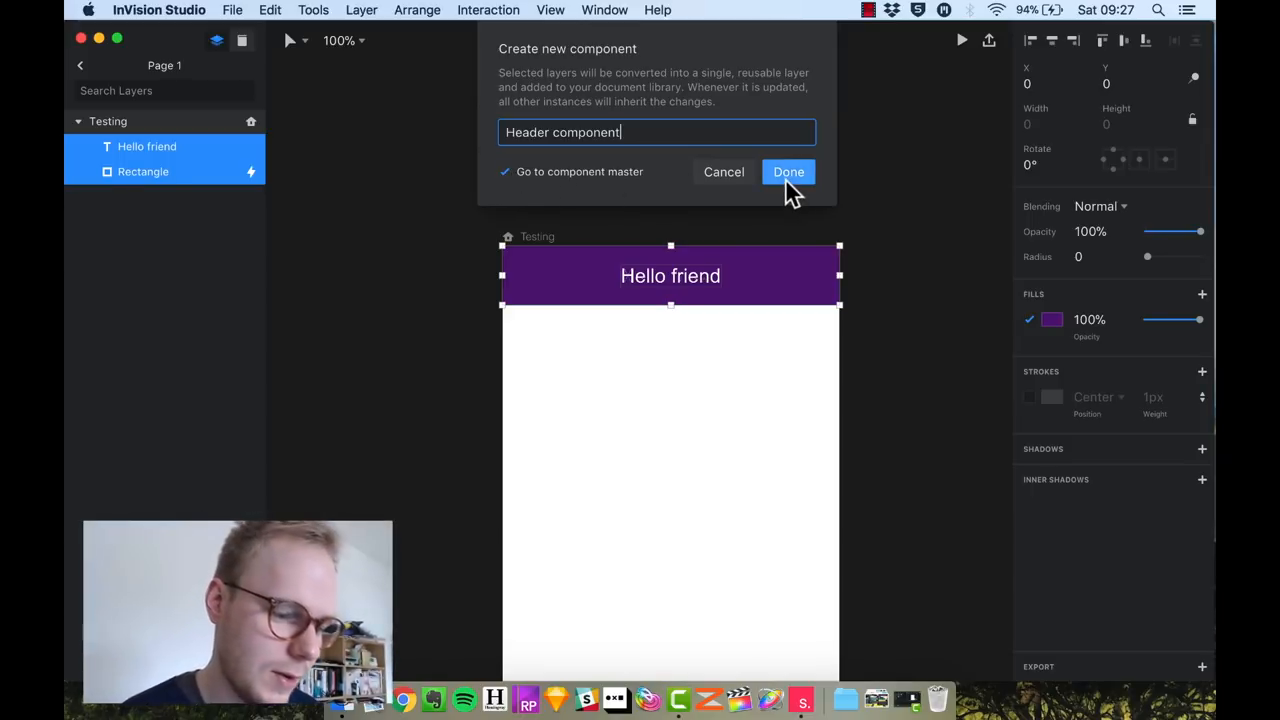
pyautogui.click(788, 171)
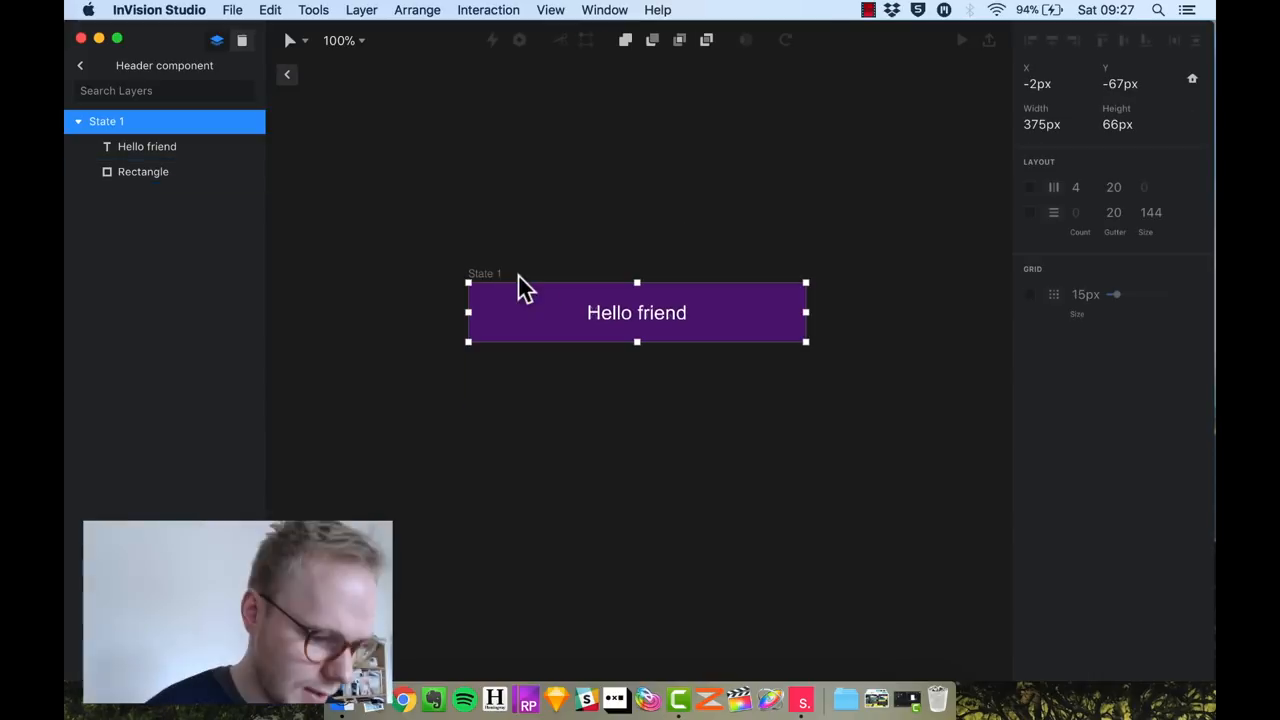
pyautogui.moveTo(492, 282)
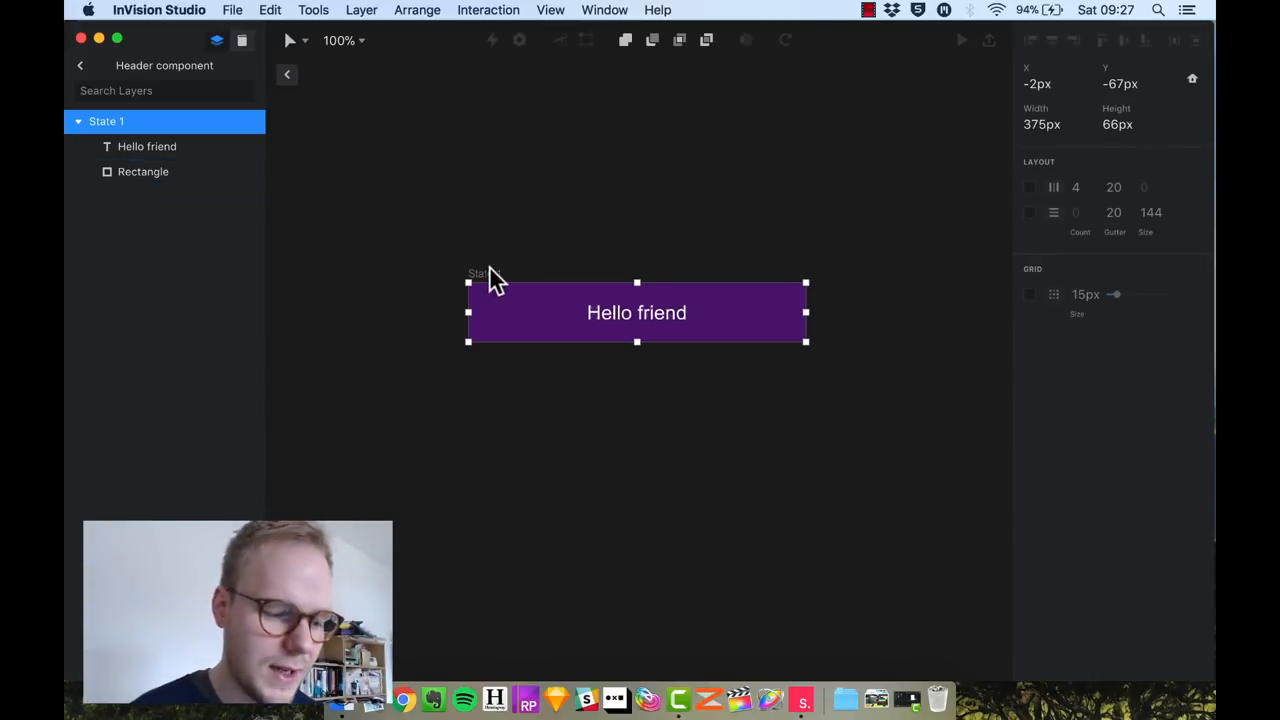
pyautogui.moveTo(482, 285)
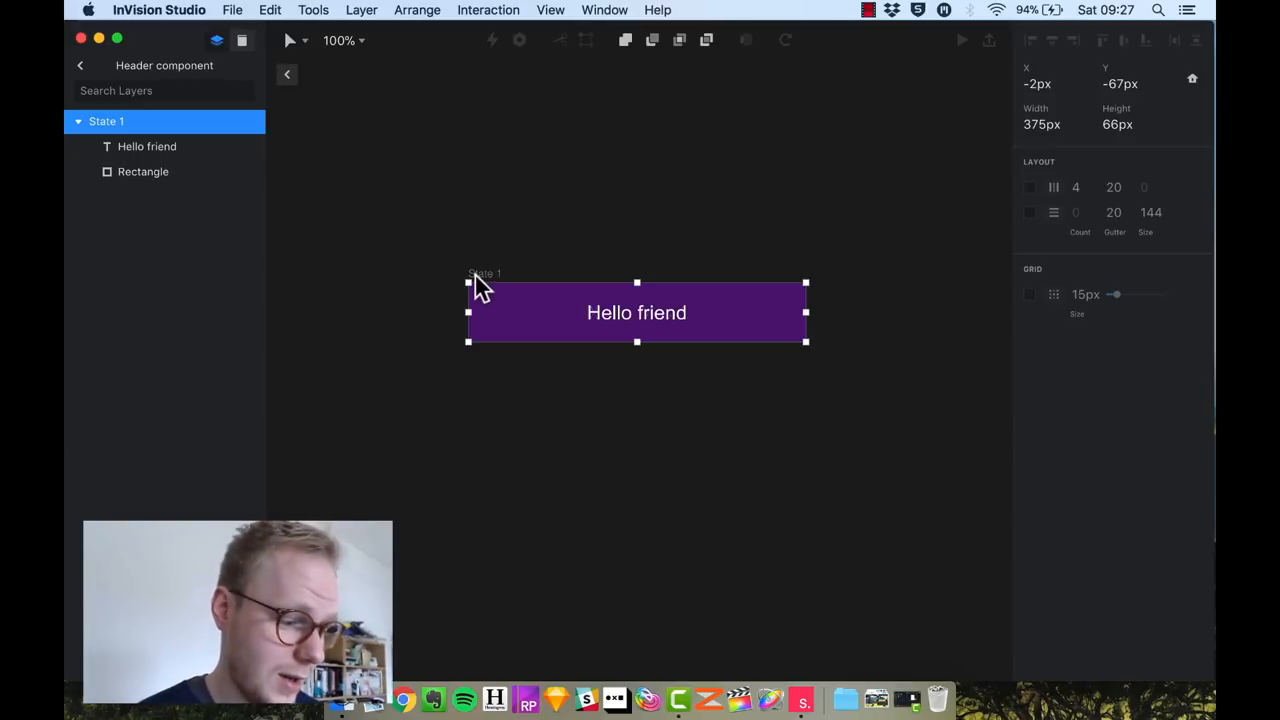
# - Leave the component master and return to the Testing artboard on Page 1
pyautogui.rightClick(107, 121)
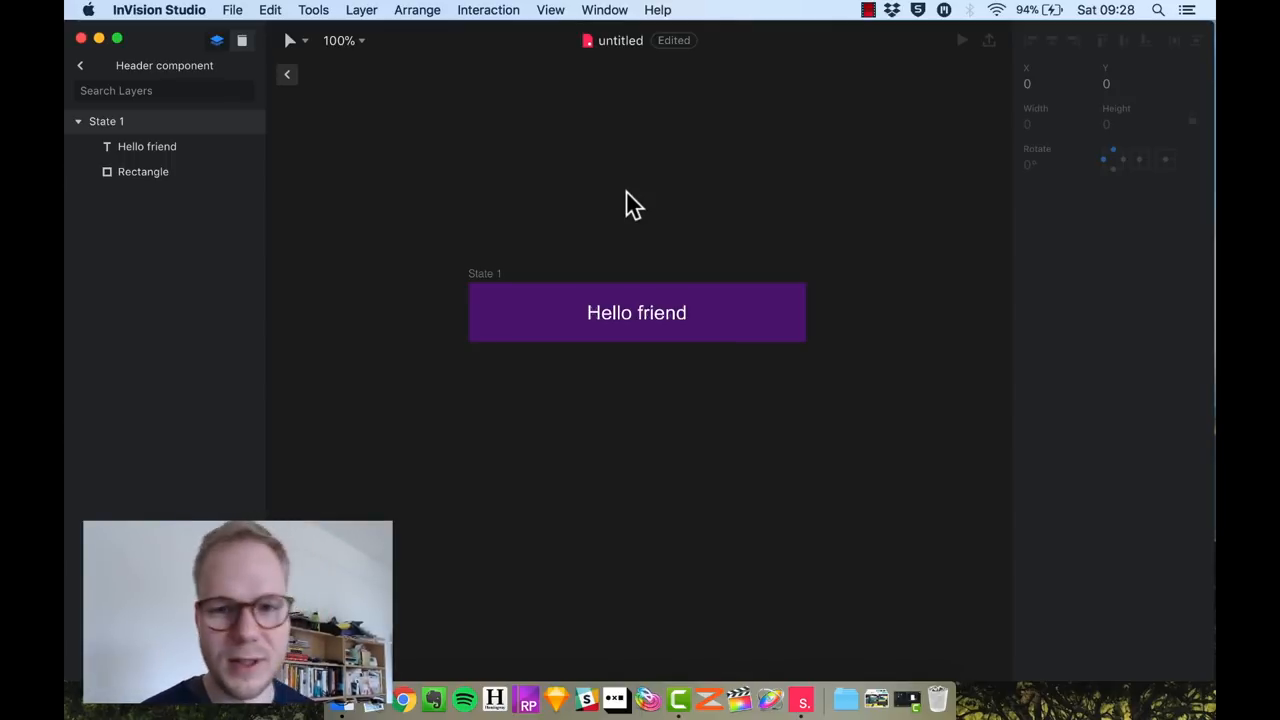
pyautogui.moveTo(287, 75)
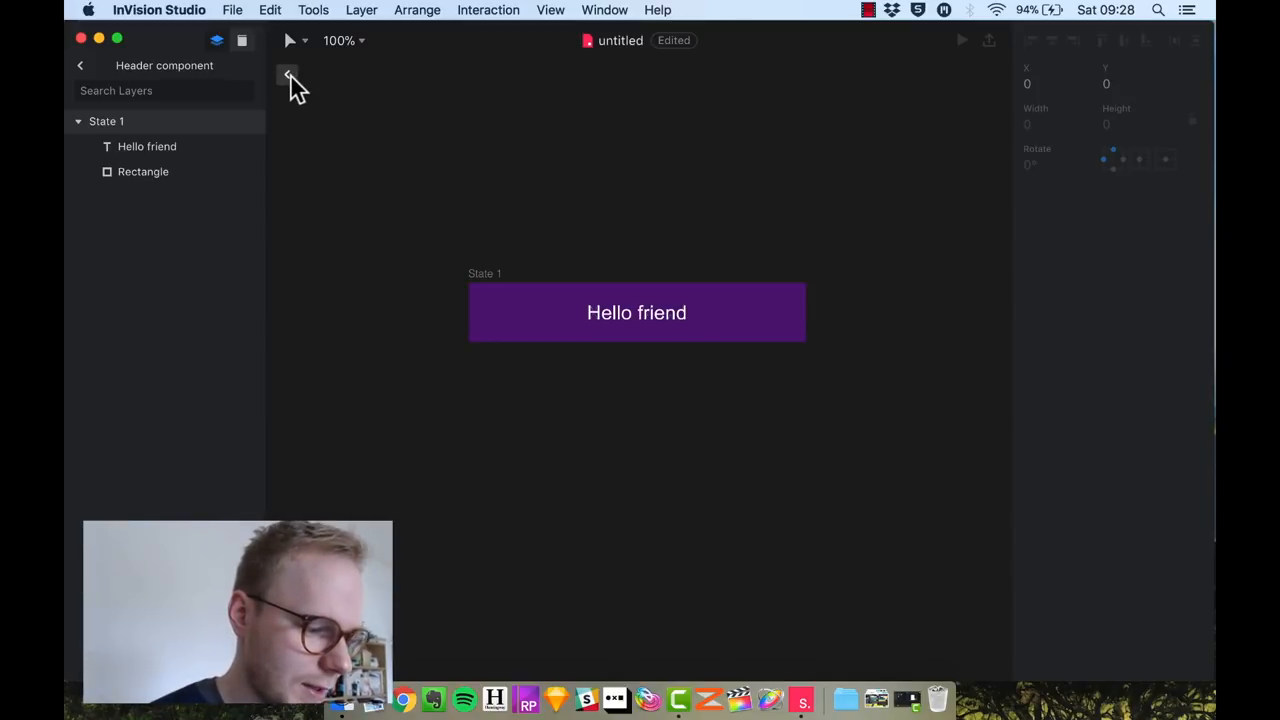
pyautogui.click(287, 74)
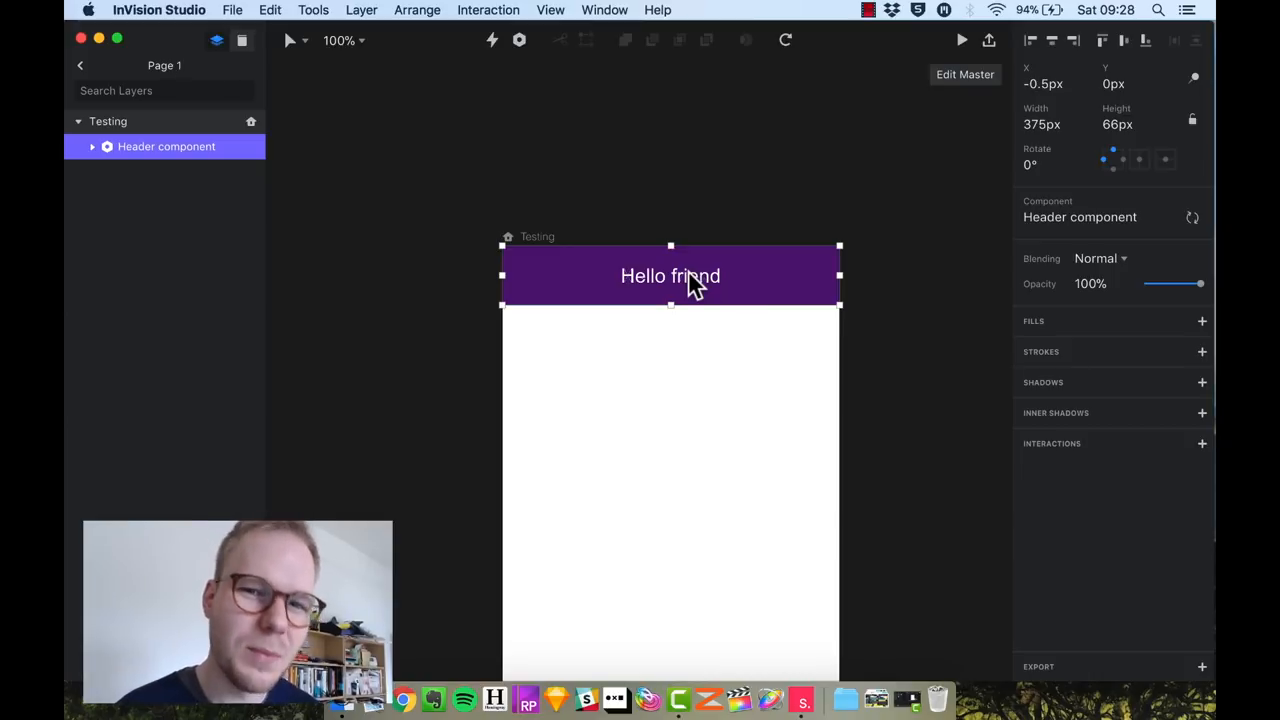
pyautogui.moveTo(935, 155)
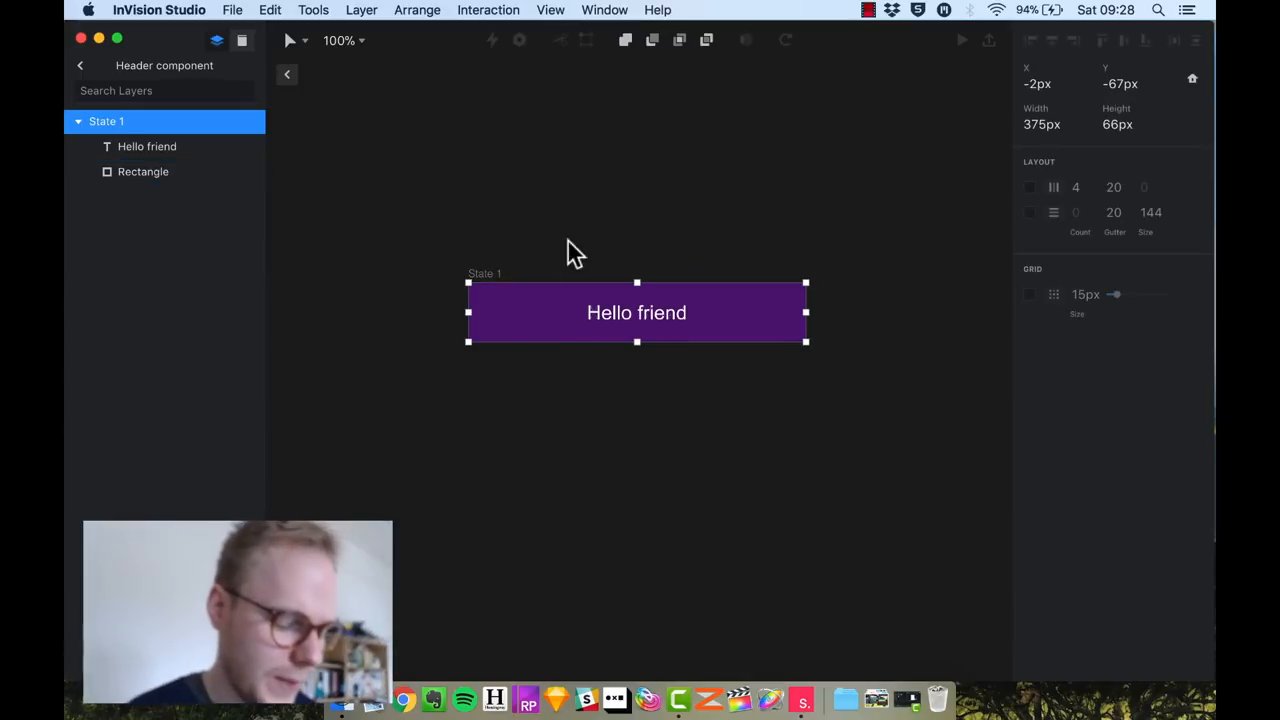
pyautogui.moveTo(595, 240)
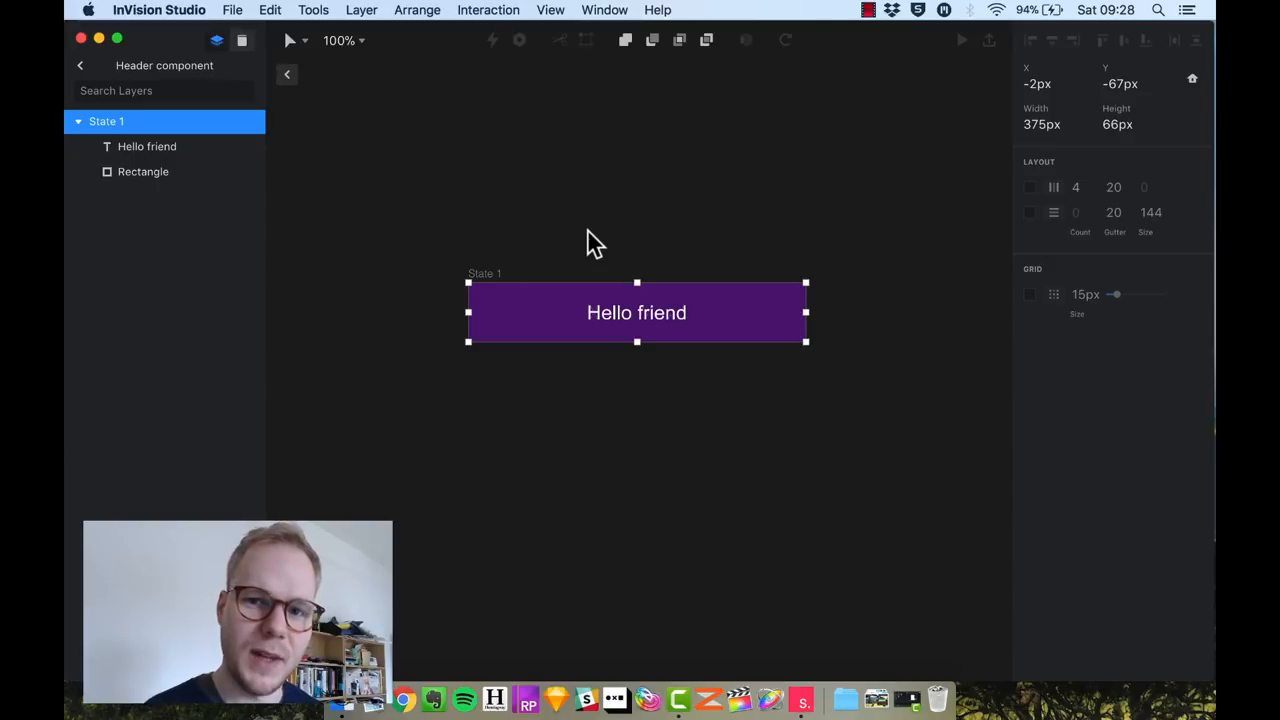
pyautogui.moveTo(175, 90)
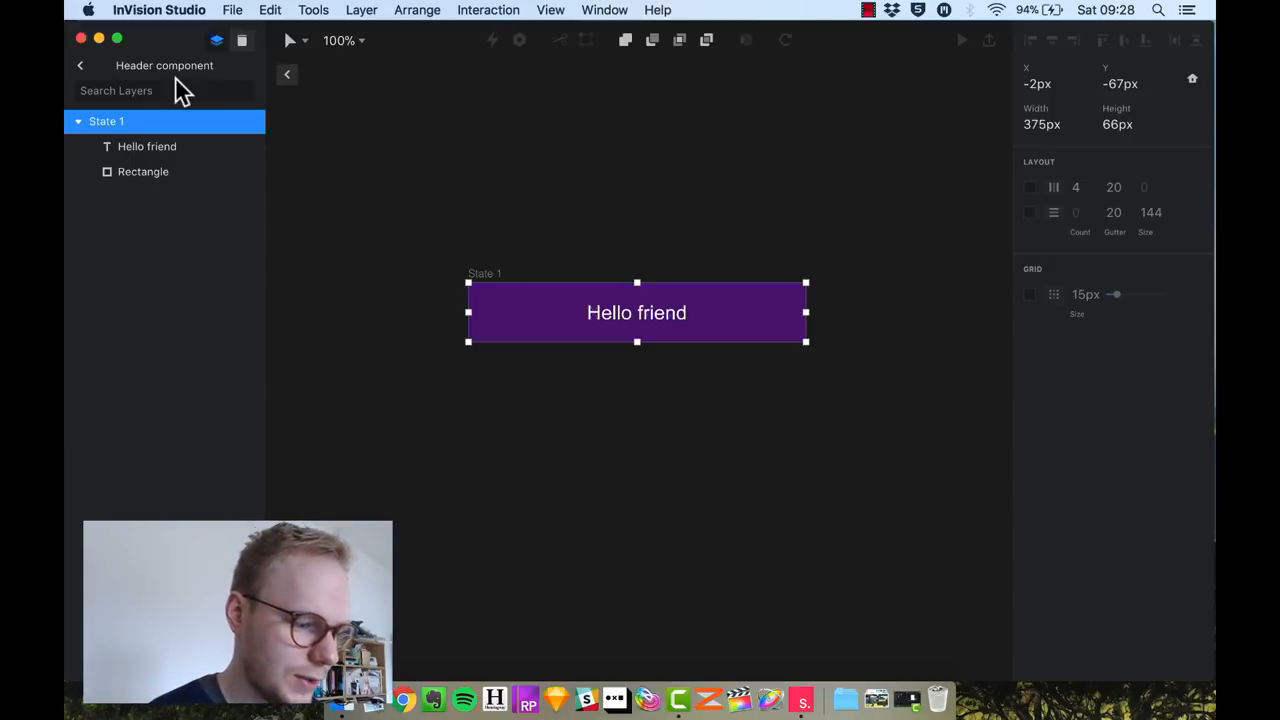
# - Edit the Header component master again and show the component library
pyautogui.click(147, 146)
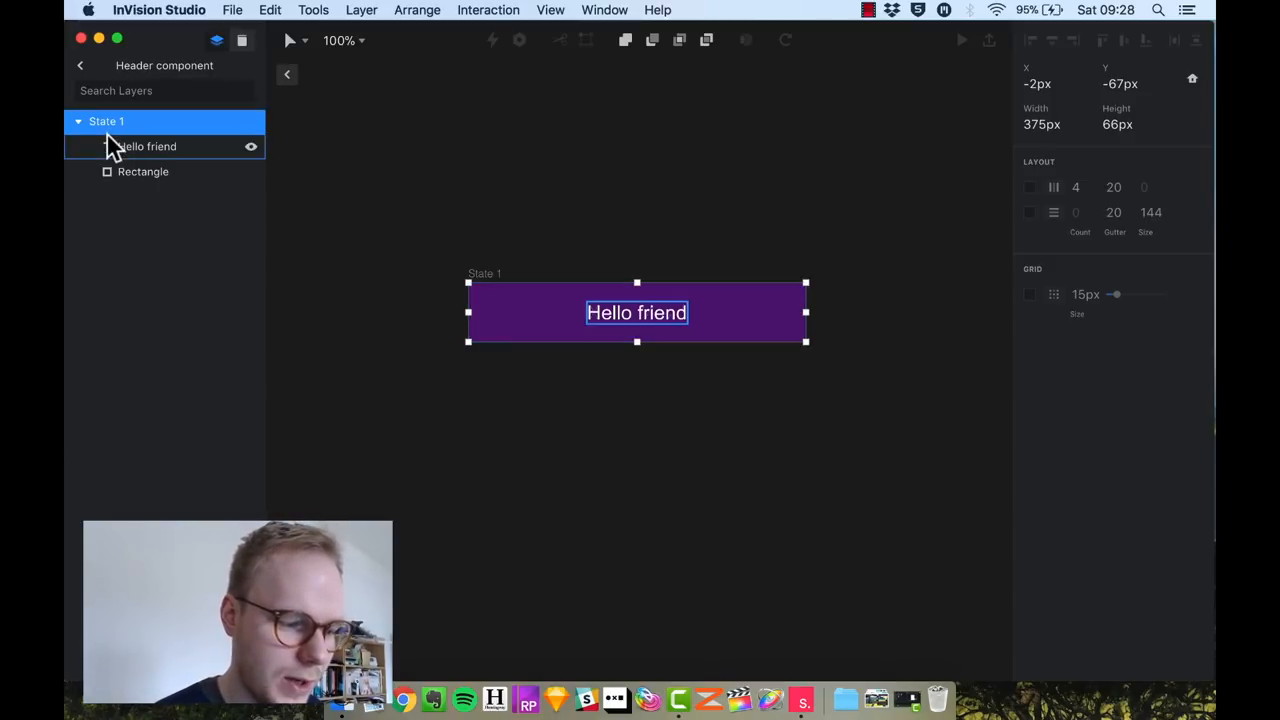
pyautogui.click(143, 171)
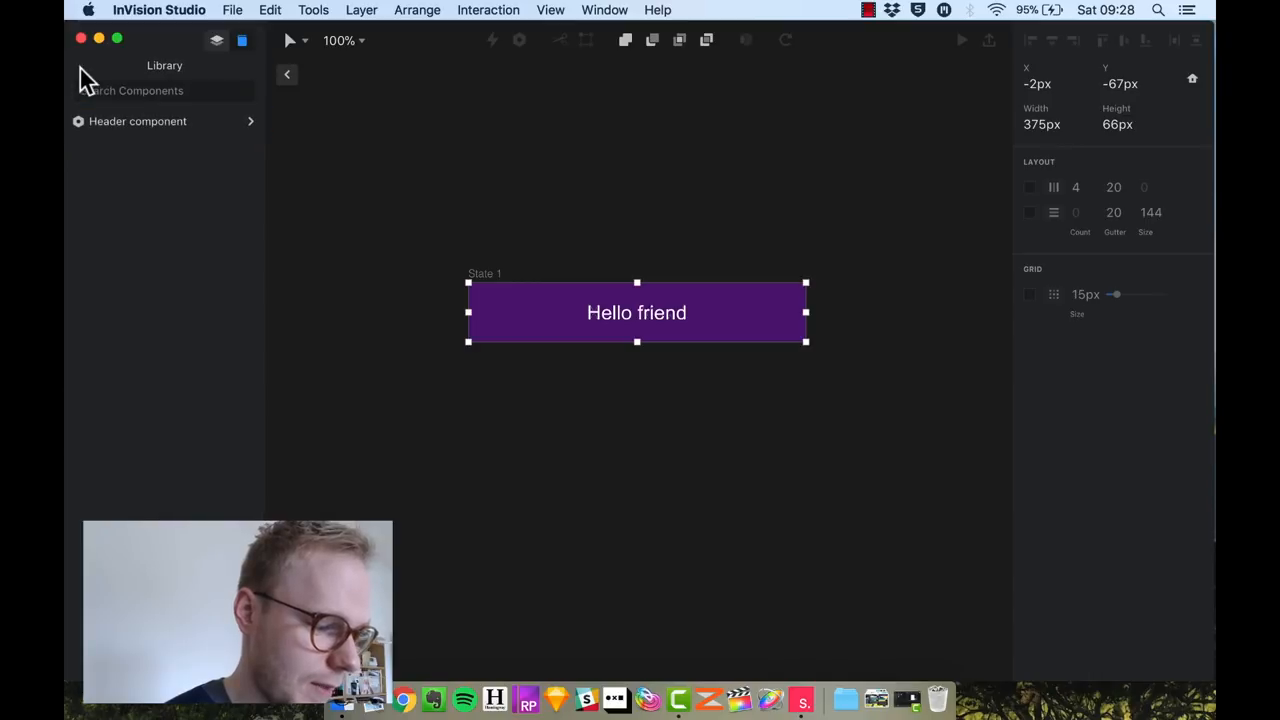
# - Leave the Header component master and select the Header component in the Library panel
pyautogui.click(138, 121)
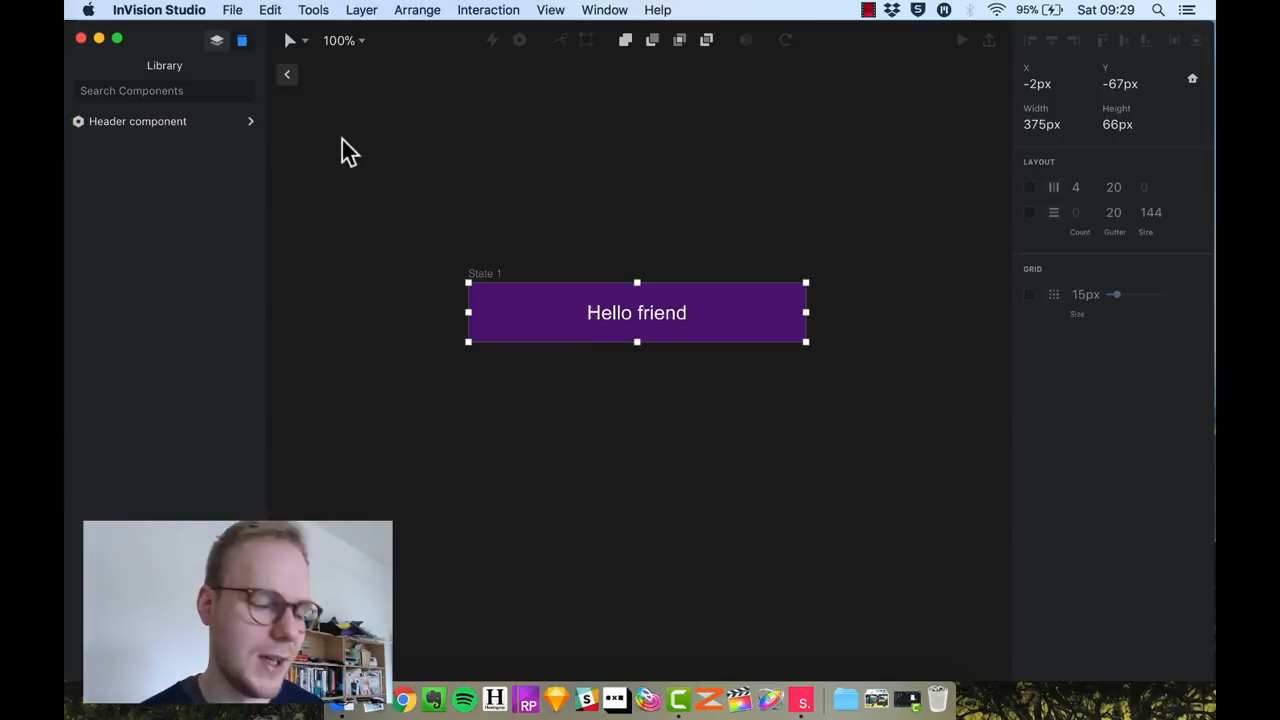
pyautogui.click(137, 121)
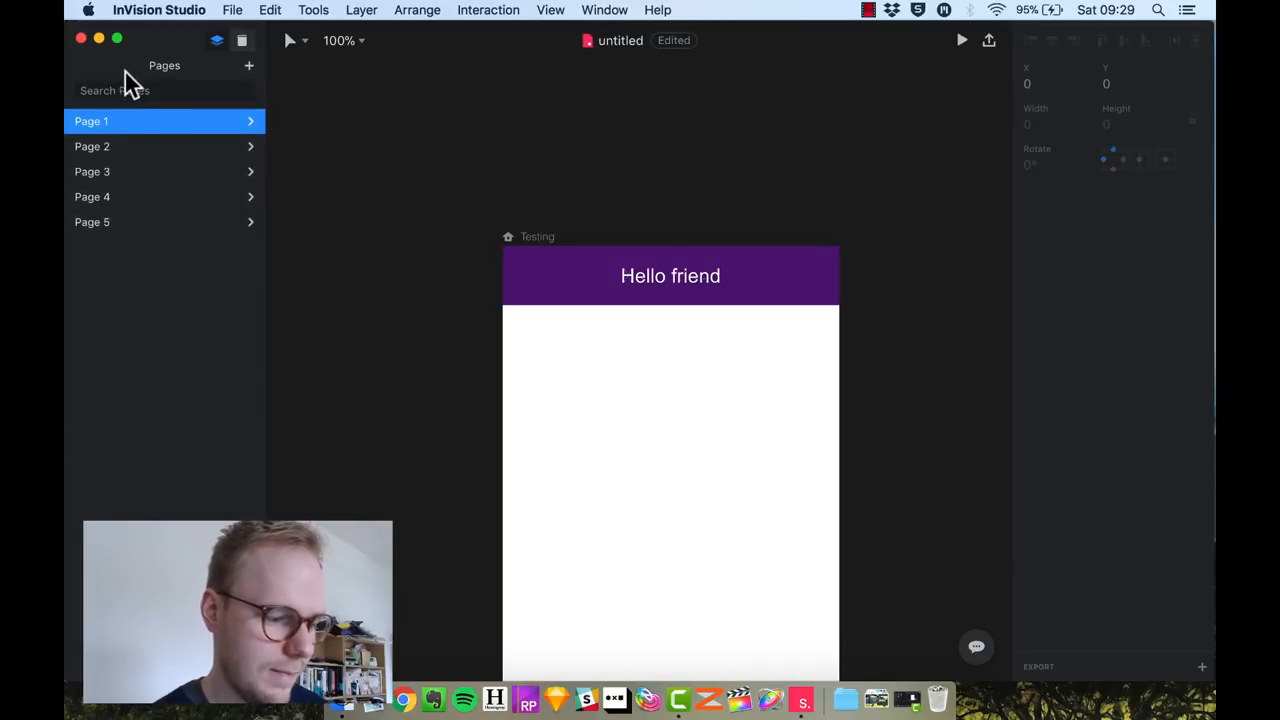
pyautogui.click(243, 40)
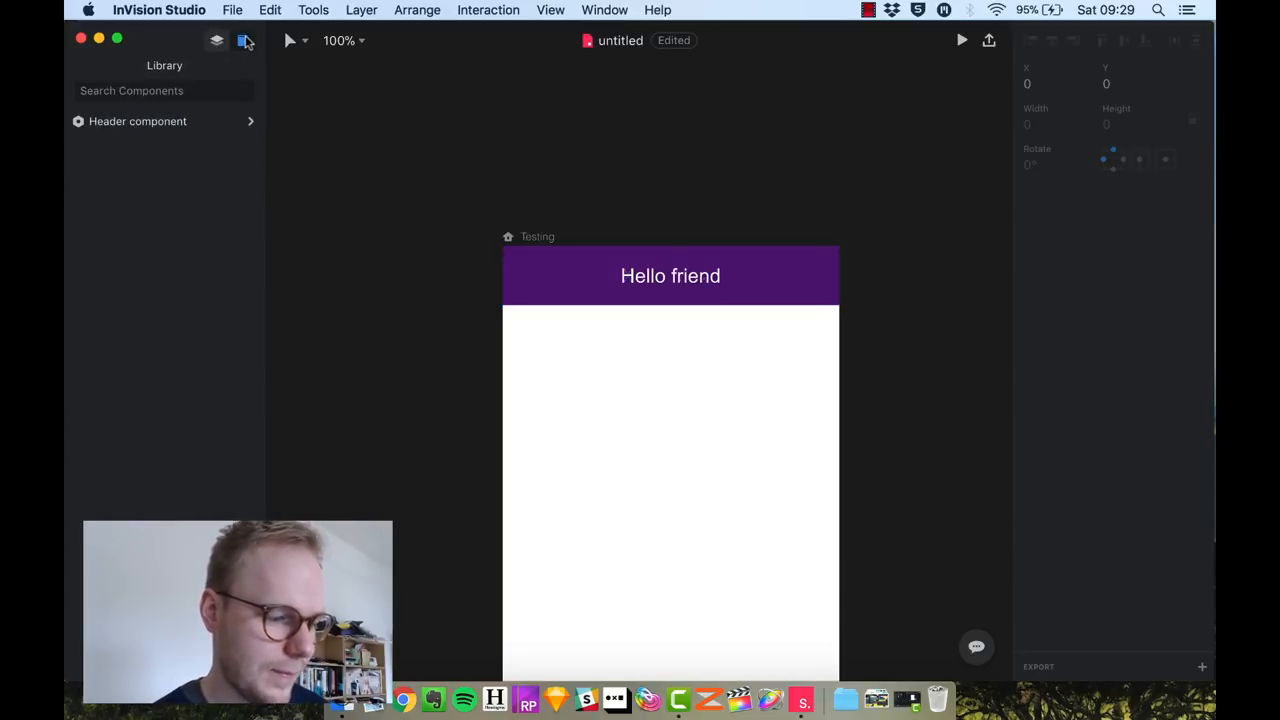
pyautogui.click(216, 40)
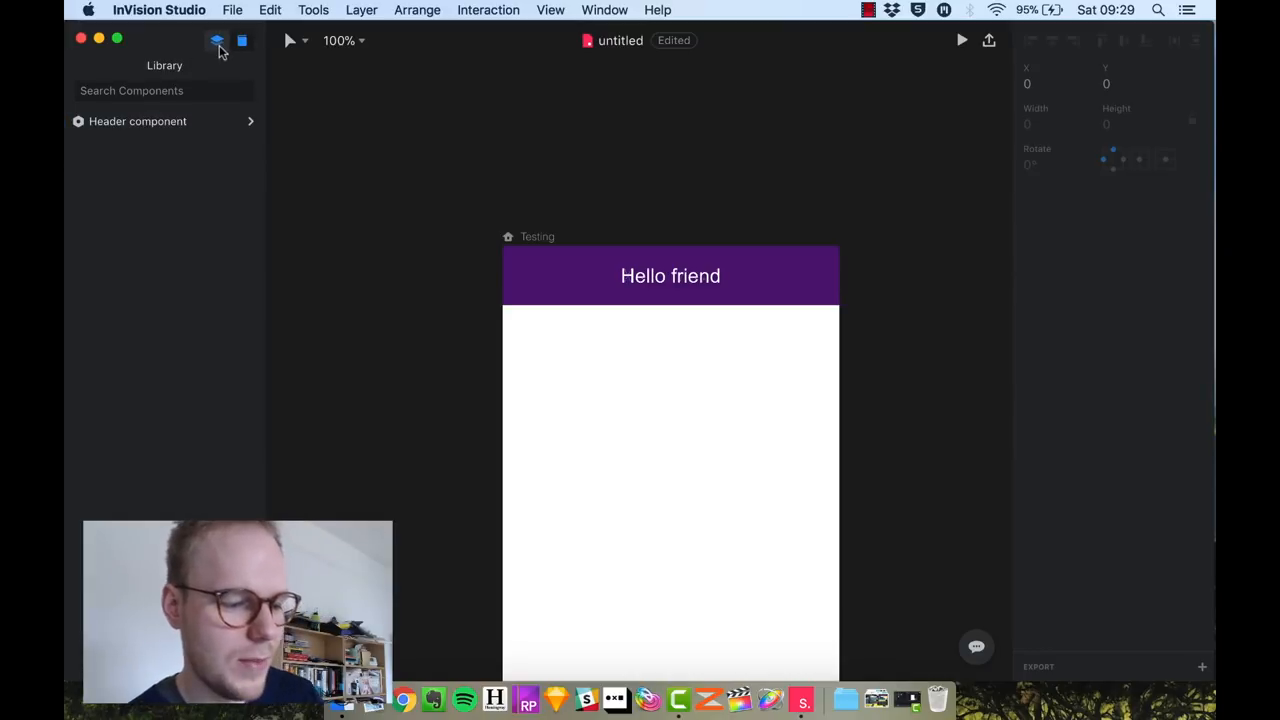
pyautogui.click(242, 40)
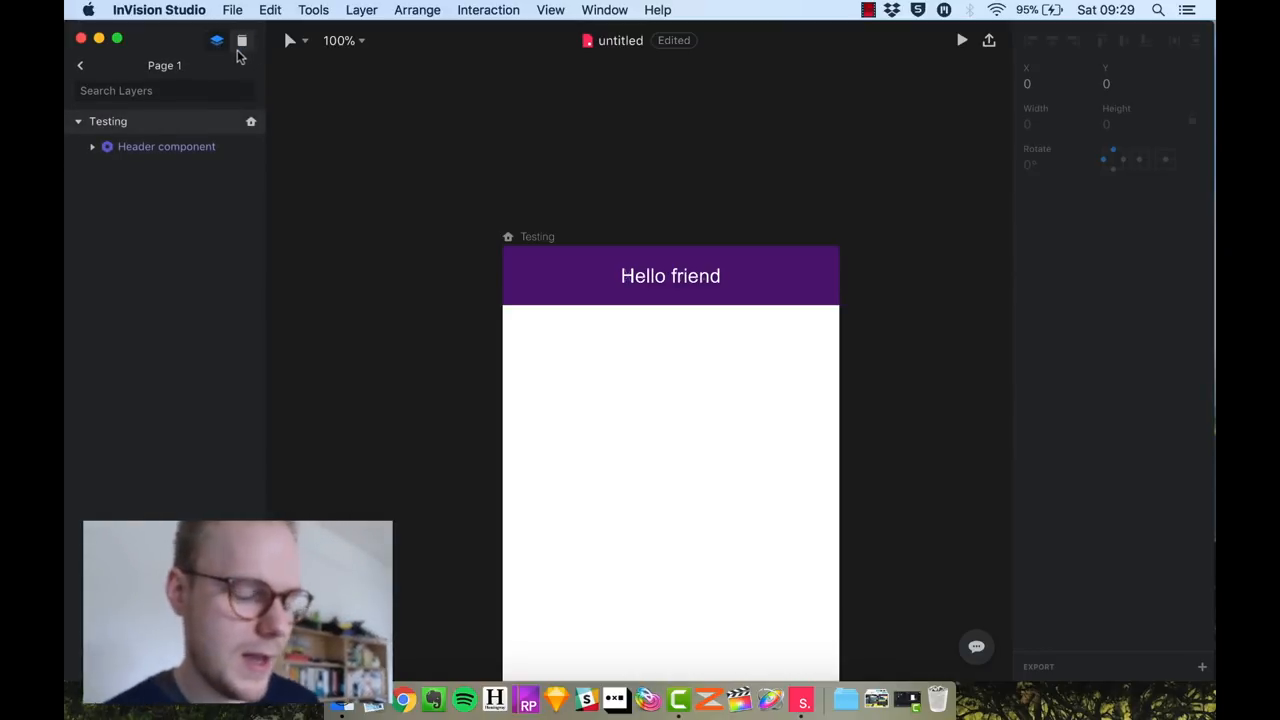
pyautogui.click(242, 40)
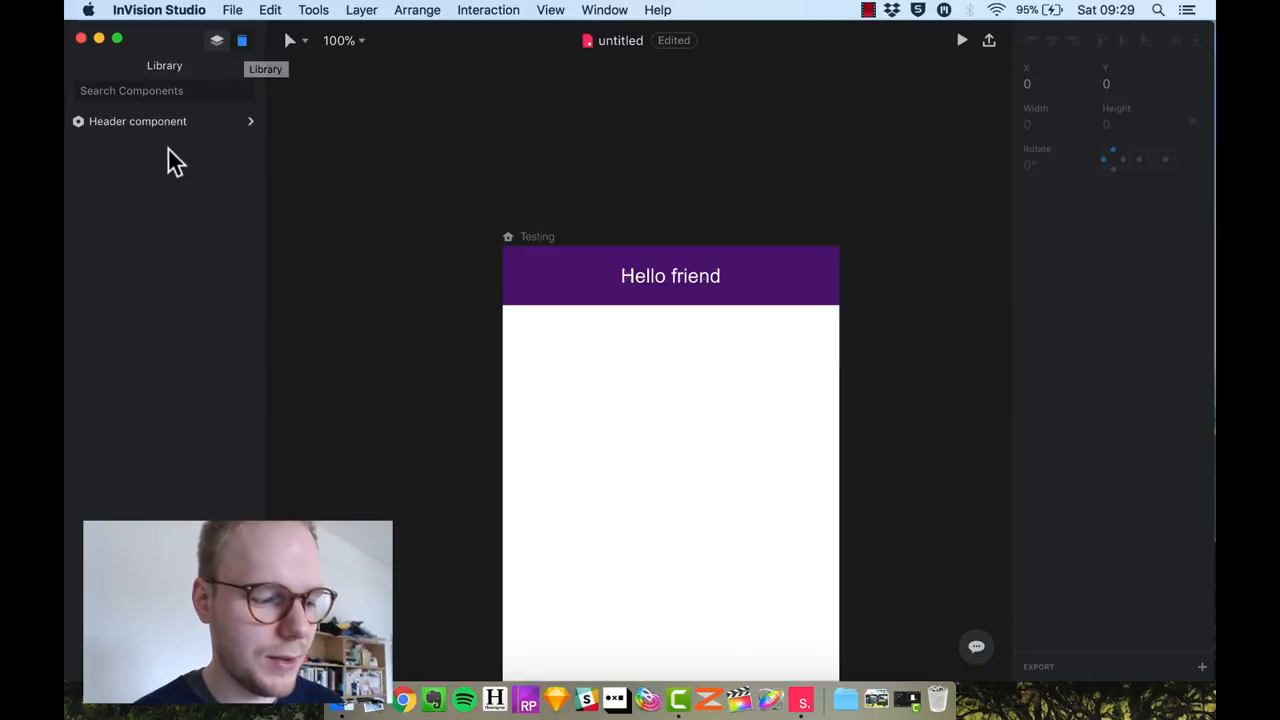
pyautogui.click(137, 121)
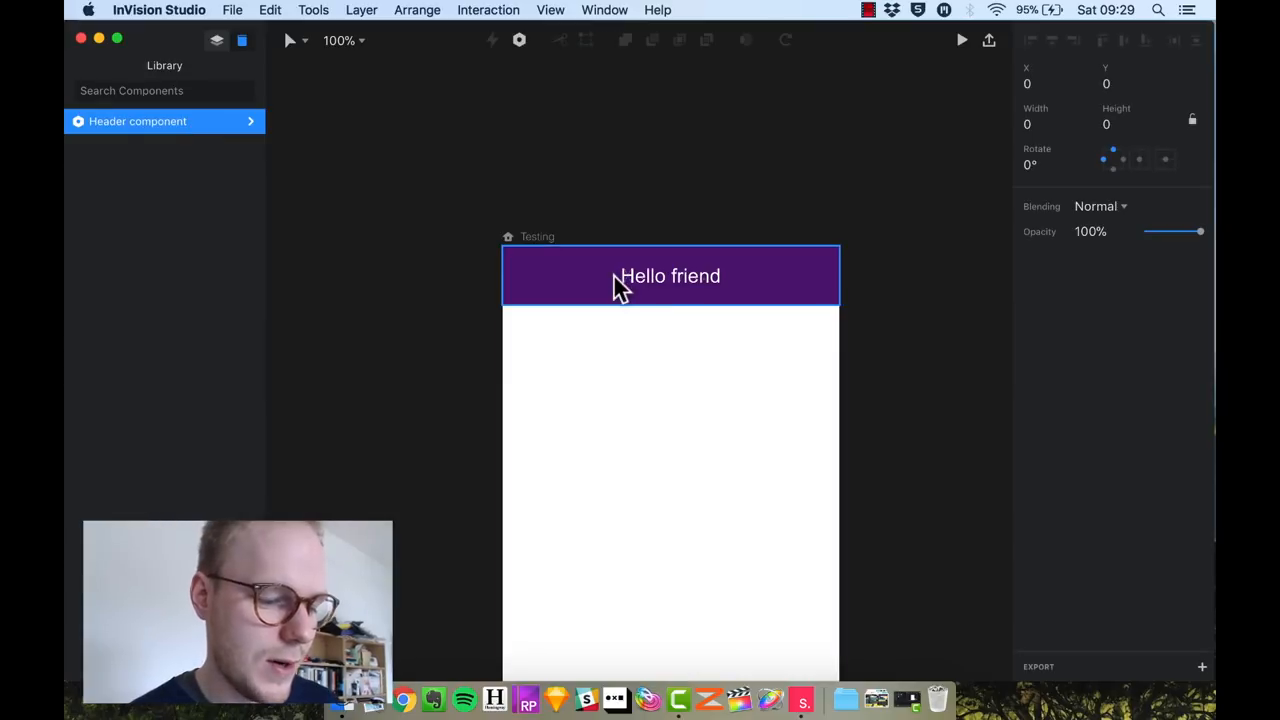
pyautogui.moveTo(657, 293)
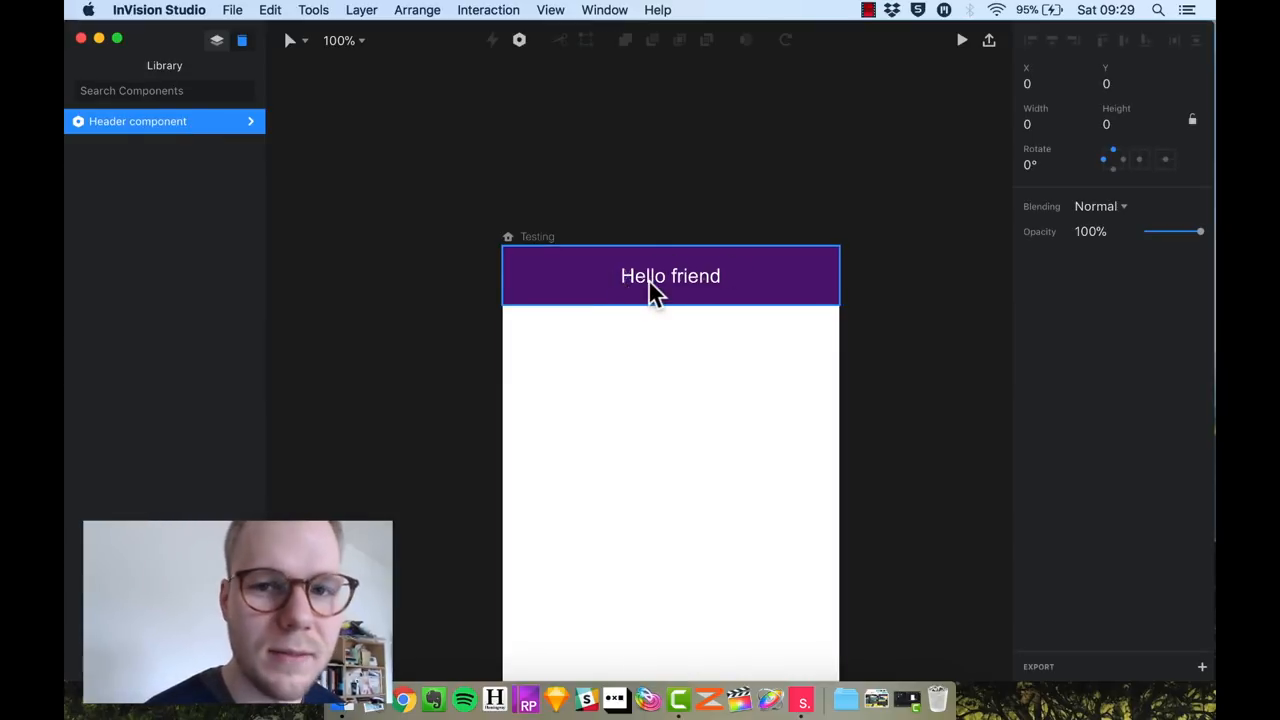